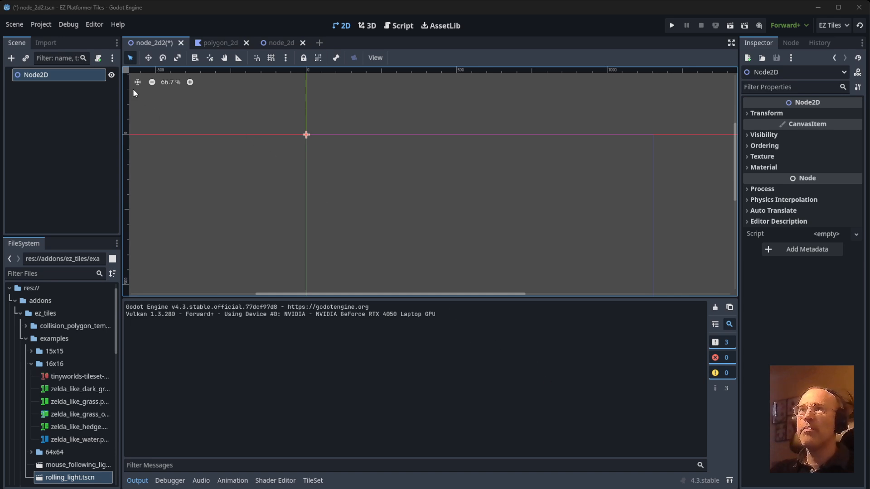
# Step: Enable the EZ Tiles plugin in Project Settings > Plugins and close the dialog
pyautogui.click(41, 24)
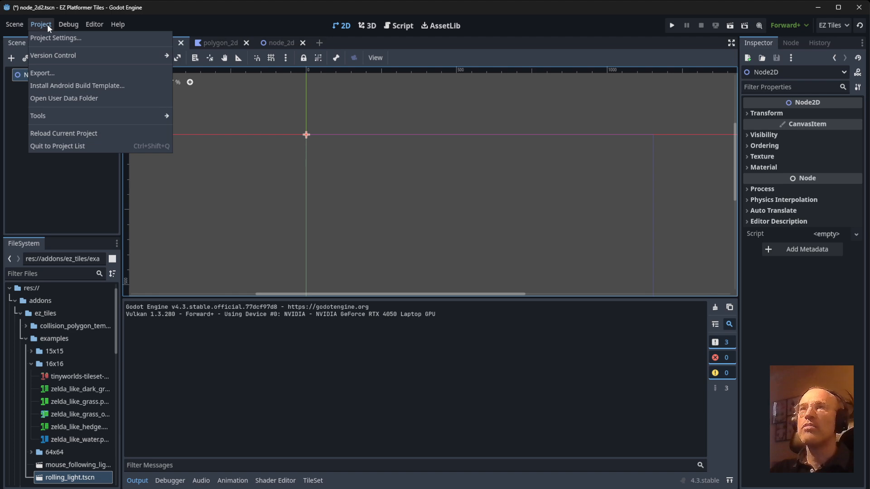
pyautogui.click(56, 38)
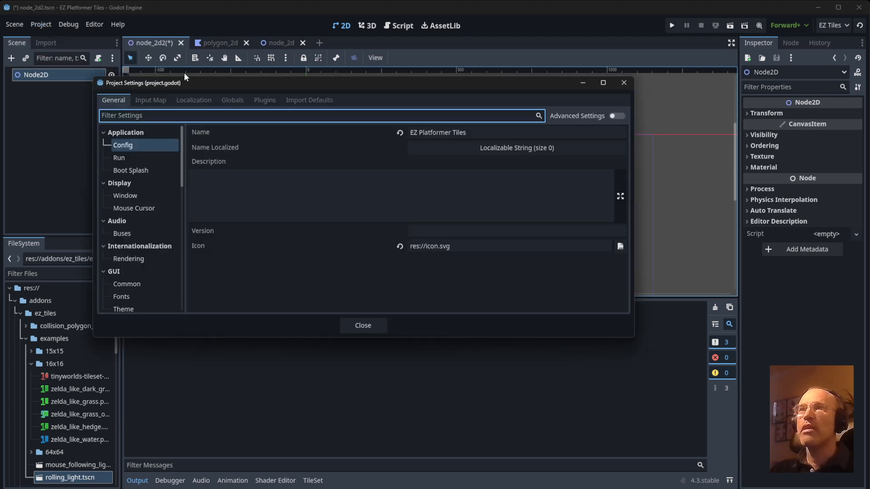
pyautogui.click(264, 99)
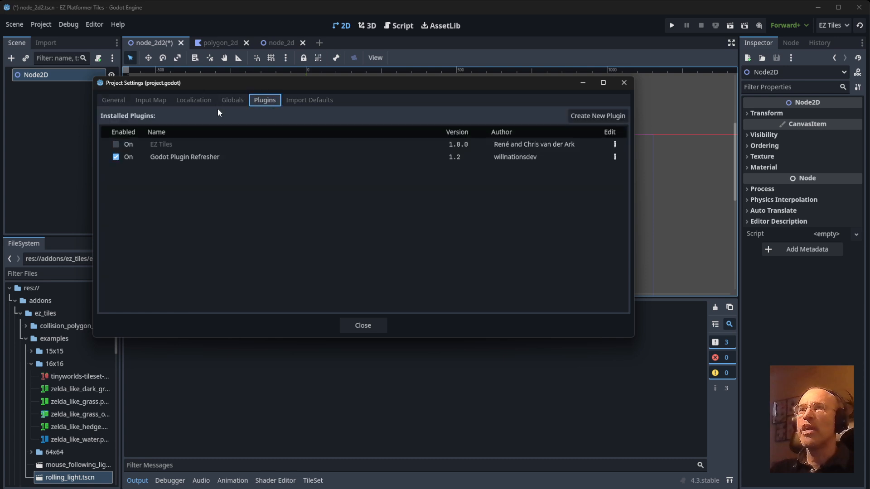
pyautogui.click(115, 144)
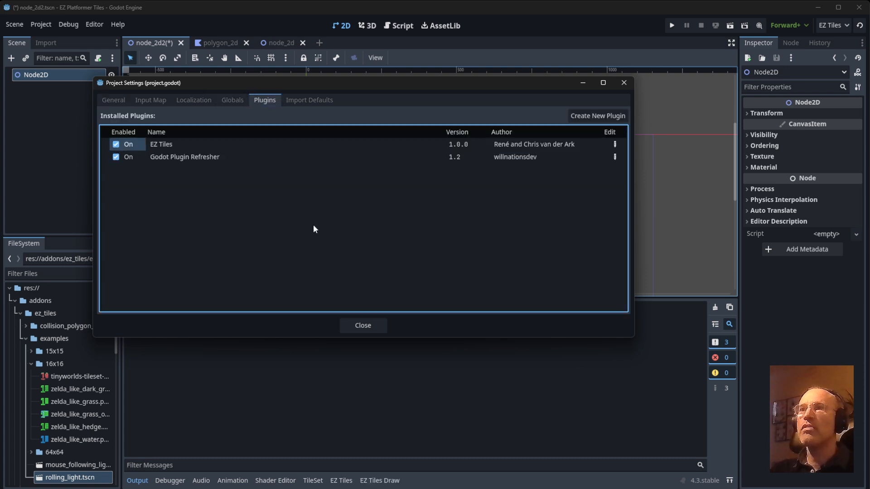
pyautogui.click(362, 325)
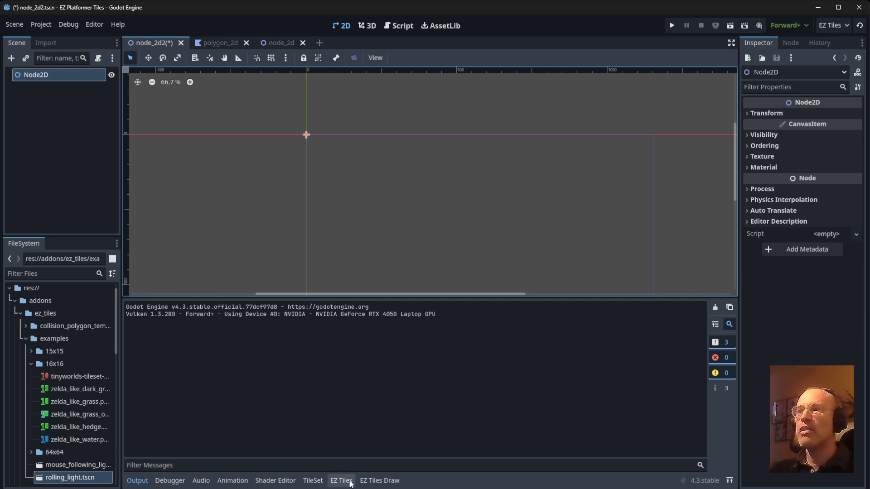
# Step: Load the tinyworlds floating-dirt-isles tileset with Sloped All Corners collision, enlarged preview and a new hint colour
pyautogui.click(341, 480)
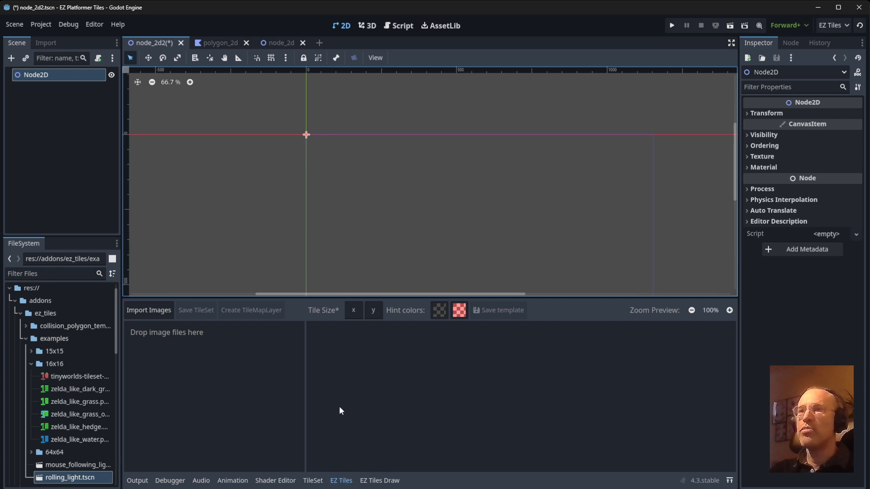
pyautogui.click(80, 376)
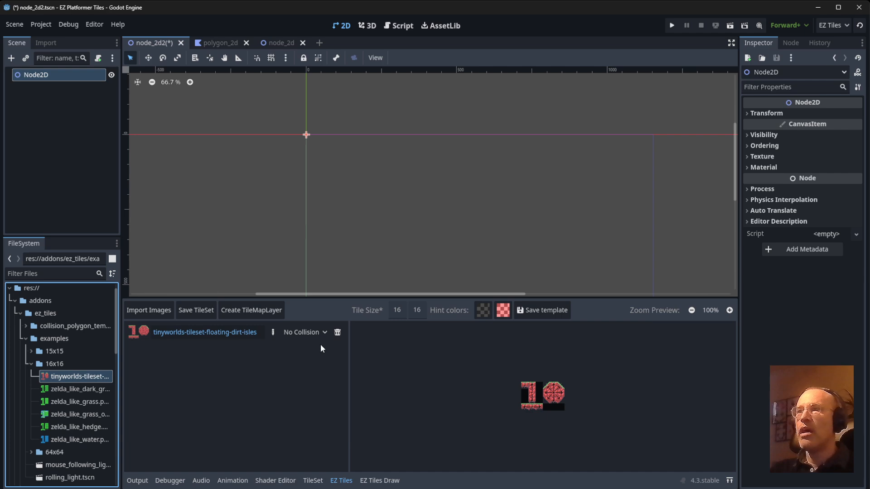
pyautogui.click(304, 332)
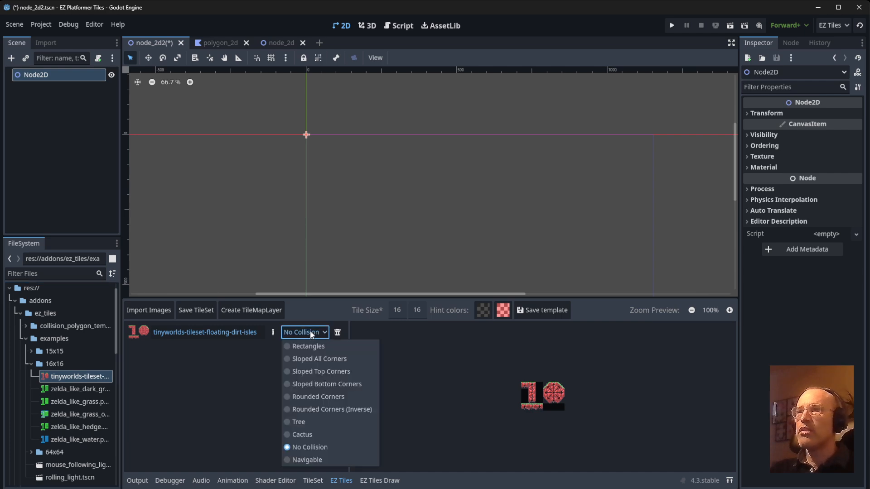
pyautogui.moveTo(321, 371)
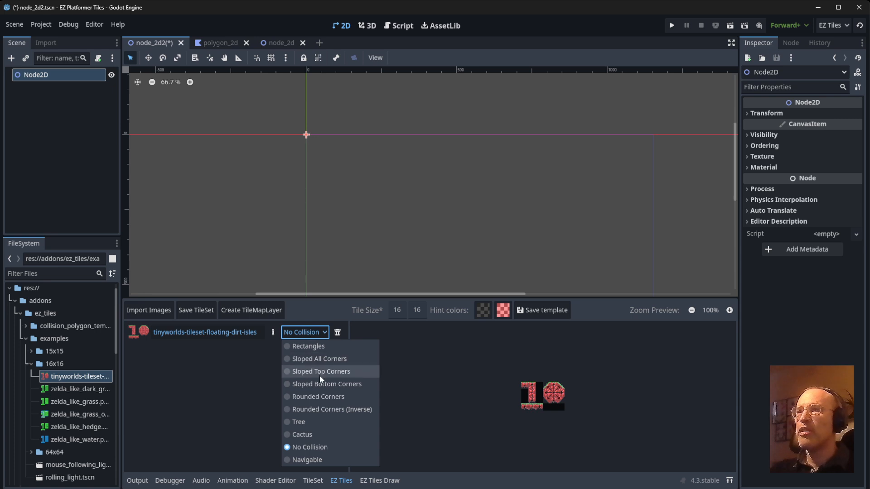
pyautogui.moveTo(330, 396)
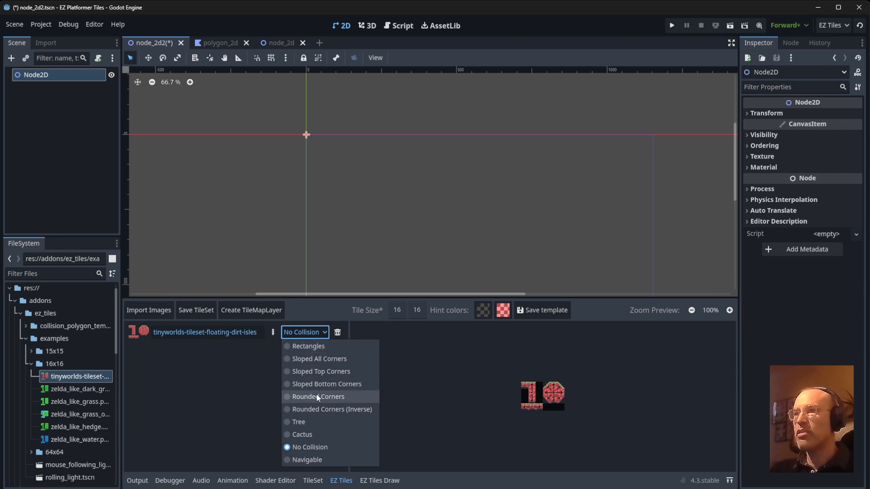
pyautogui.moveTo(319, 358)
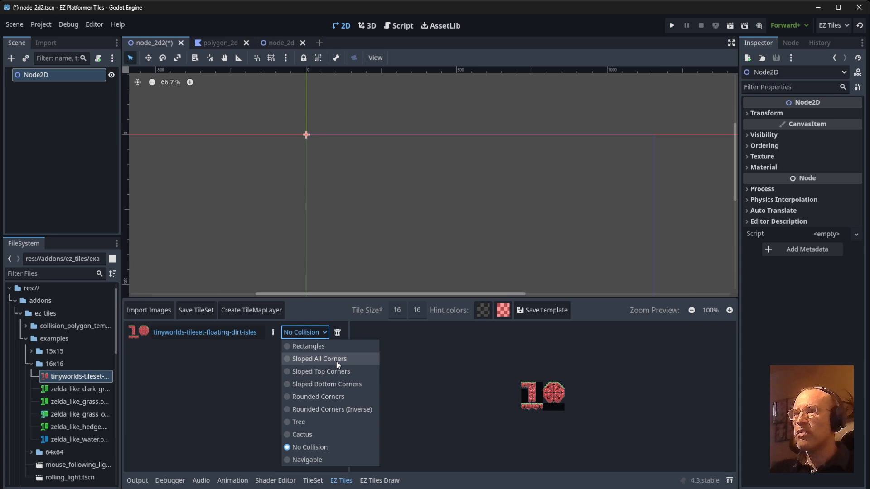
pyautogui.click(319, 358)
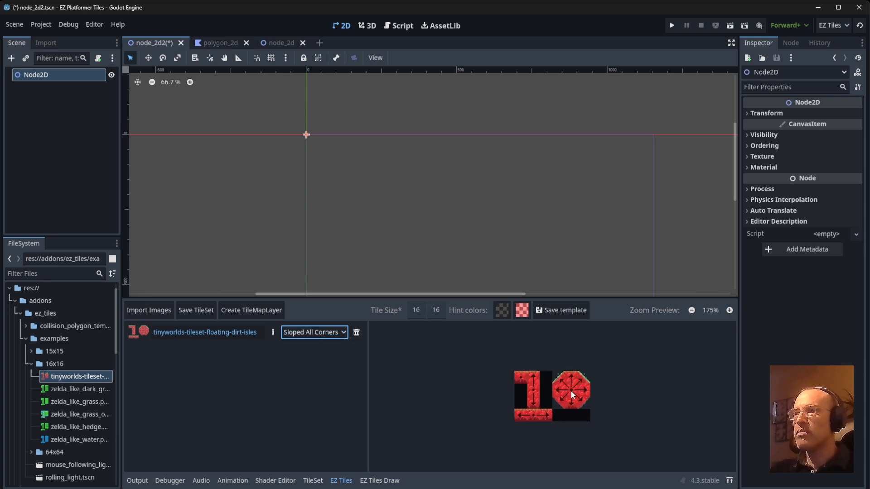
pyautogui.click(729, 310)
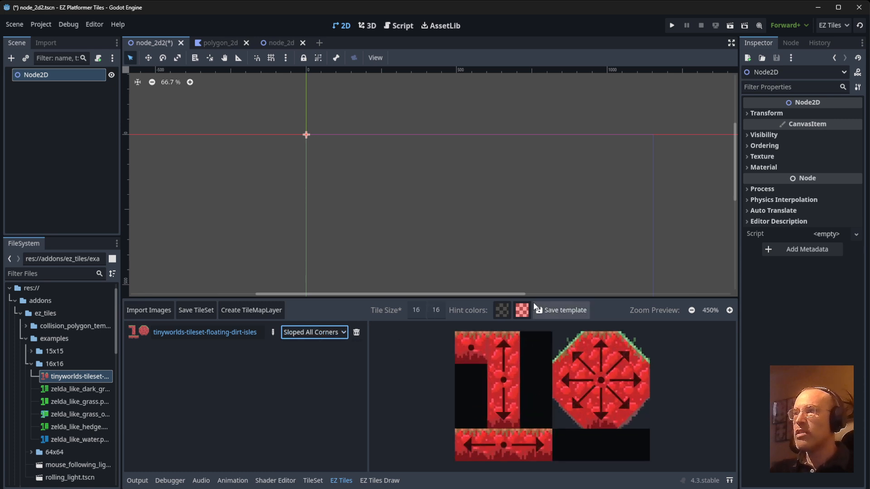
pyautogui.click(520, 310)
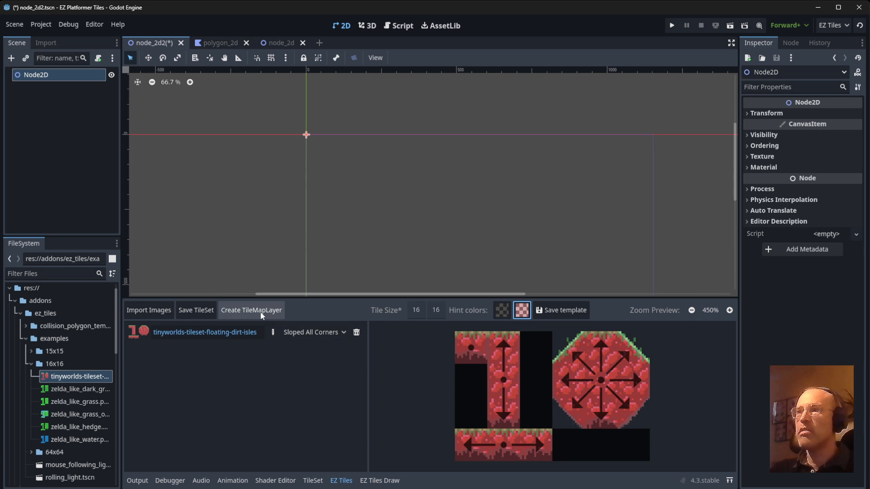
# Step: Create a TileMapLayer with terrain-peering connect mode and paint brick terrain at the scene centre
pyautogui.click(251, 309)
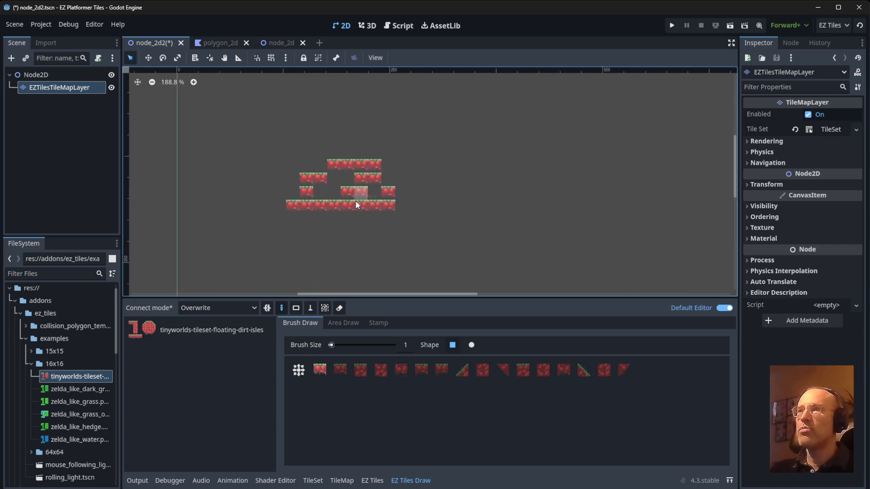
pyautogui.click(218, 309)
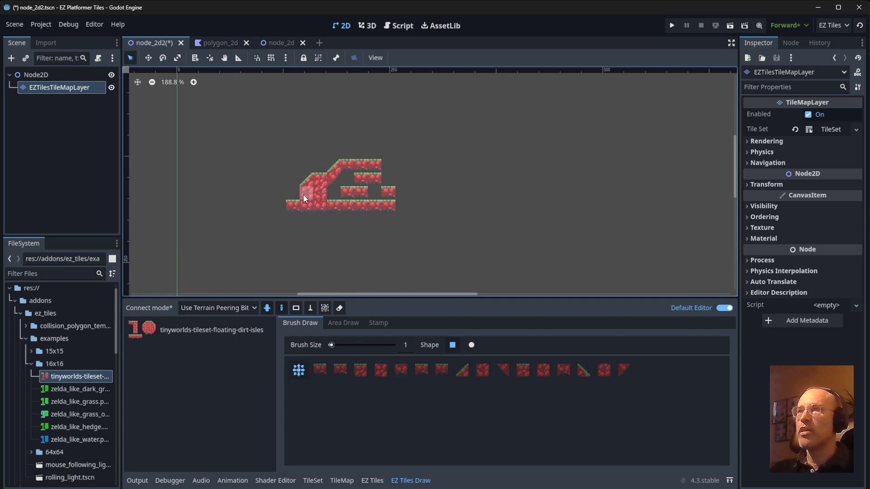
pyautogui.click(389, 183)
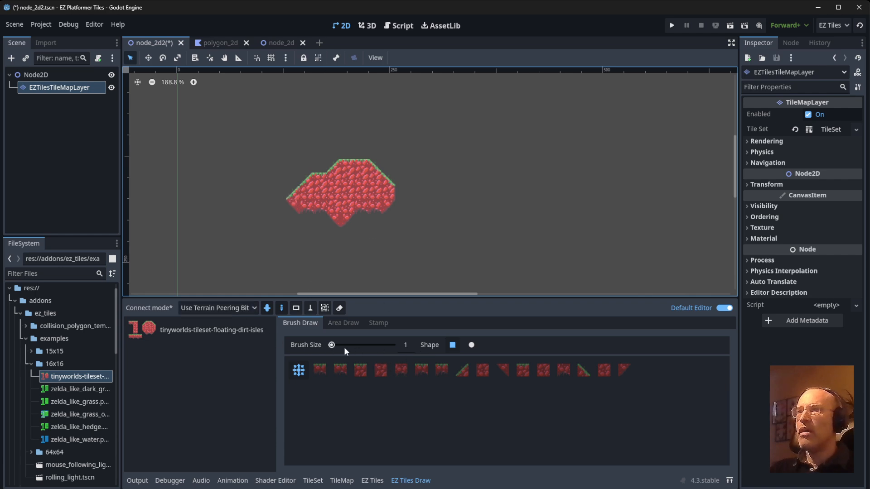
# Step: With a size-4 round brush, paint a brick ring to the left and a long arm to the right
pyautogui.moveTo(332, 344); pyautogui.dragTo(352, 345)
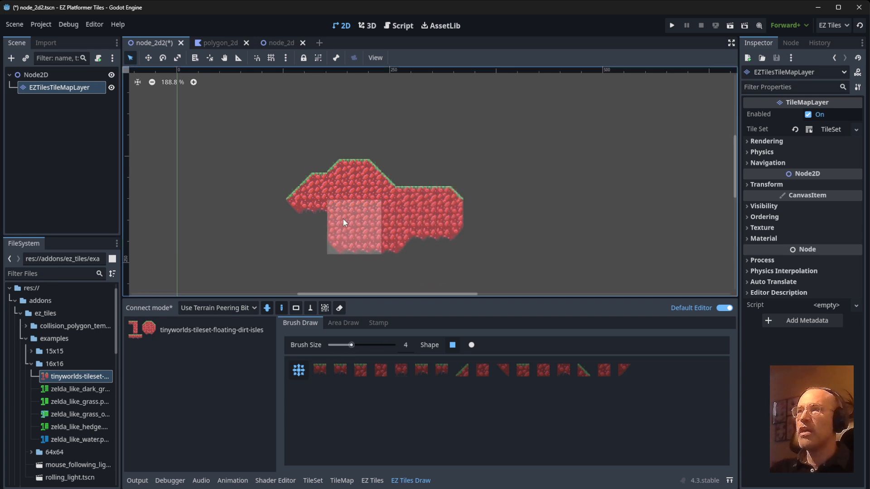
pyautogui.click(471, 344)
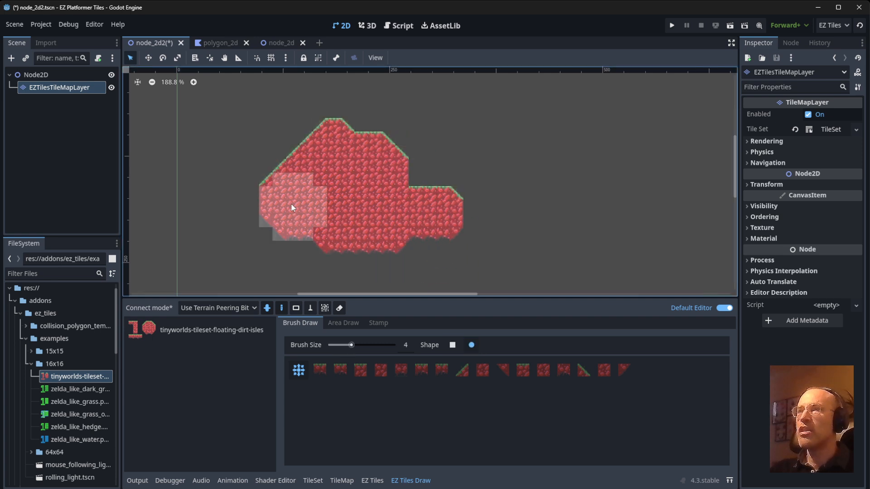
pyautogui.click(291, 208)
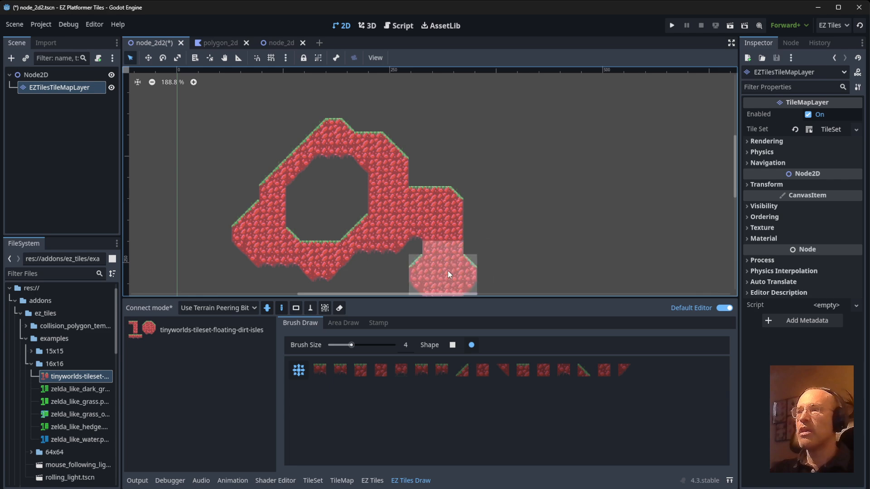
pyautogui.moveTo(450, 274); pyautogui.dragTo(705, 224)
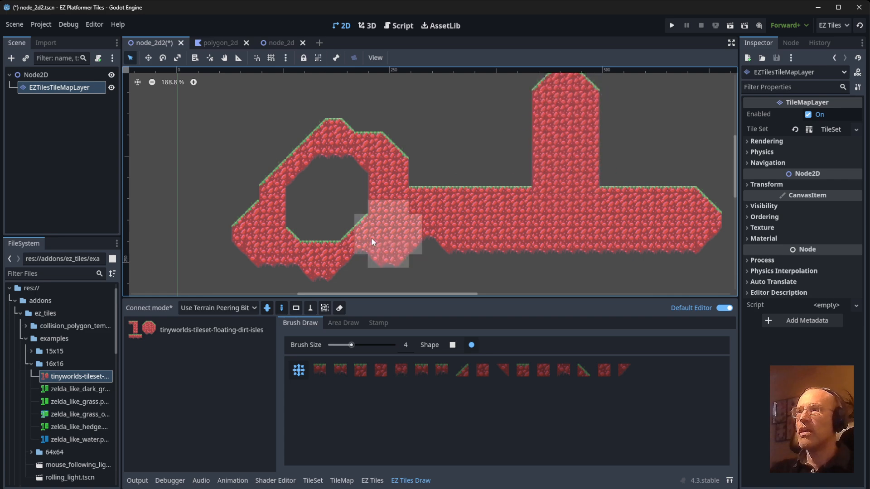
# Step: Erase two-tile-wide corridors inside the horizontal arm and the upright branch
pyautogui.click(338, 308)
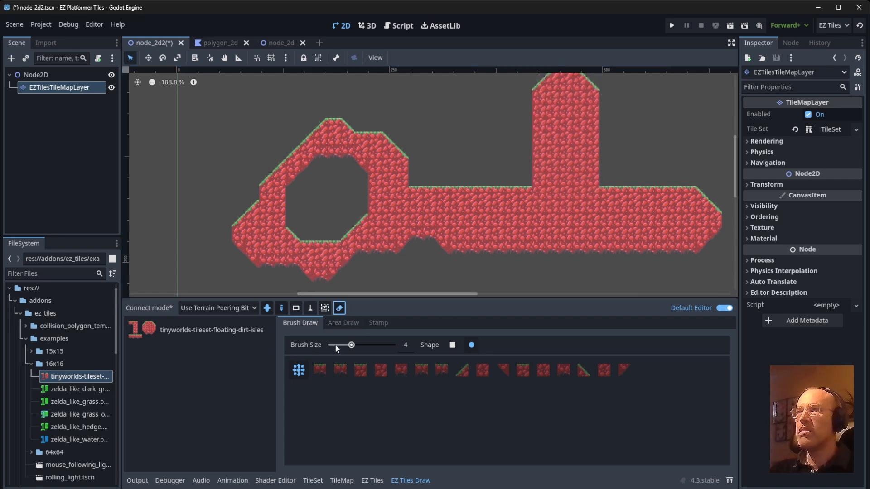
pyautogui.moveTo(351, 345); pyautogui.dragTo(335, 345)
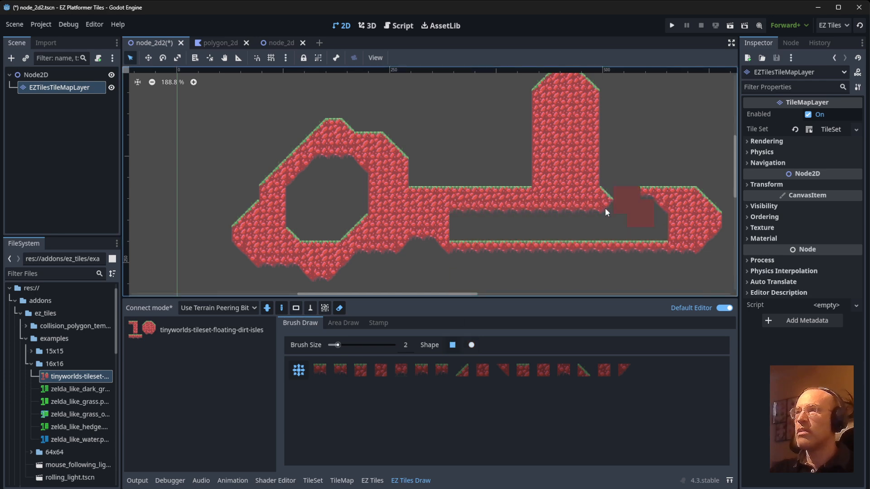
pyautogui.click(631, 212)
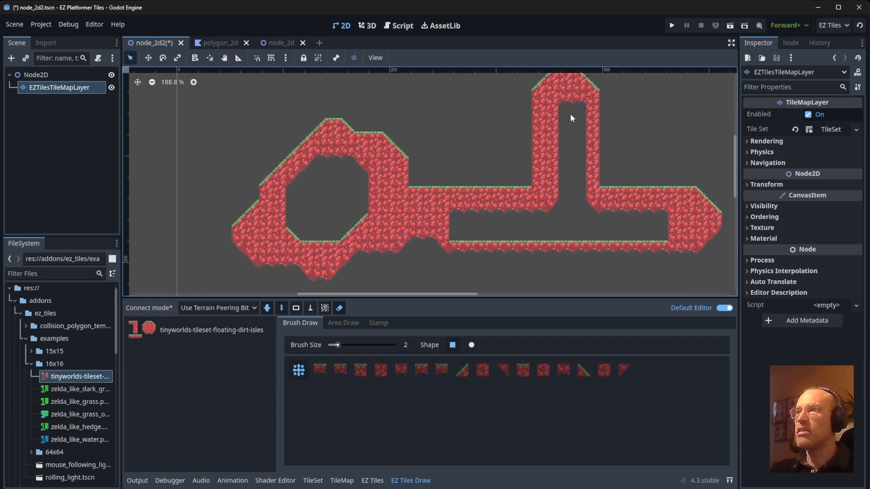
pyautogui.click(476, 241)
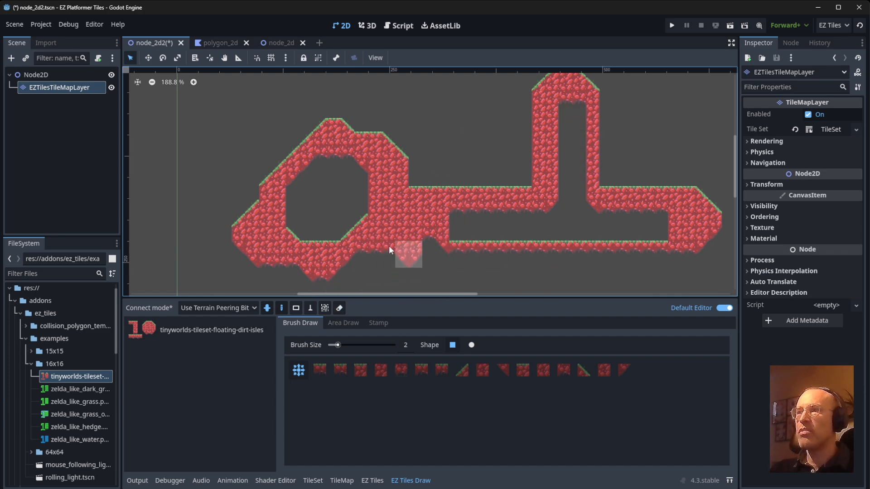
pyautogui.click(342, 323)
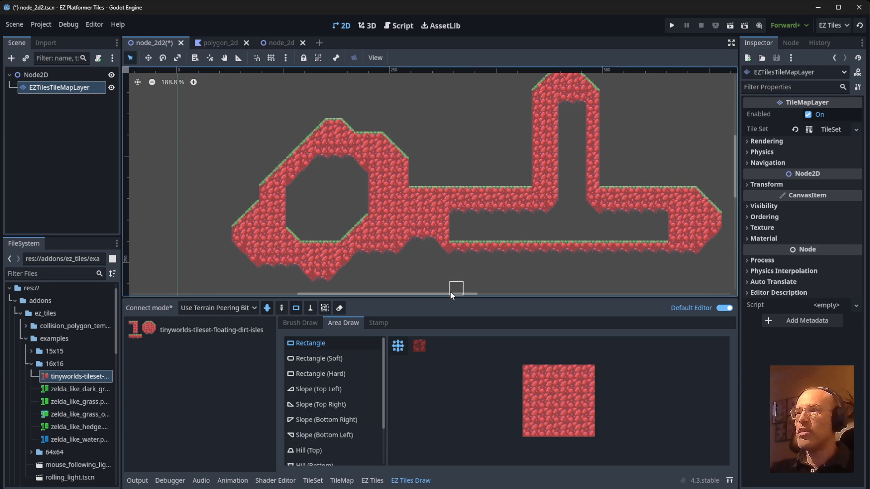
# Step: Fill the gap between the ring and upright branch with a Slope (Top Left) brick wedge
pyautogui.click(219, 308)
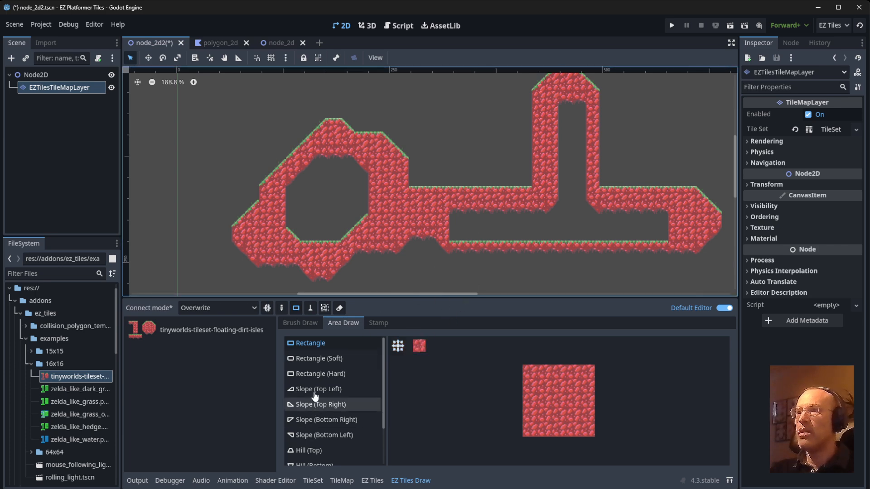
pyautogui.click(319, 389)
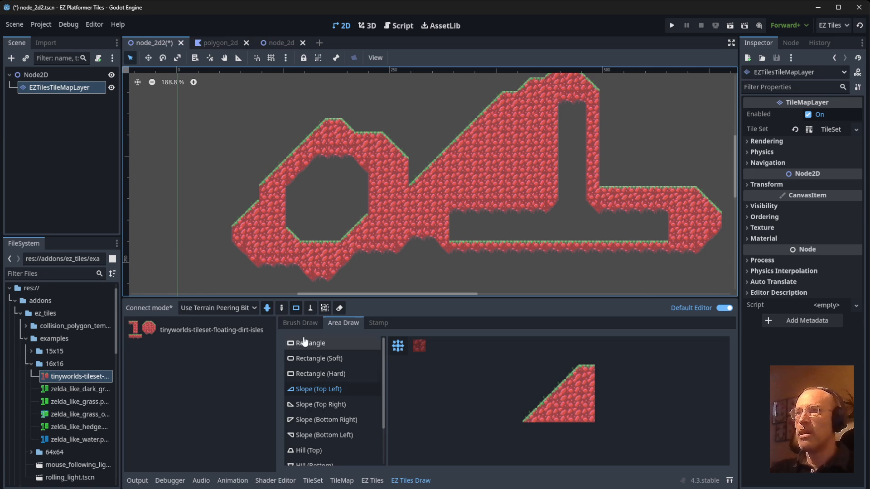
pyautogui.moveTo(310, 309)
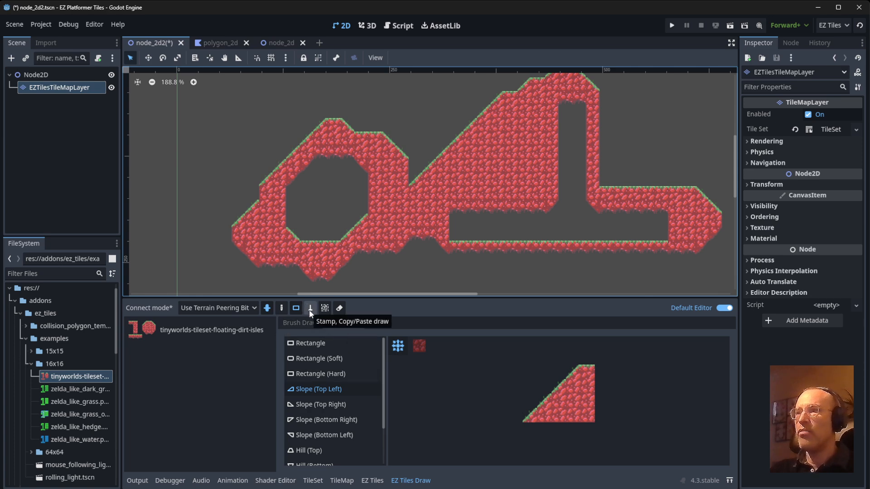
# Step: Capture a second brick stamp and stamp extra octagonal rings and a long arm below the maze
pyautogui.click(310, 308)
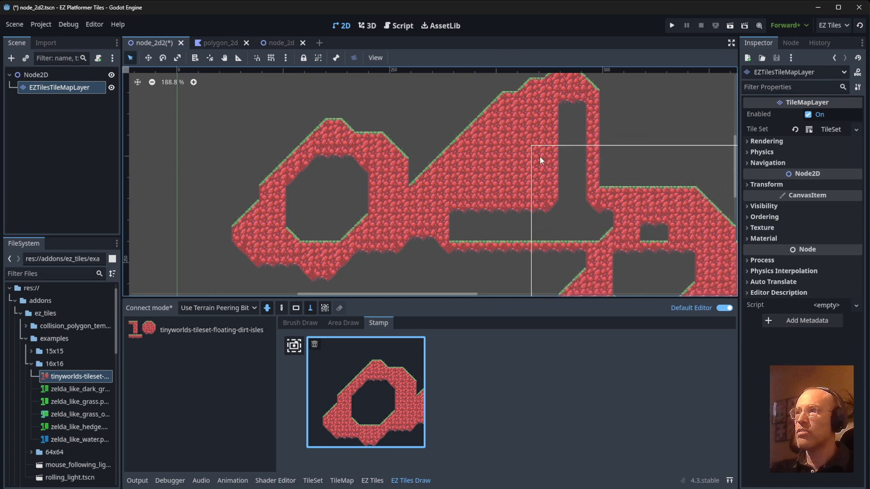
pyautogui.scroll(-3)
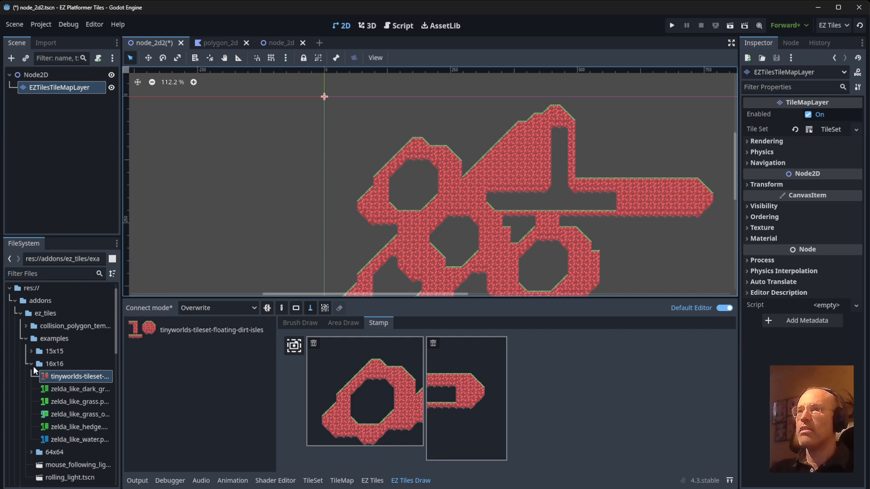
# Step: Drop rolling_light.tscn above the brick maze and run the current scene
pyautogui.click(32, 364)
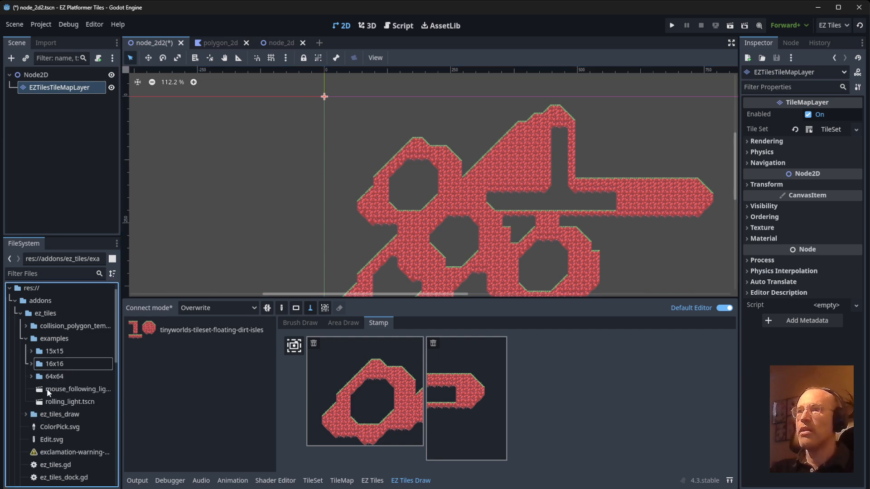
pyautogui.moveTo(70, 402); pyautogui.dragTo(525, 97)
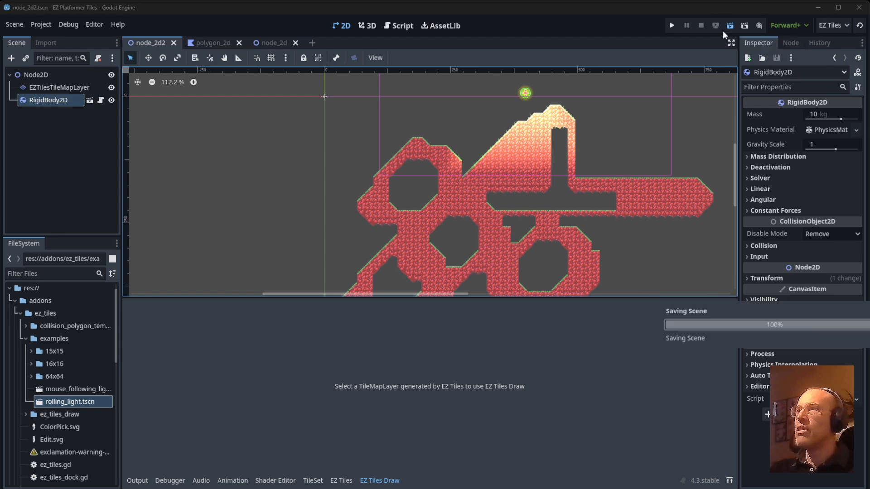
pyautogui.click(671, 26)
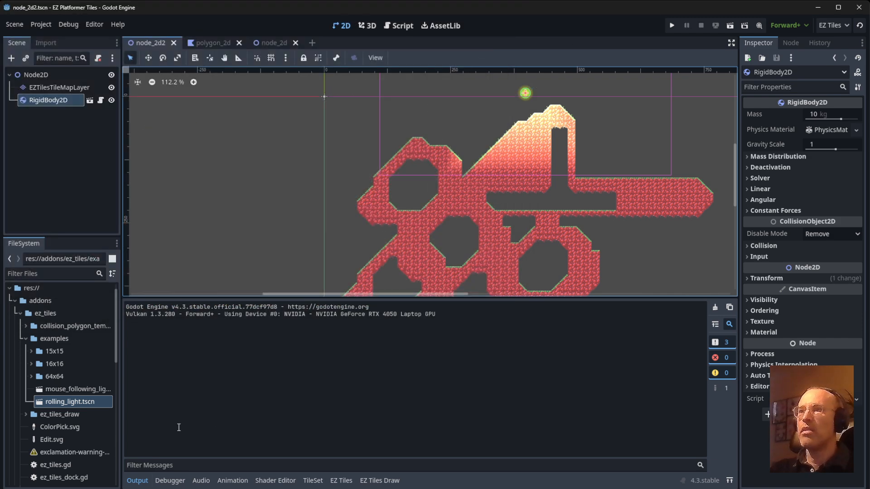
# Step: Brush-paint a separate diagonal brick ledge on the layer, test-run the scene and close the game window
pyautogui.click(60, 87)
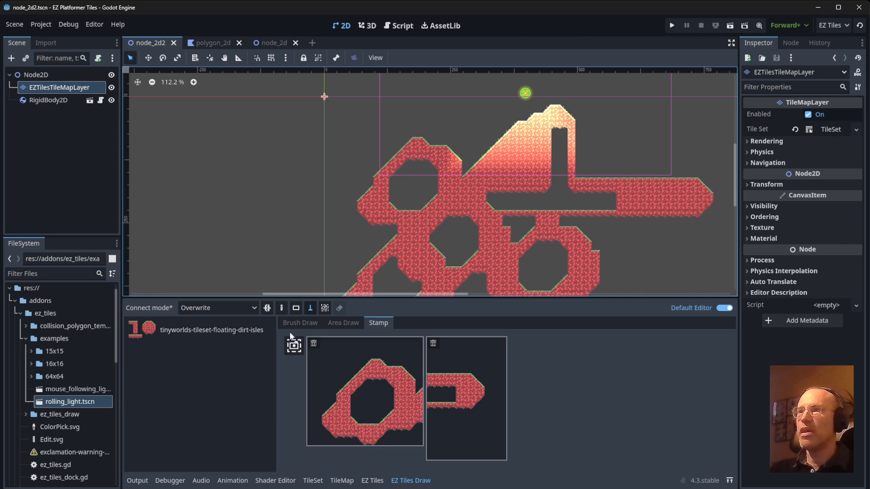
pyautogui.click(300, 323)
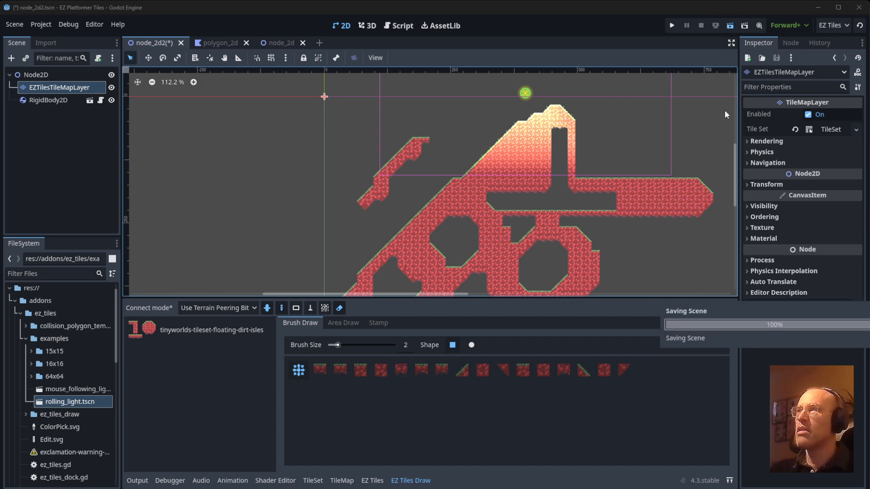
pyautogui.click(670, 26)
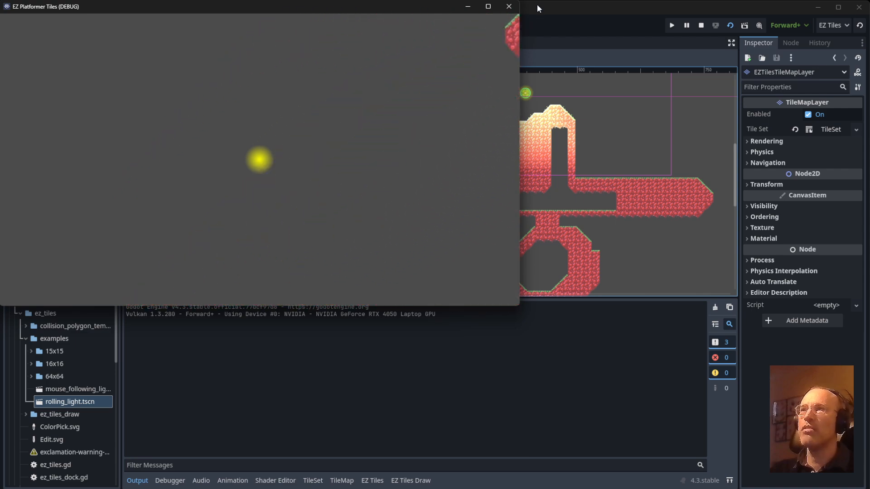
pyautogui.click(507, 7)
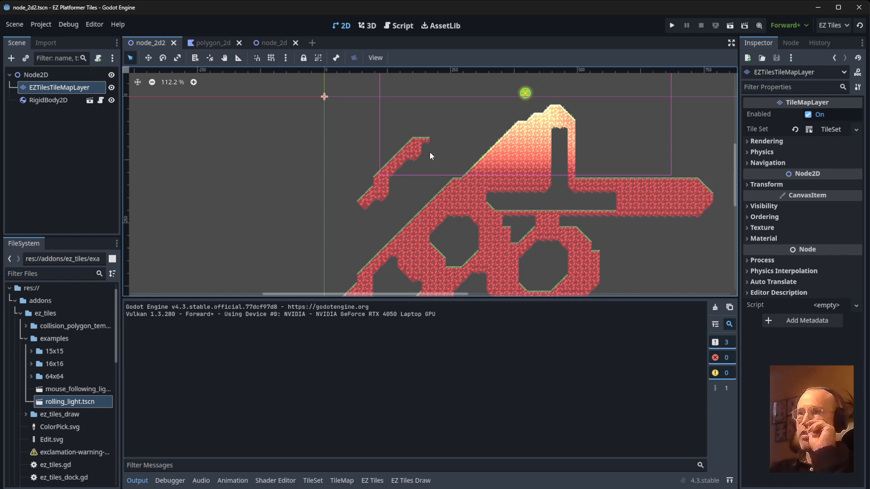
pyautogui.moveTo(451, 153)
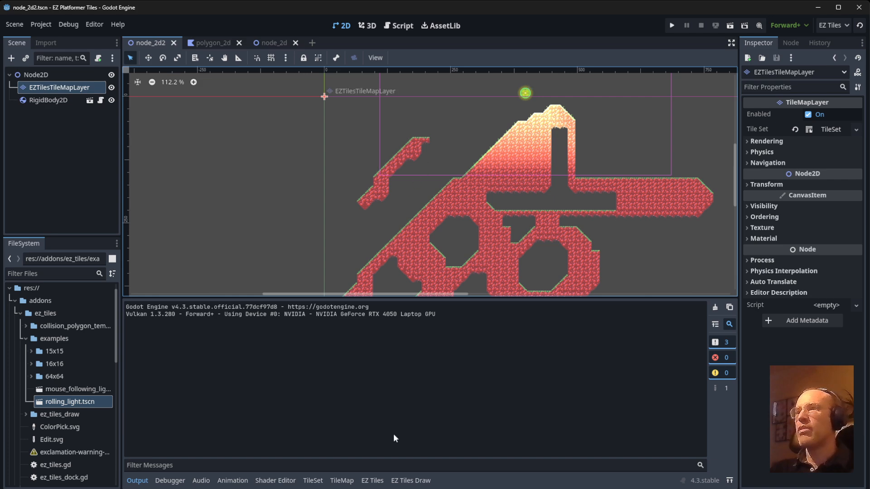
# Step: Delete the rolling light RigidBody2D and the EZTilesTileMapLayer, leaving an empty Node2D
pyautogui.click(371, 480)
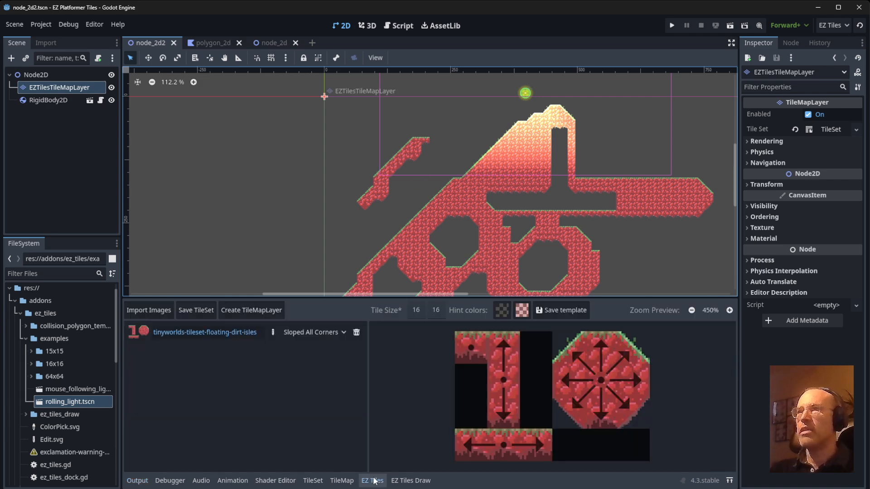
pyautogui.click(49, 99)
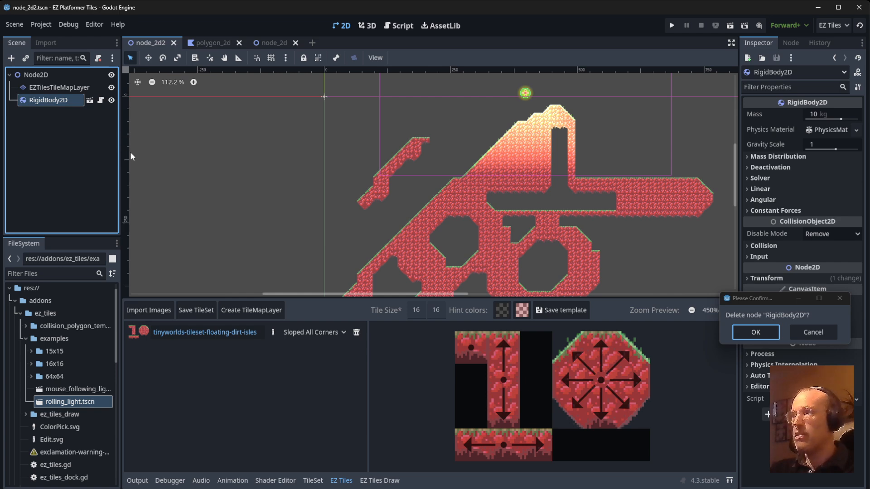
pyautogui.click(755, 332)
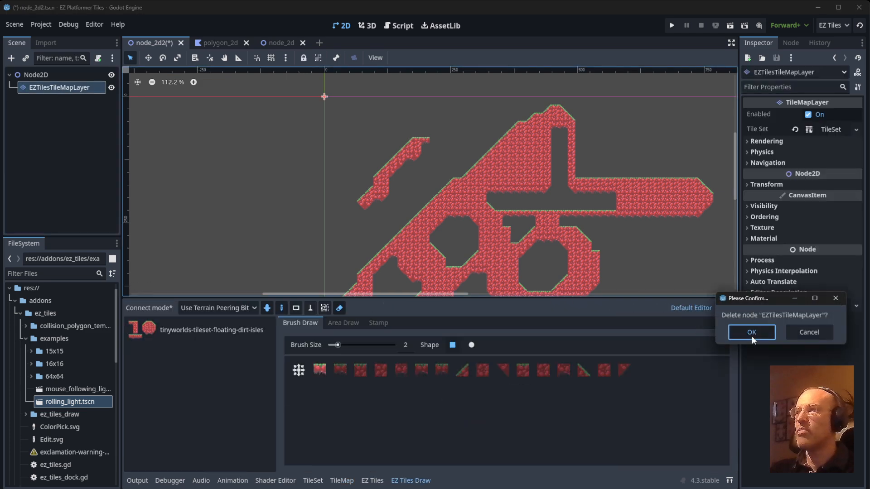
pyautogui.click(751, 333)
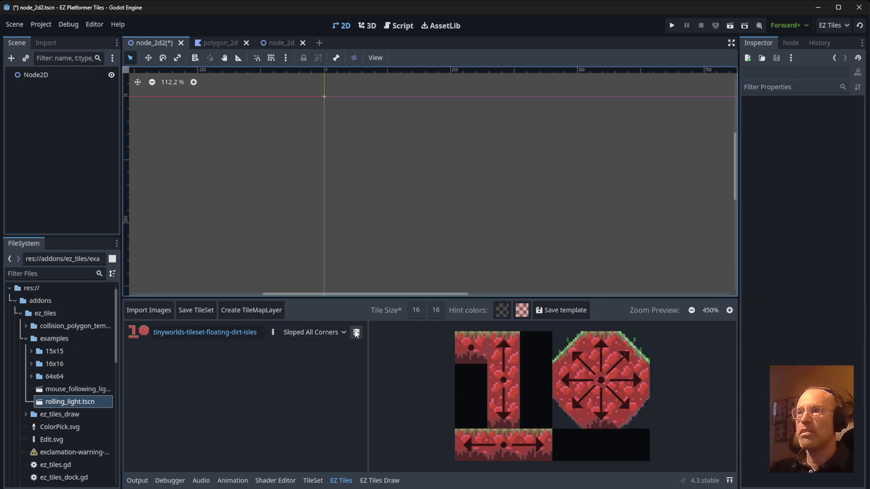
# Step: Remove the floating-dirt-isles tileset and set the tile size to 4 by 4
pyautogui.click(355, 333)
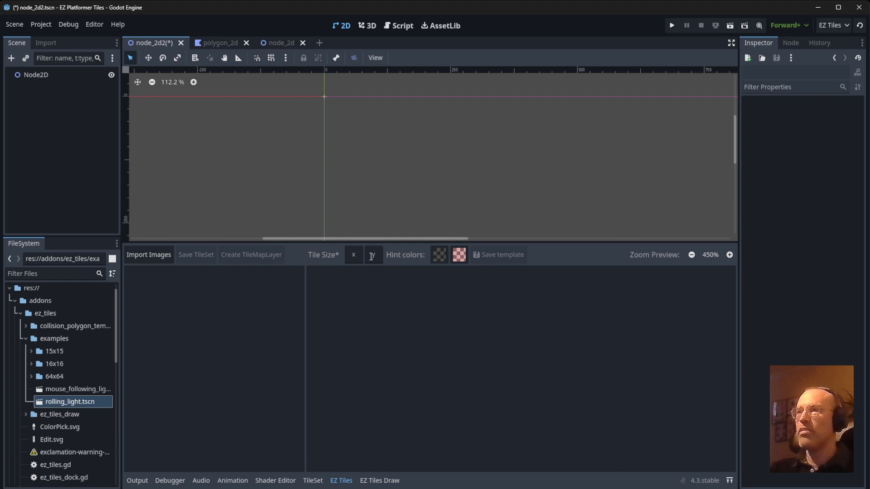
pyautogui.click(352, 255)
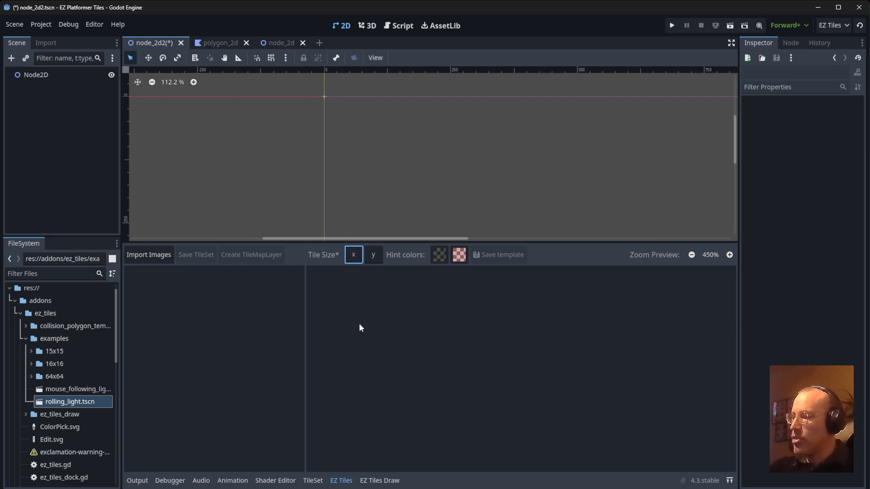
pyautogui.write('2')
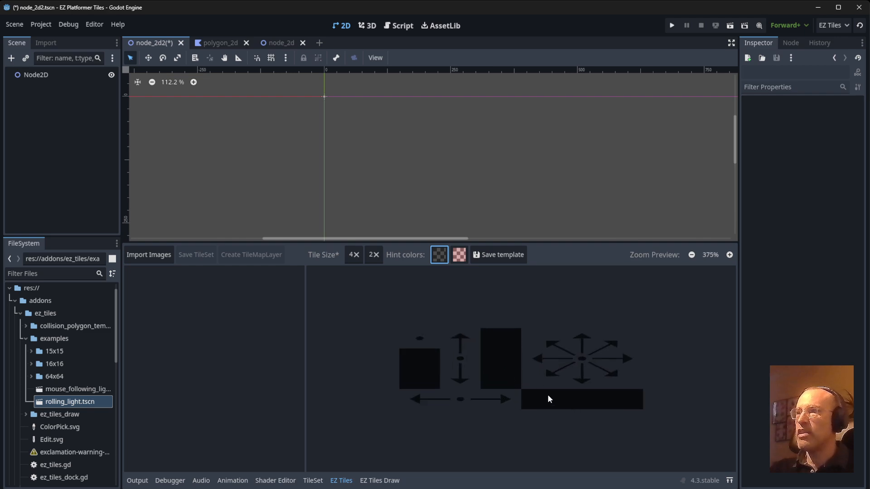
pyautogui.click(372, 254)
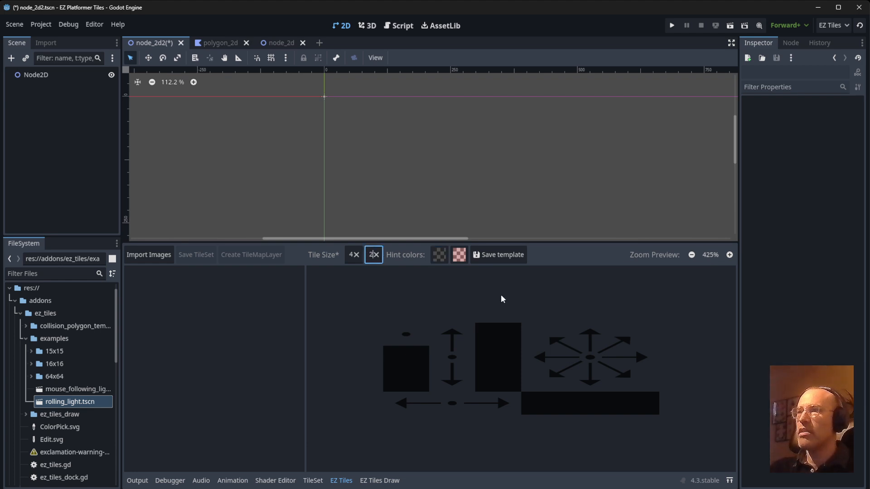
pyautogui.click(353, 255)
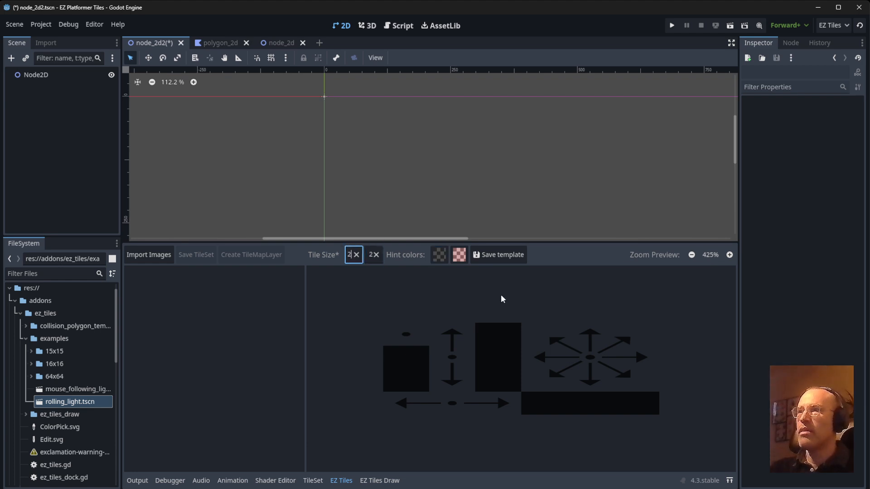
pyautogui.write('4')
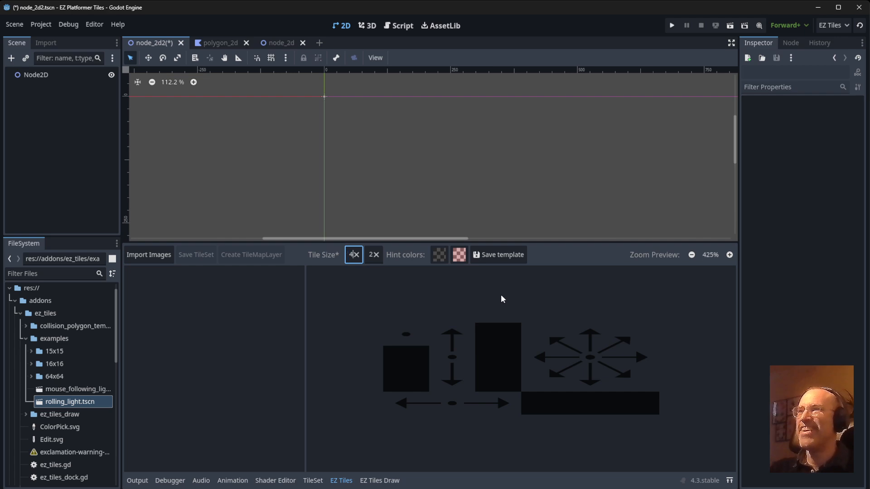
pyautogui.moveTo(389, 270)
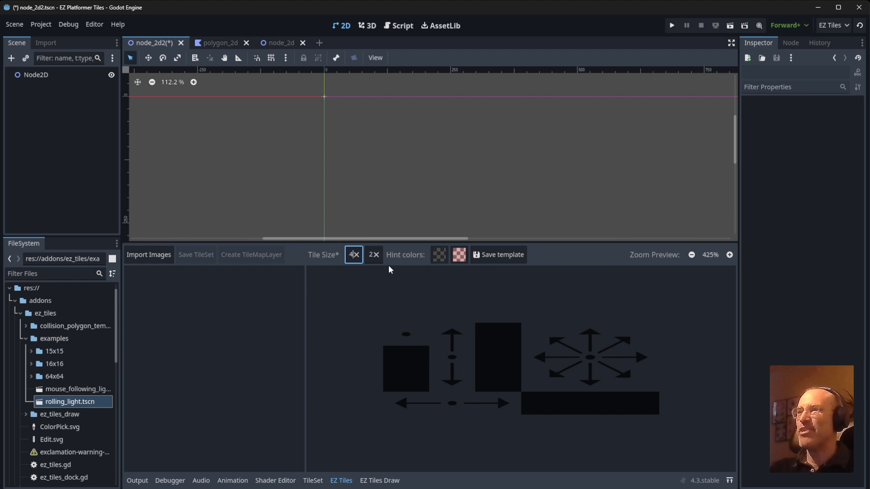
pyautogui.click(373, 255)
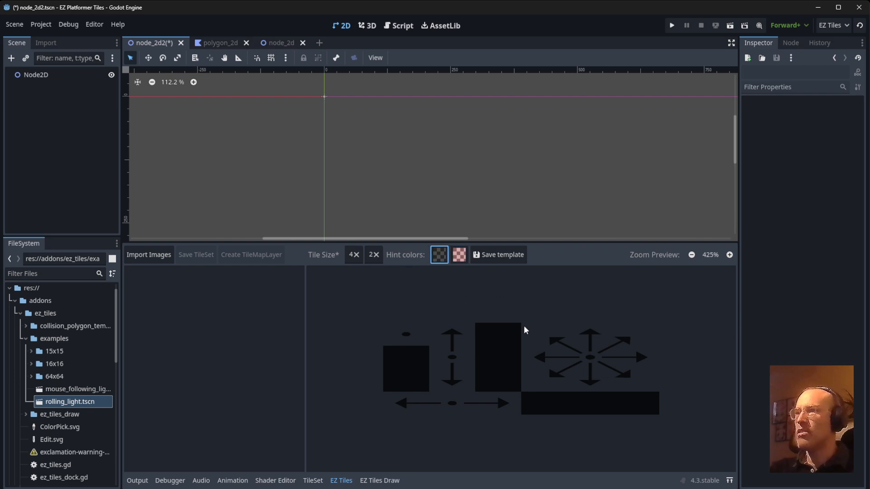
pyautogui.click(352, 254)
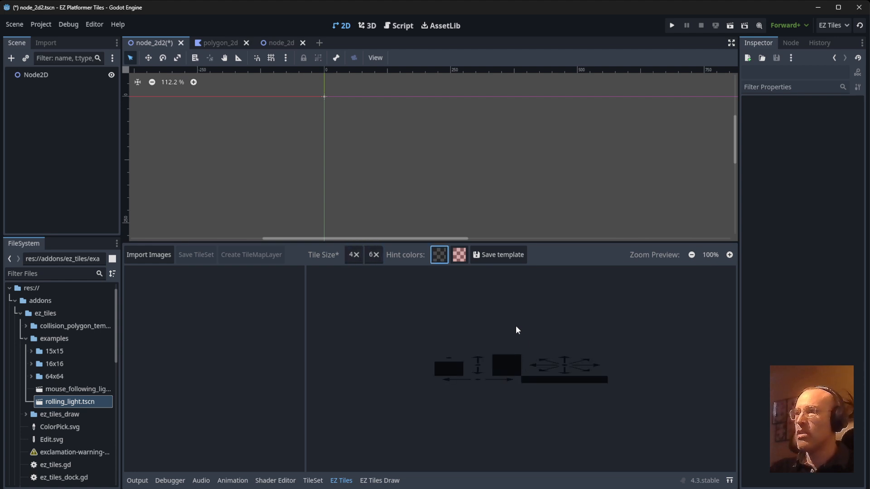
pyautogui.click(373, 255)
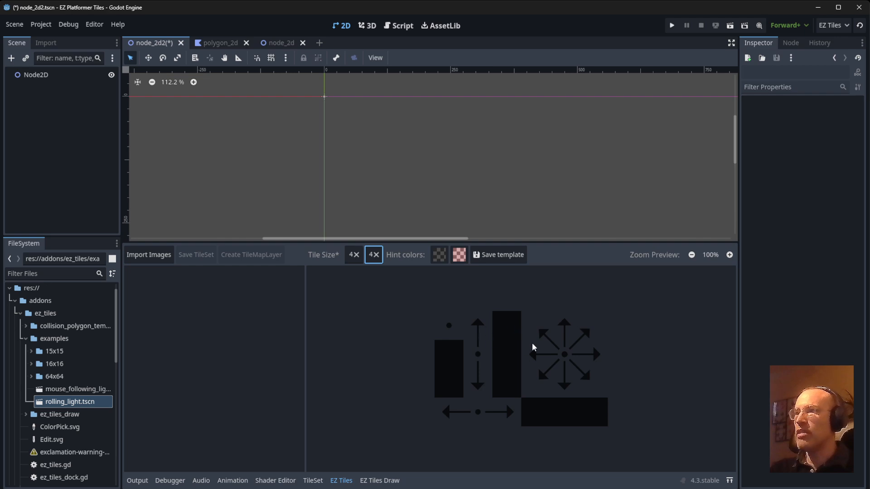
# Step: Pick a light grey hint colour for the blank tile template
pyautogui.click(458, 254)
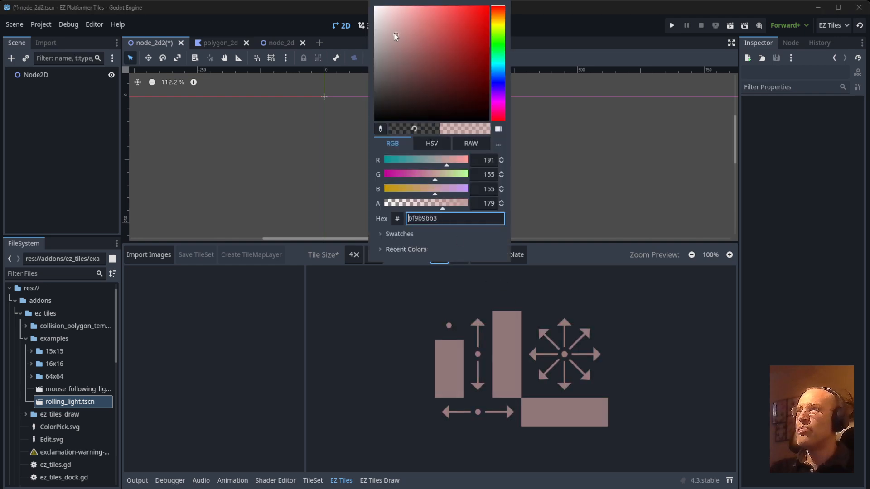
pyautogui.click(377, 17)
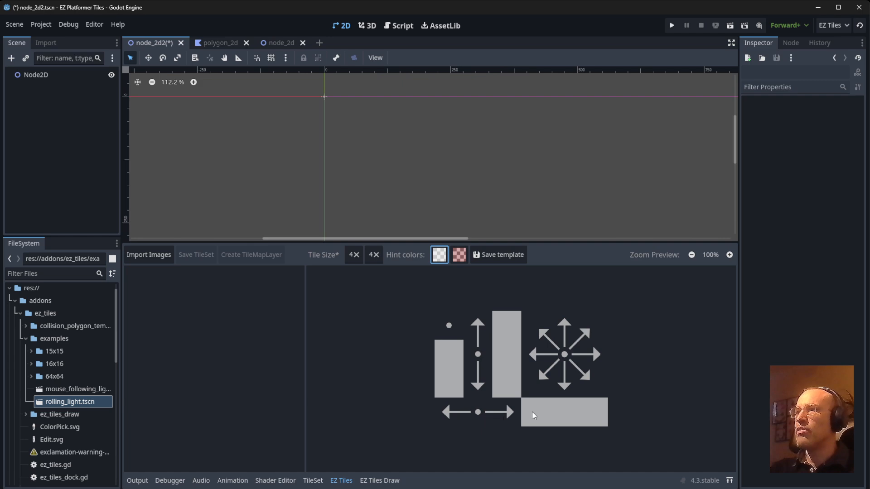
pyautogui.moveTo(584, 394)
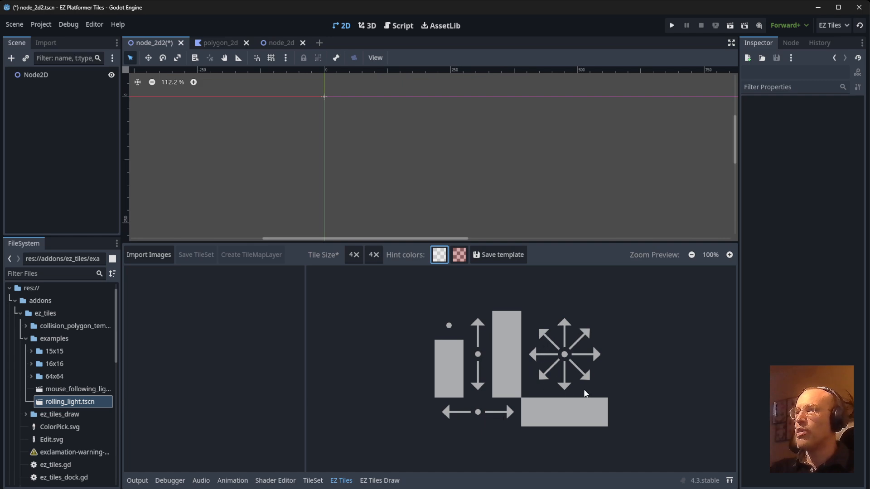
pyautogui.moveTo(564, 335)
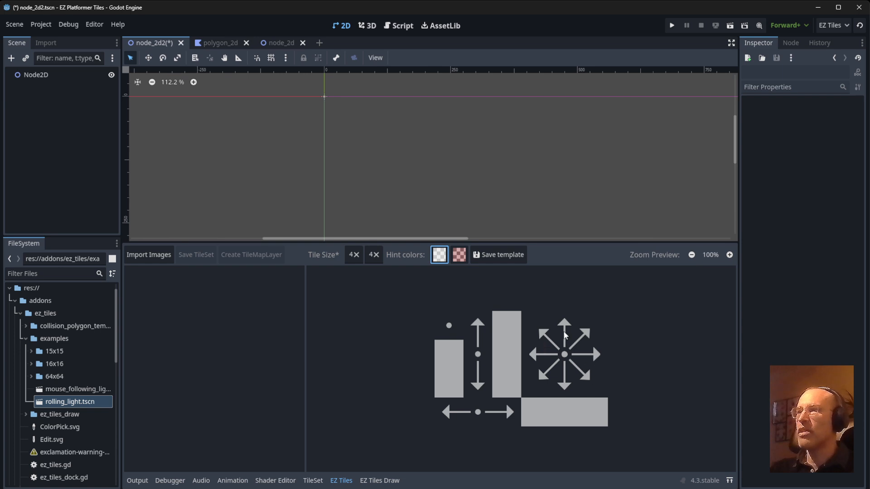
pyautogui.moveTo(313, 352)
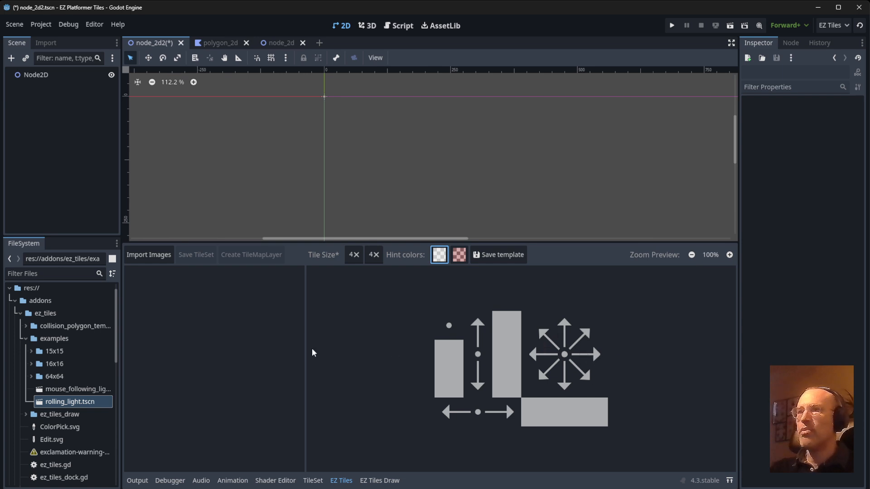
pyautogui.moveTo(55, 357)
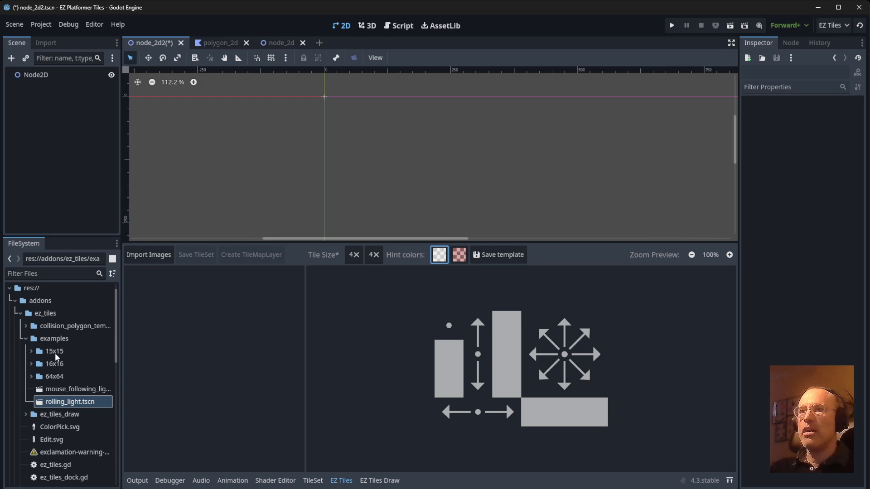
# Step: Import the selected ten 15x15 example tile images into EZ Tiles as tile sets
pyautogui.click(32, 351)
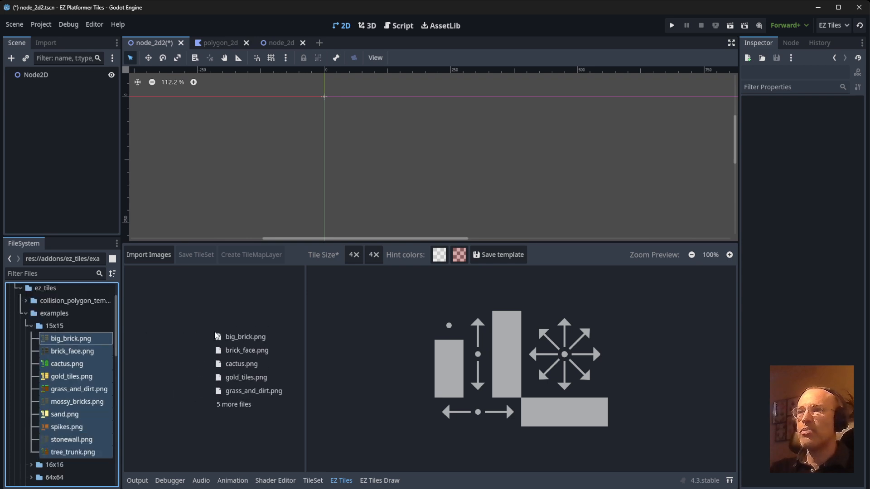
pyautogui.click(147, 255)
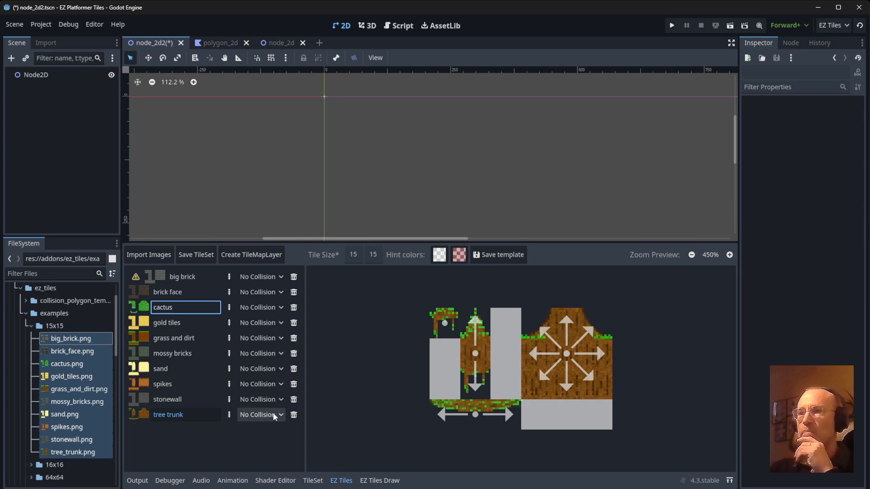
# Step: Set the tree trunk tiles' collision to the Tree shape after first trying Cactus
pyautogui.click(261, 414)
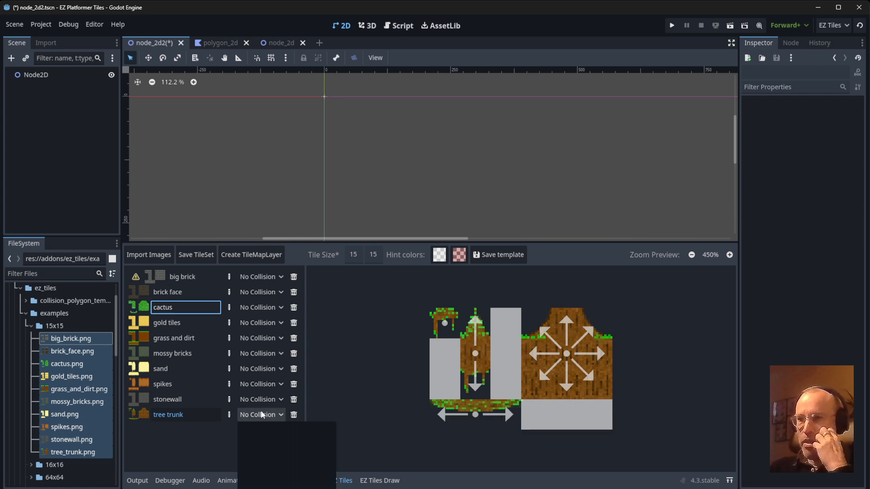
pyautogui.click(261, 414)
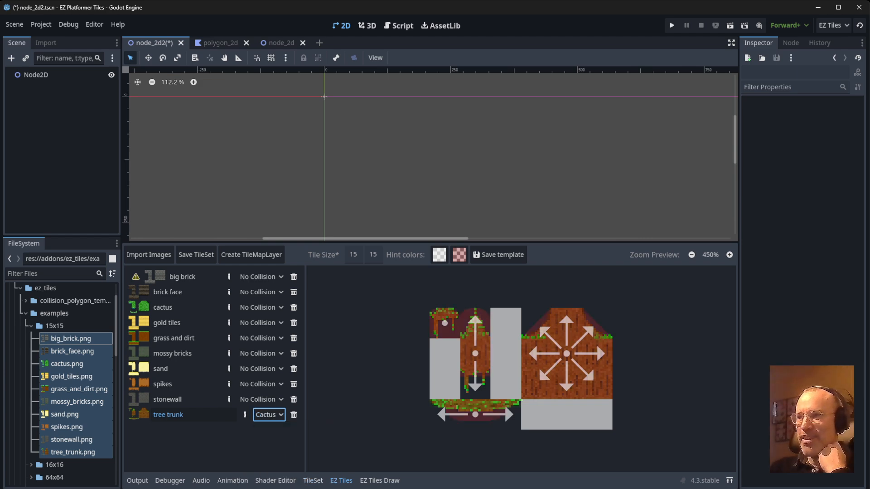
pyautogui.doubleClick(163, 384)
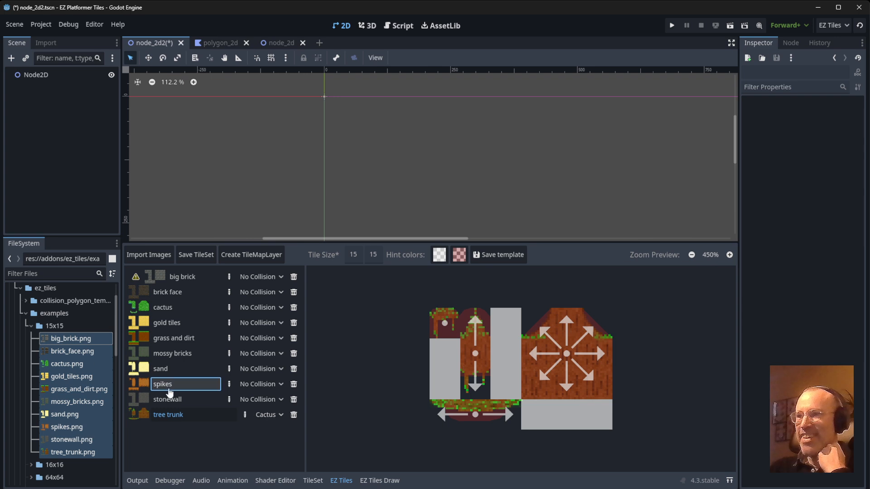
pyautogui.click(270, 414)
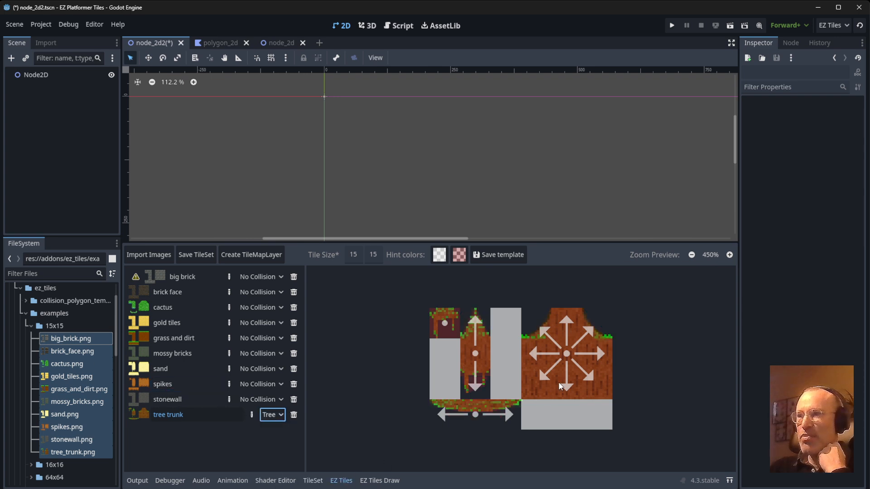
pyautogui.click(728, 255)
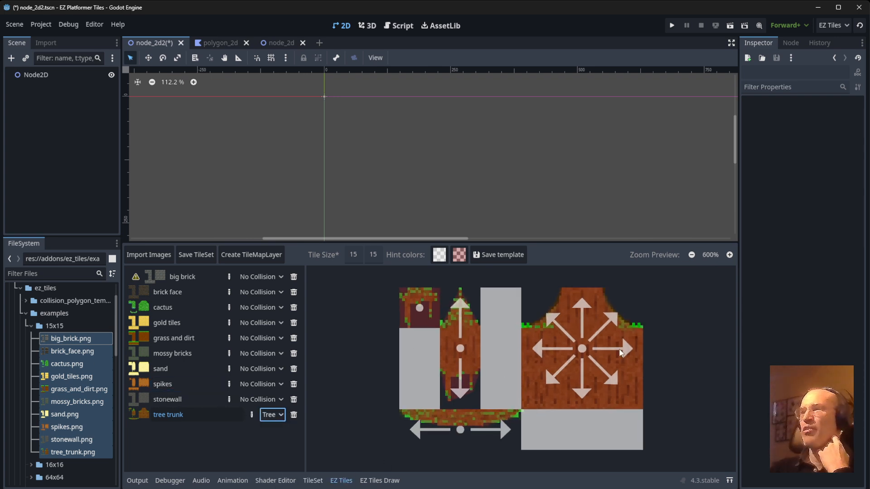
pyautogui.click(261, 307)
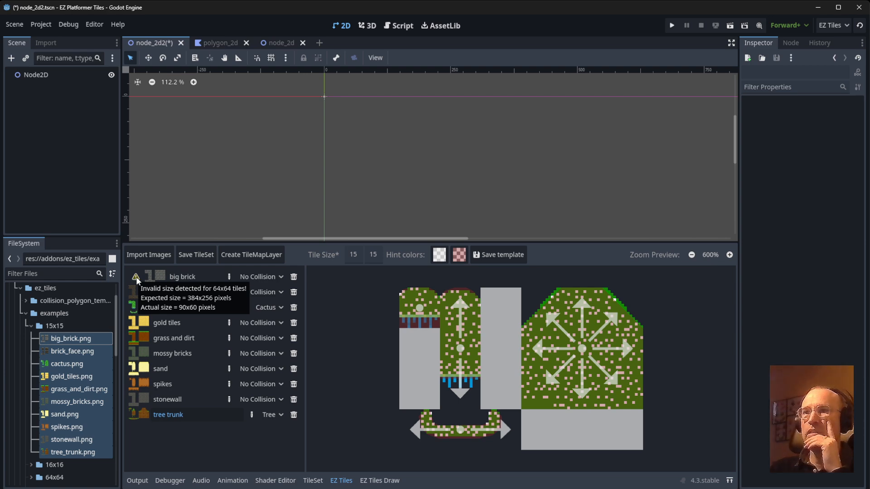
# Step: Assign the Cactus collision shape to the cactus tiles and select the tile size value
pyautogui.doubleClick(182, 278)
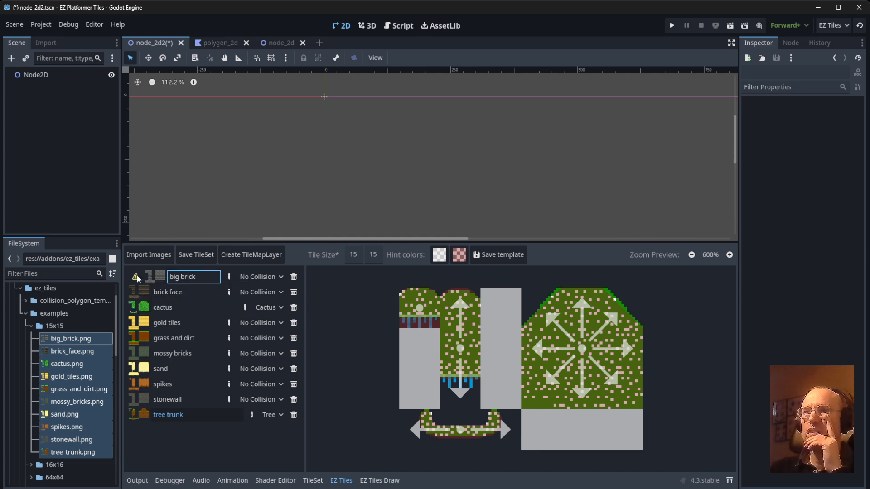
pyautogui.moveTo(136, 277)
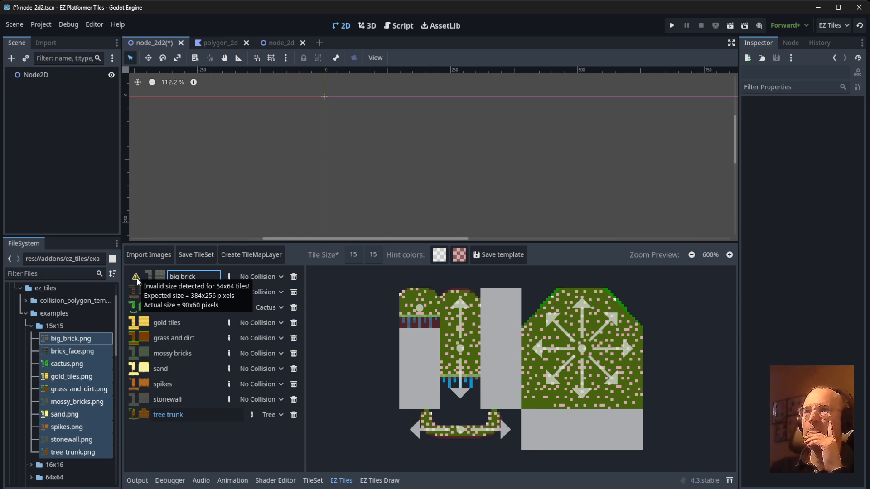
pyautogui.click(185, 384)
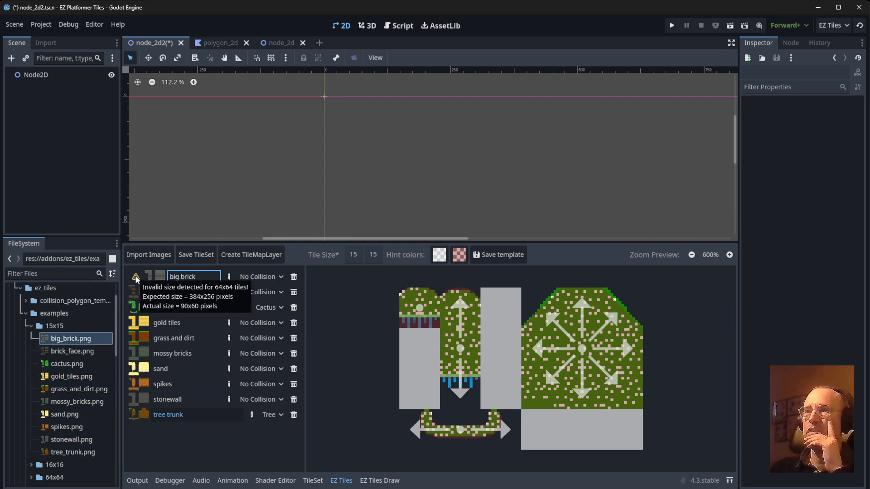
pyautogui.click(353, 255)
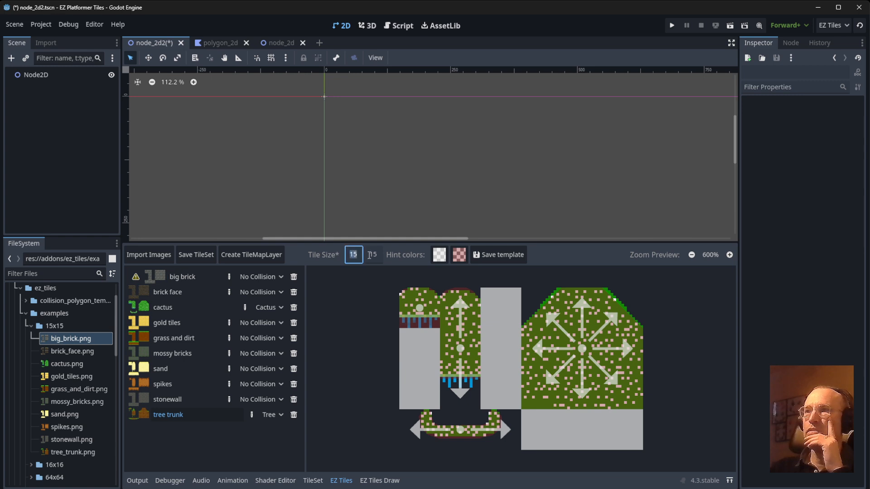
pyautogui.doubleClick(166, 292)
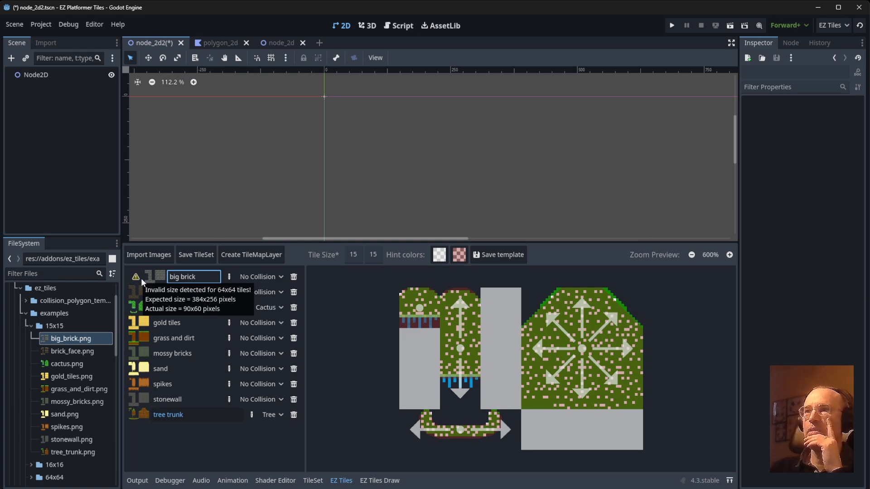
# Step: Preview the atlases and give spikes Rectangles and sand sloped top corner collisions
pyautogui.click(182, 292)
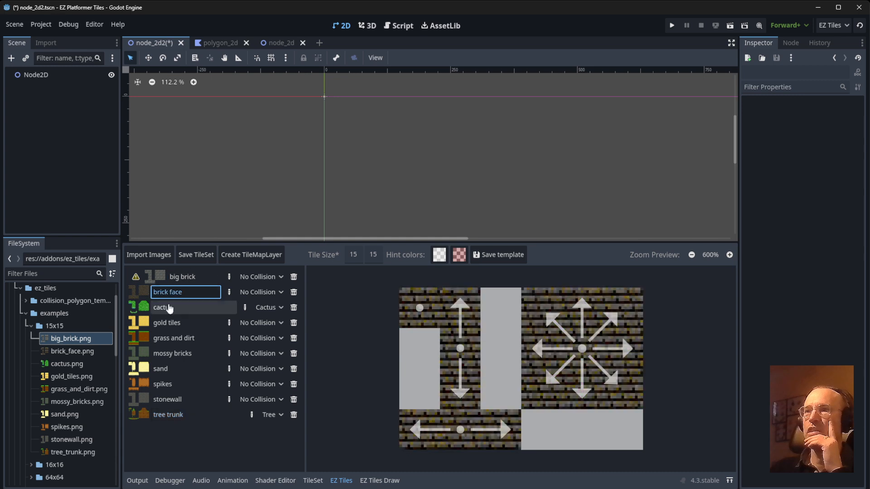
pyautogui.click(167, 323)
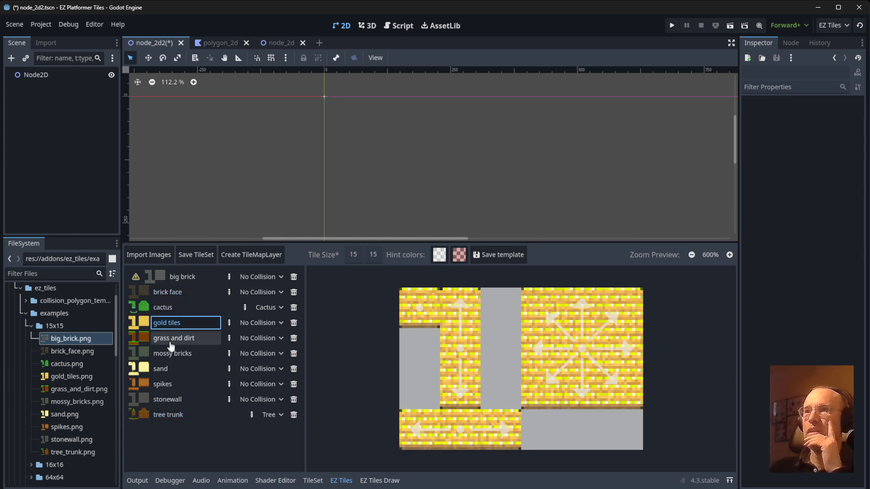
pyautogui.click(160, 369)
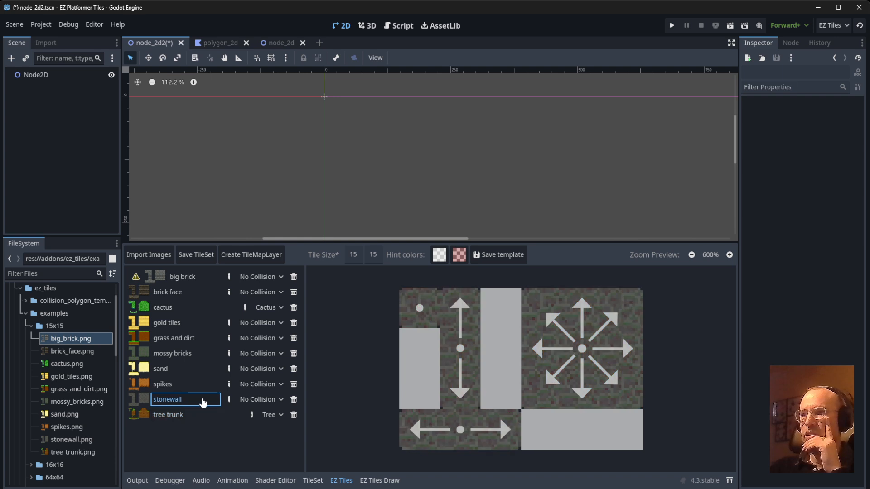
pyautogui.click(260, 400)
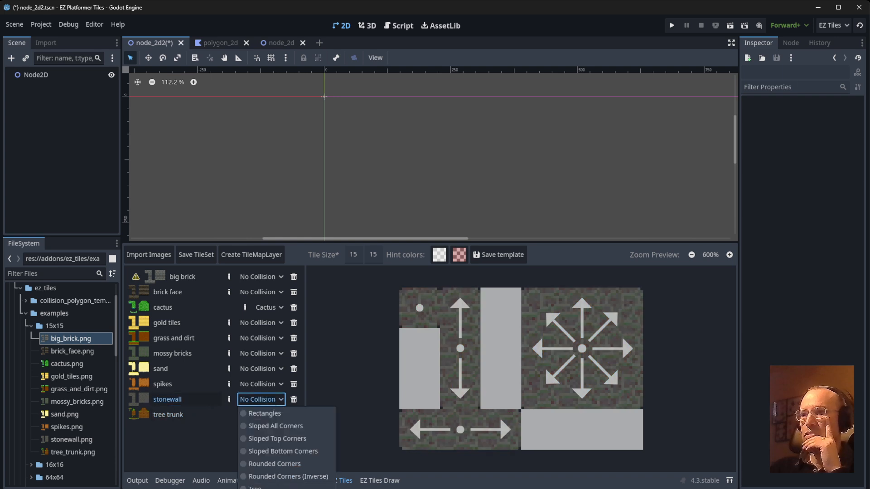
pyautogui.moveTo(165, 387)
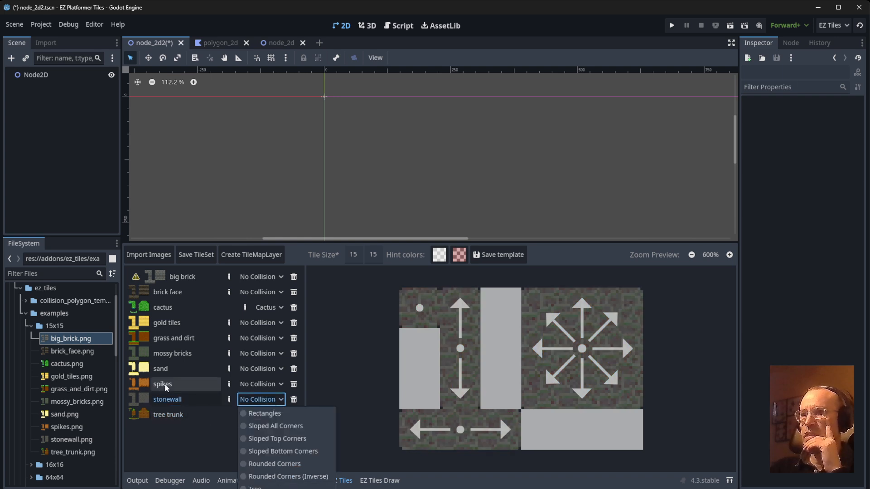
pyautogui.click(162, 384)
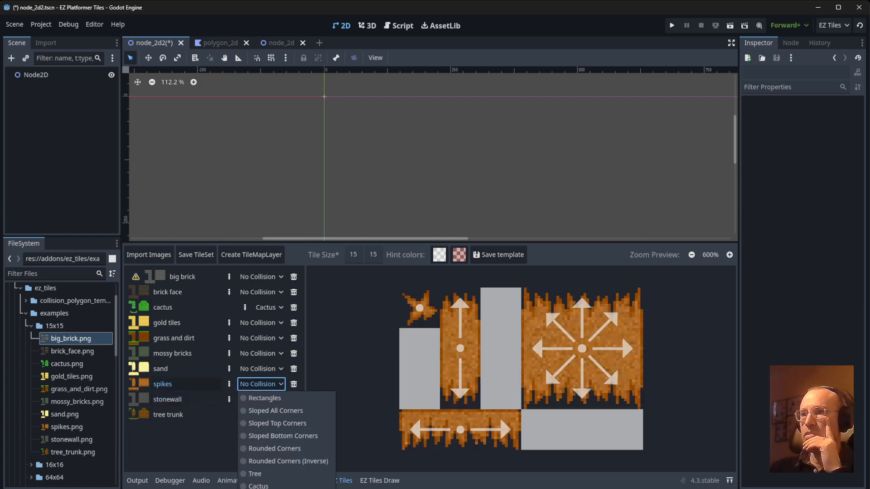
pyautogui.click(264, 398)
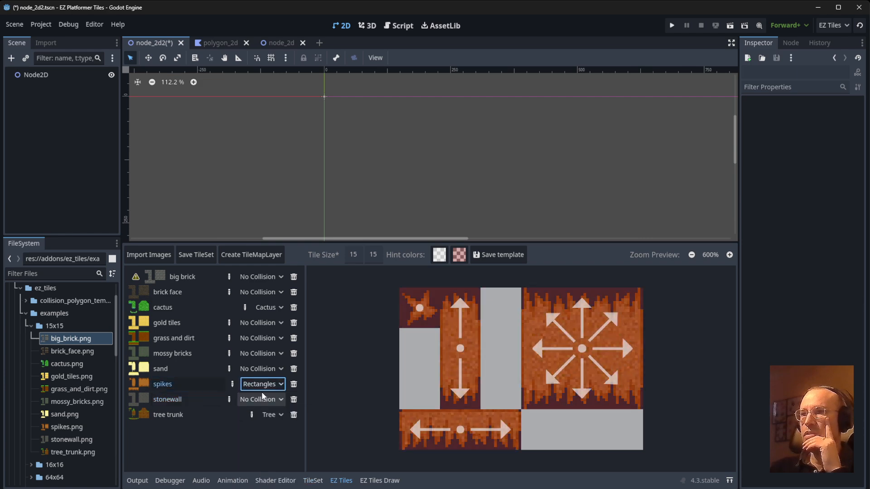
pyautogui.click(260, 369)
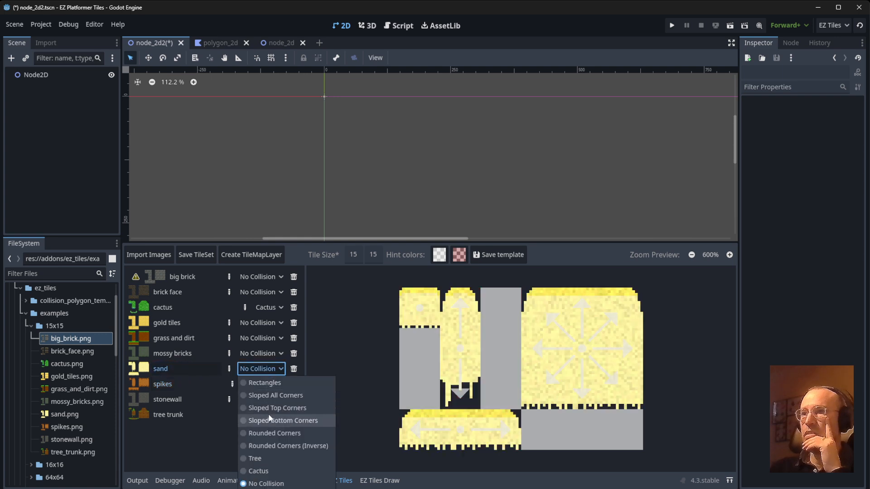
pyautogui.click(278, 407)
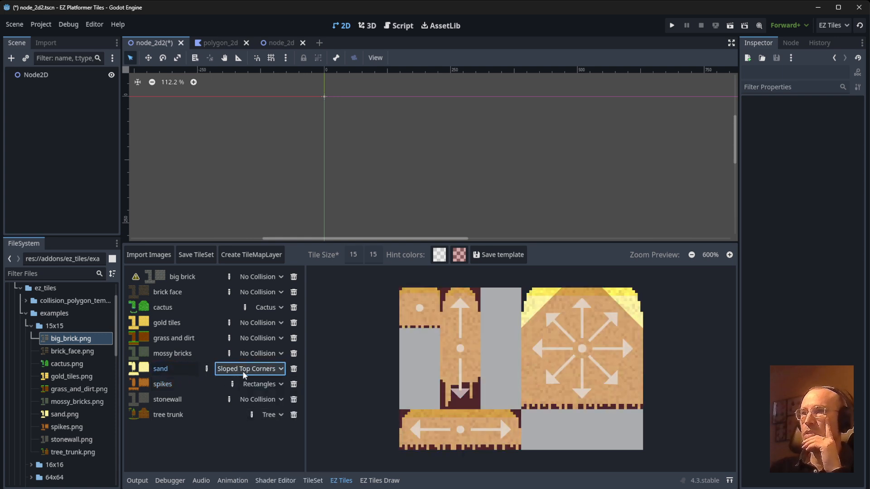
pyautogui.click(251, 369)
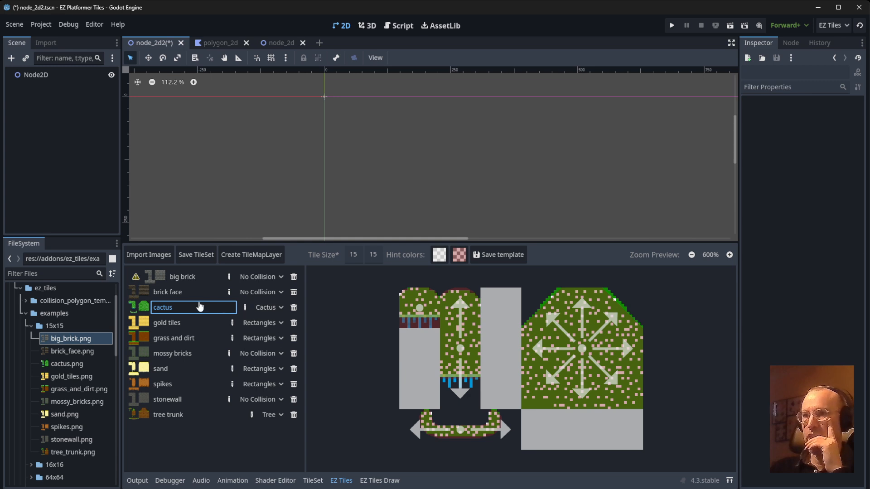
# Step: Give the brick face tiles Rectangles collision
pyautogui.click(166, 292)
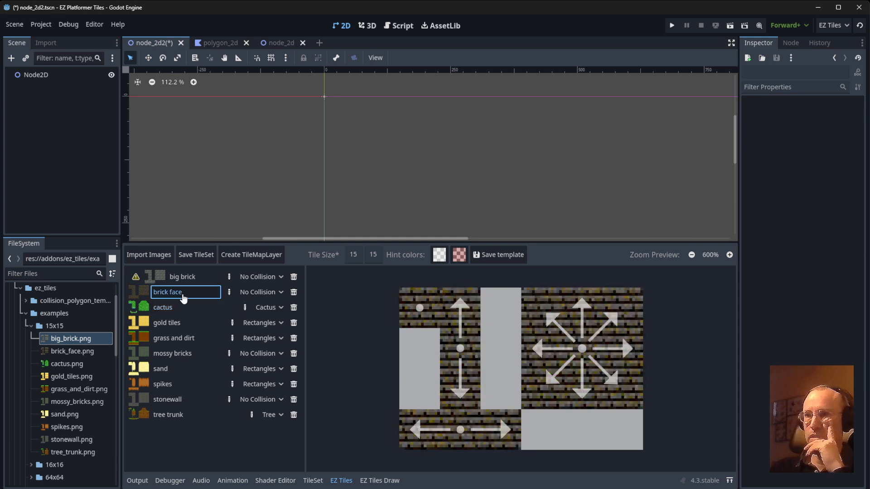
pyautogui.click(261, 292)
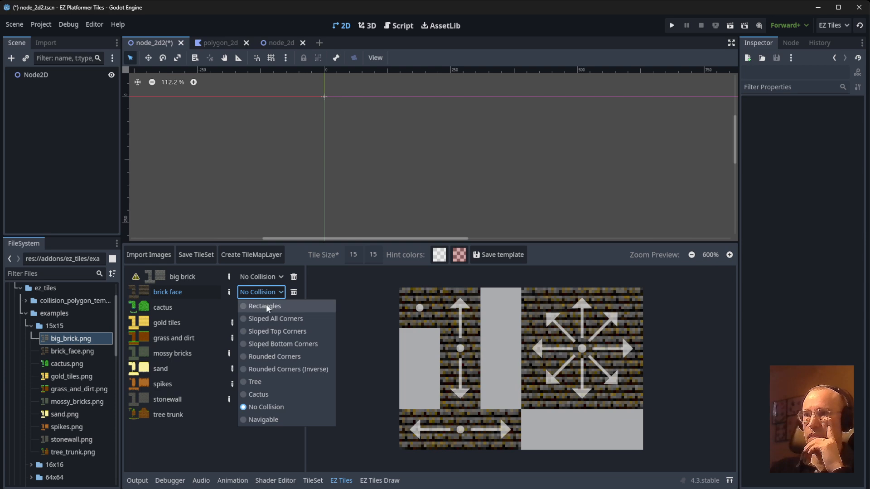
pyautogui.click(264, 305)
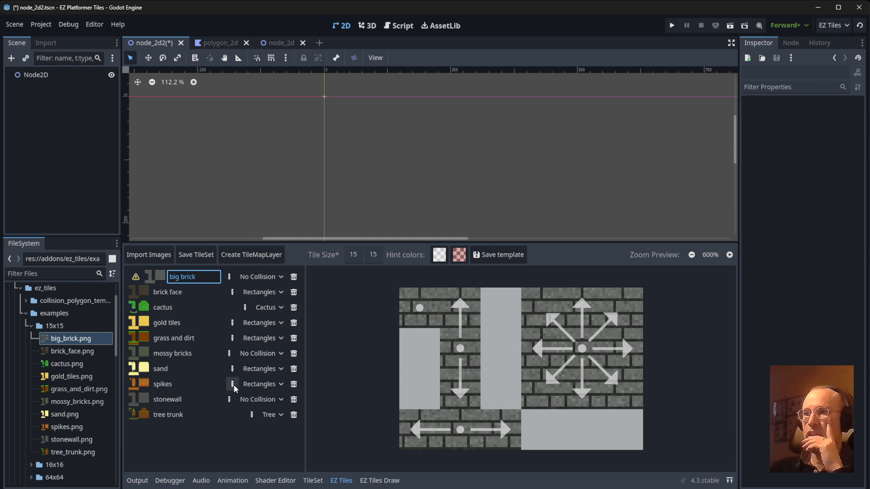
pyautogui.click(261, 276)
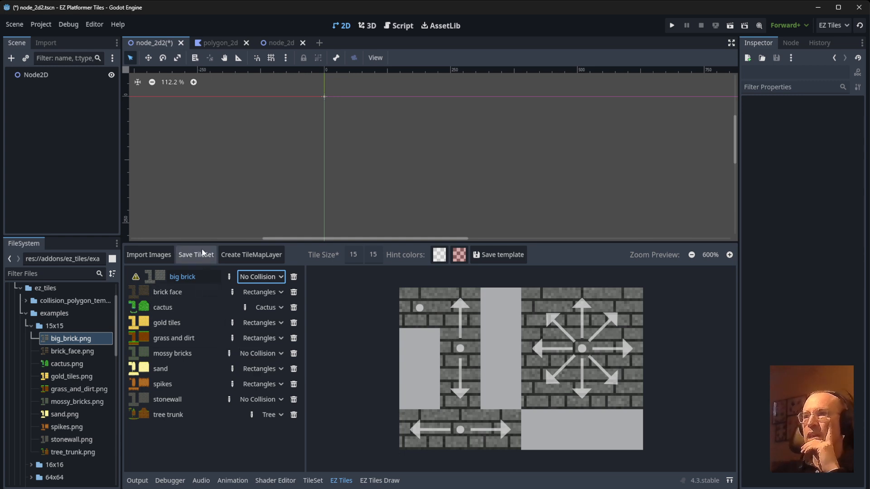
# Step: Save the configured tileset as tile_set_2.tres in res://
pyautogui.click(196, 255)
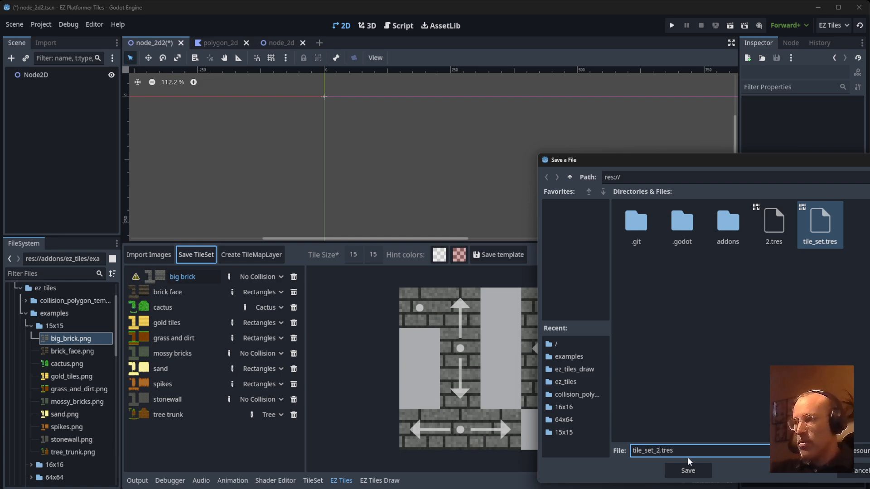
pyautogui.click(688, 470)
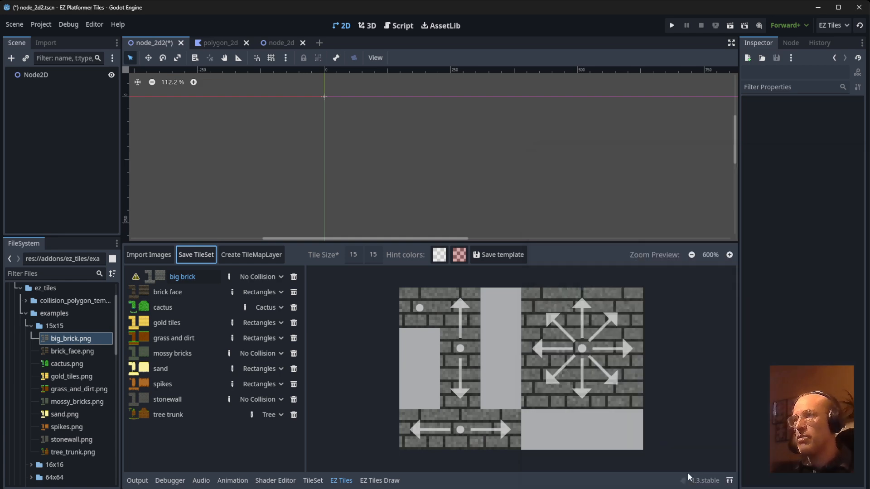
pyautogui.moveTo(488, 323)
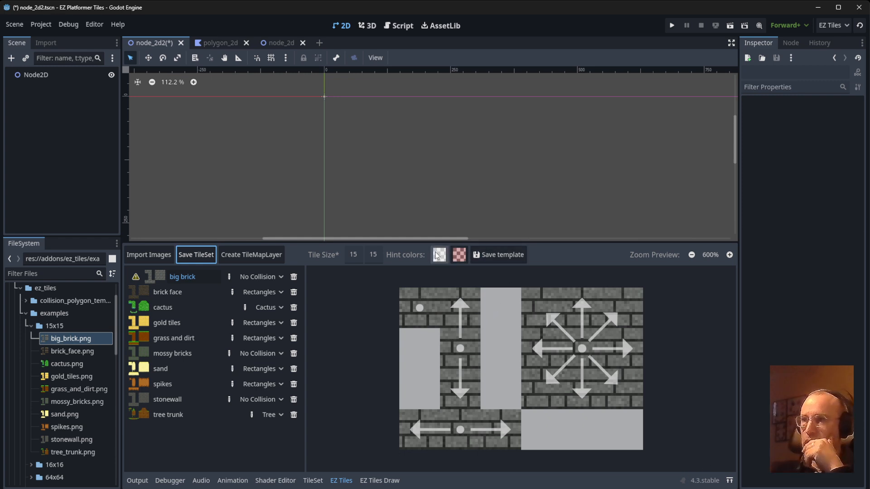
# Step: Browse the template-image save dialog in res:// and select Overworld.png
pyautogui.click(498, 255)
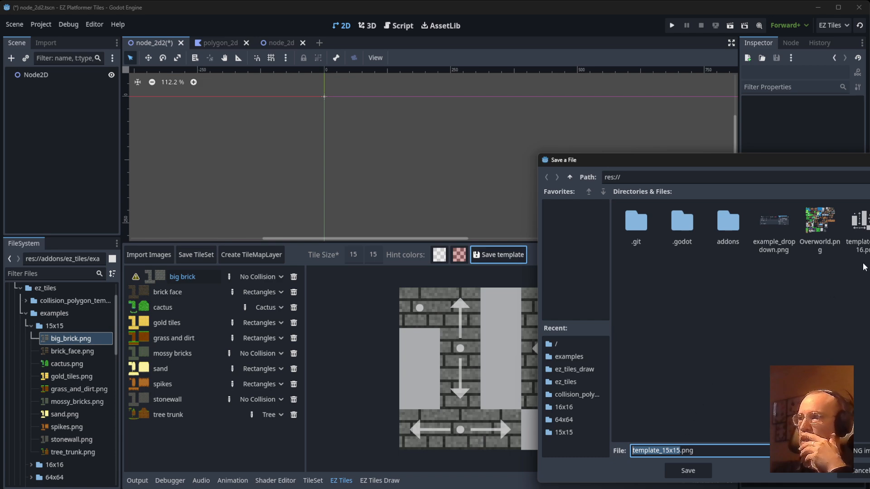
pyautogui.click(856, 222)
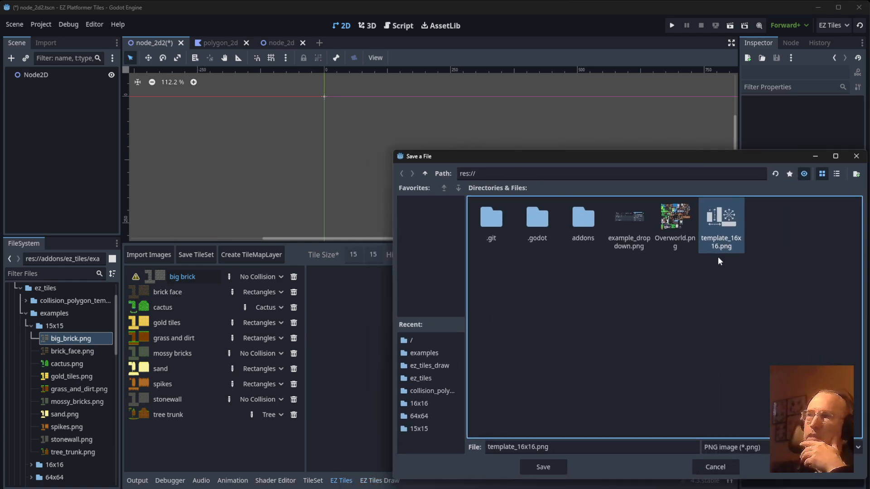
pyautogui.moveTo(700, 300)
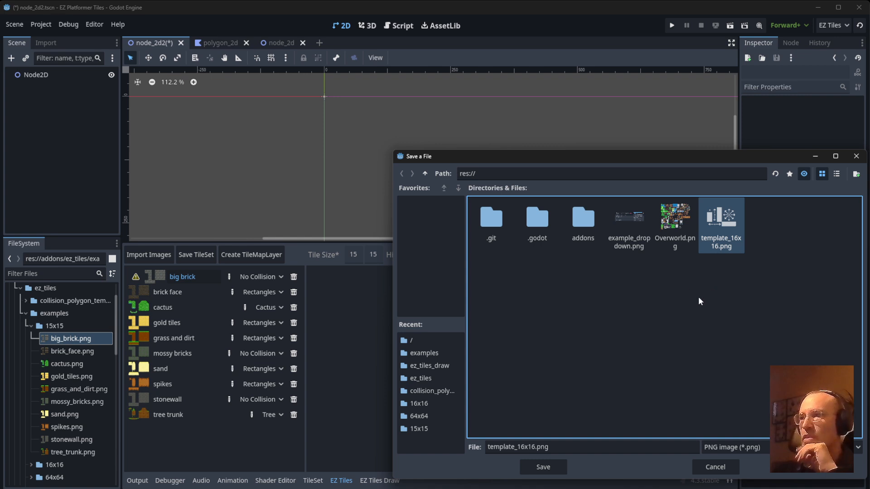
pyautogui.click(674, 225)
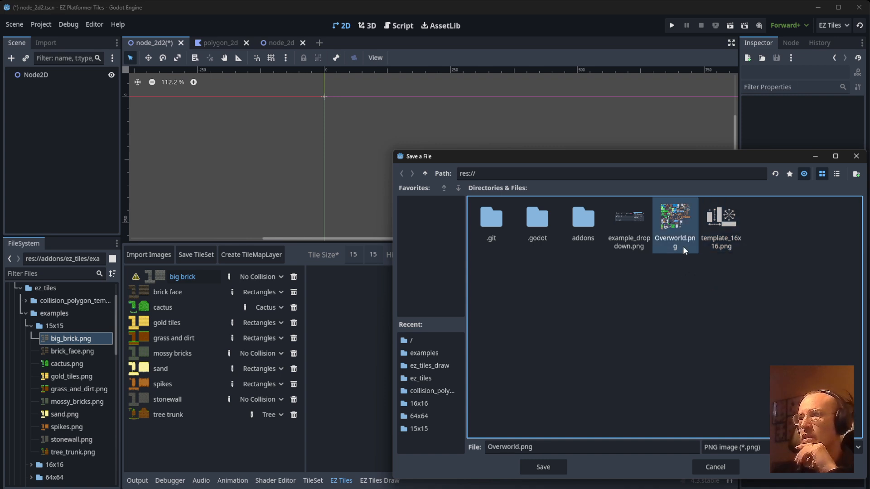
pyautogui.moveTo(691, 278)
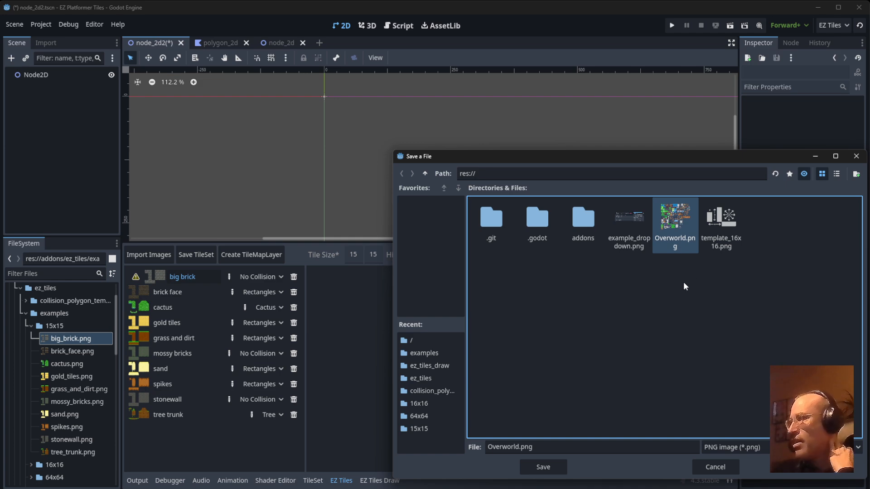
pyautogui.moveTo(729, 279)
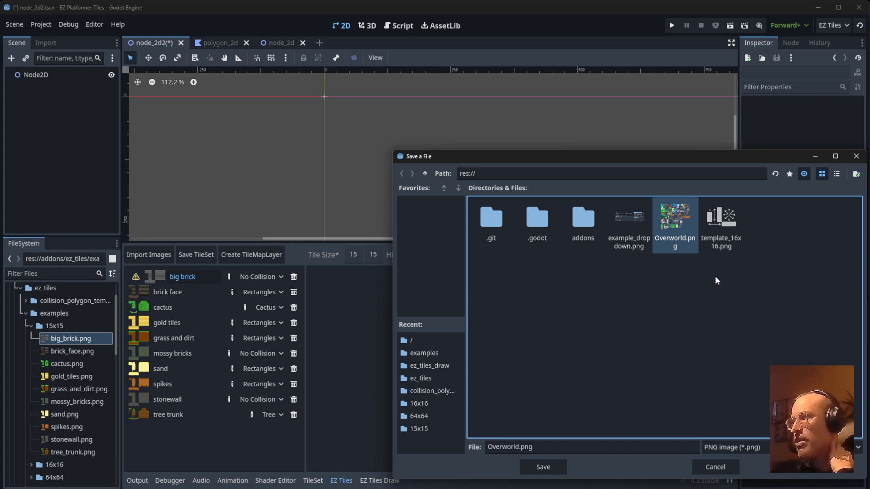
pyautogui.moveTo(707, 256)
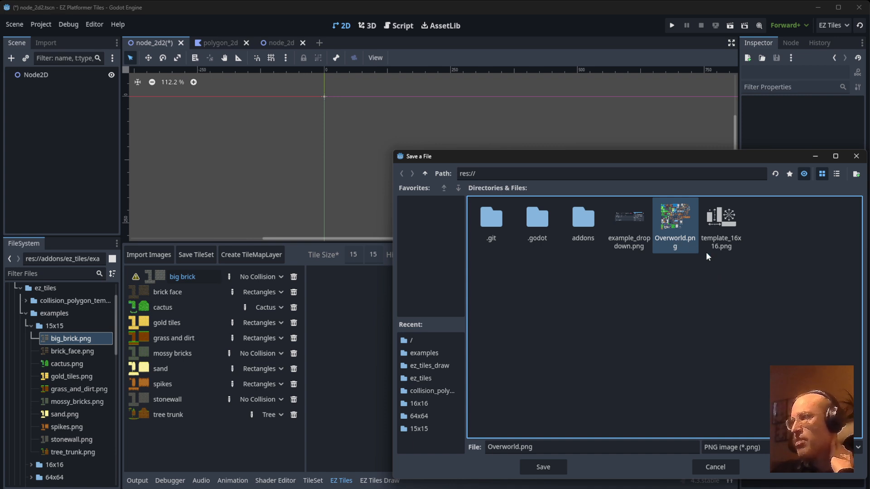
pyautogui.moveTo(692, 243)
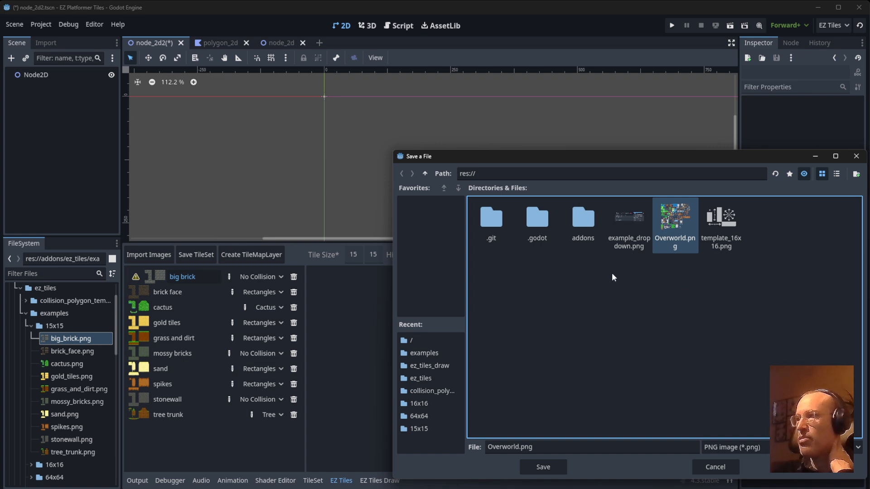
pyautogui.moveTo(719, 461)
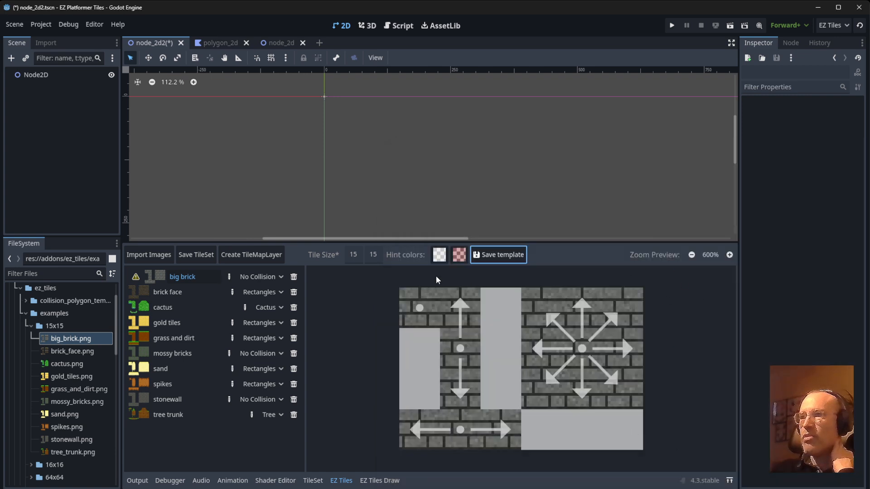
# Step: Open tile_set_2.tres in the TileSet editor and scroll its big_brick atlas setup
pyautogui.doubleClick(172, 353)
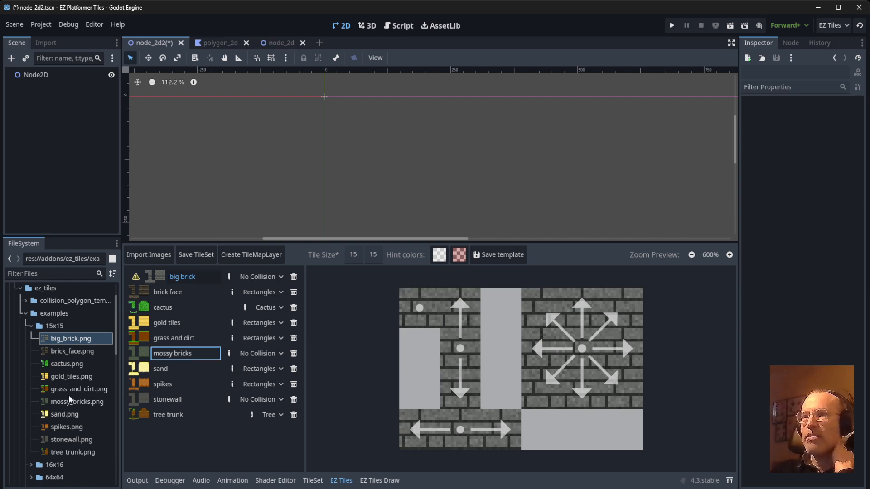
pyautogui.scroll(-3)
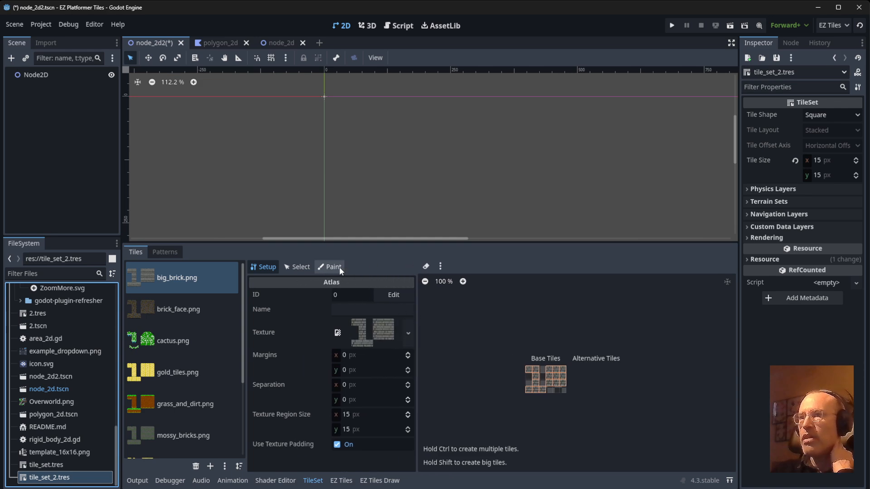
pyautogui.moveTo(334, 266)
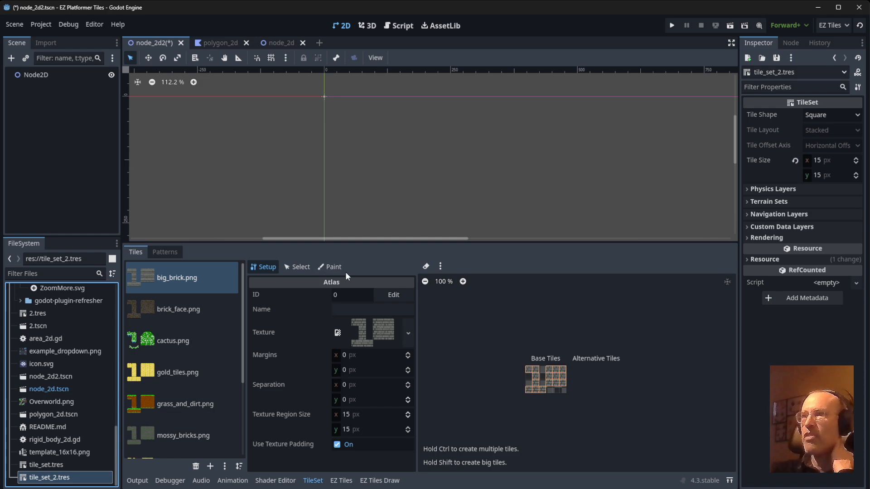
pyautogui.moveTo(376, 262)
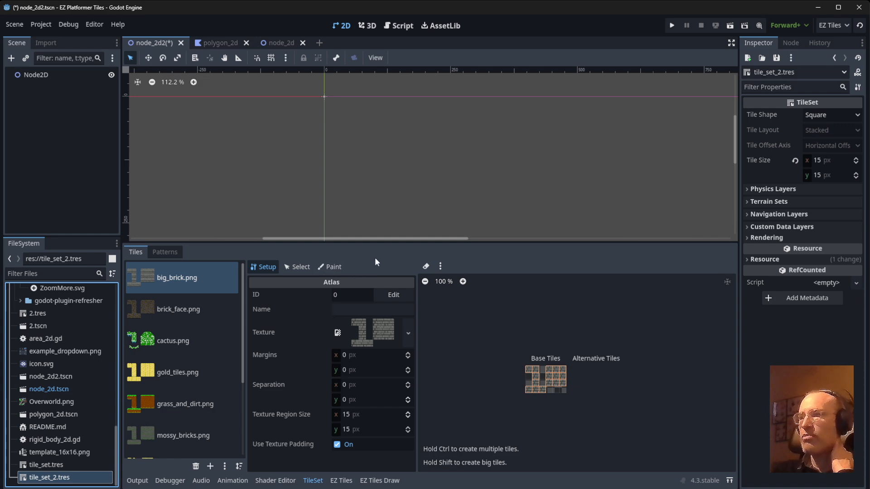
# Step: Paint-mode review of Physics Layer 0 collision on the brick_face and mossy_bricks atlases
pyautogui.click(328, 266)
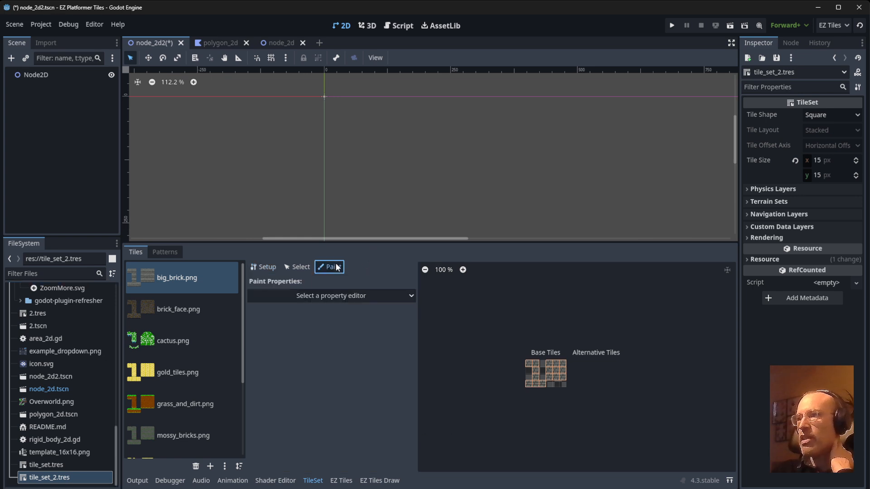
pyautogui.click(330, 296)
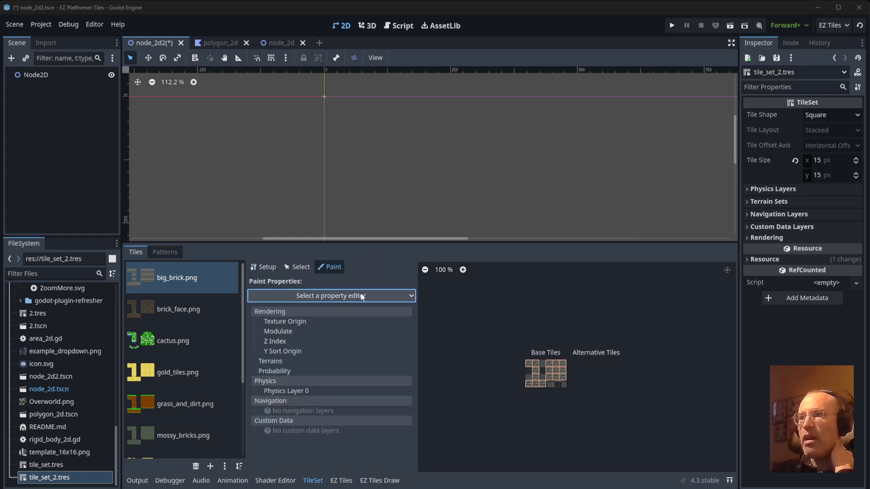
pyautogui.click(287, 390)
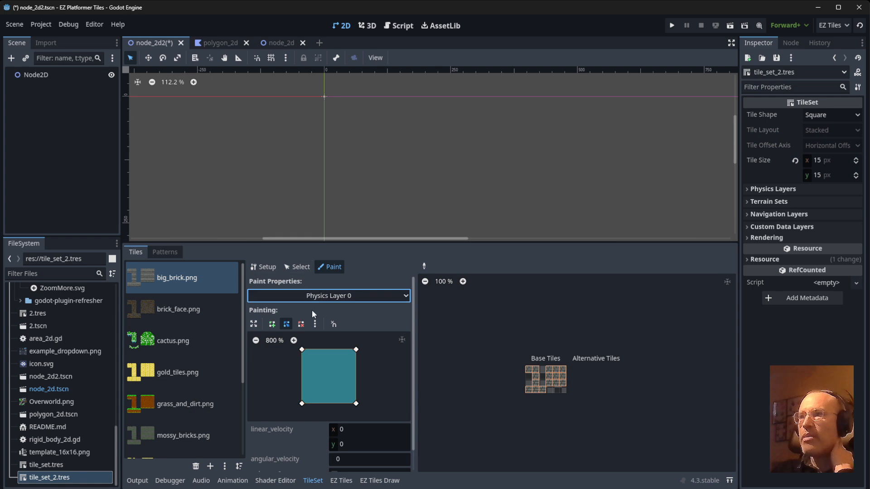
pyautogui.click(172, 341)
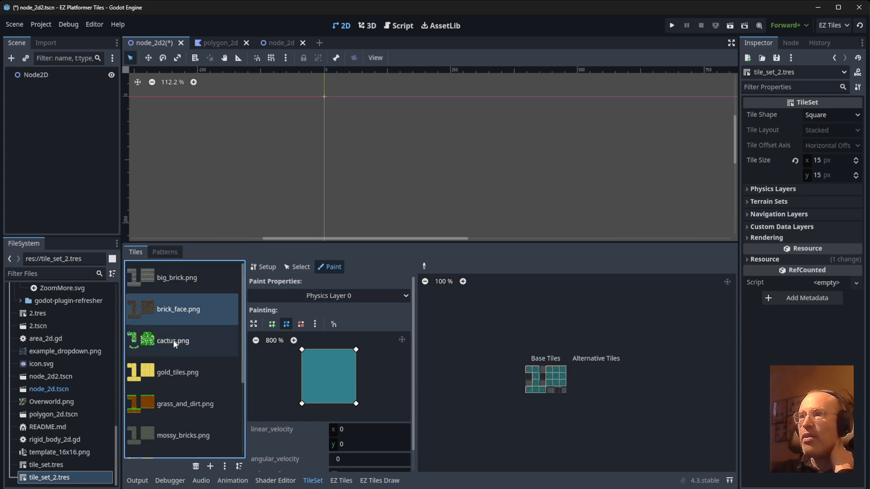
pyautogui.click(183, 404)
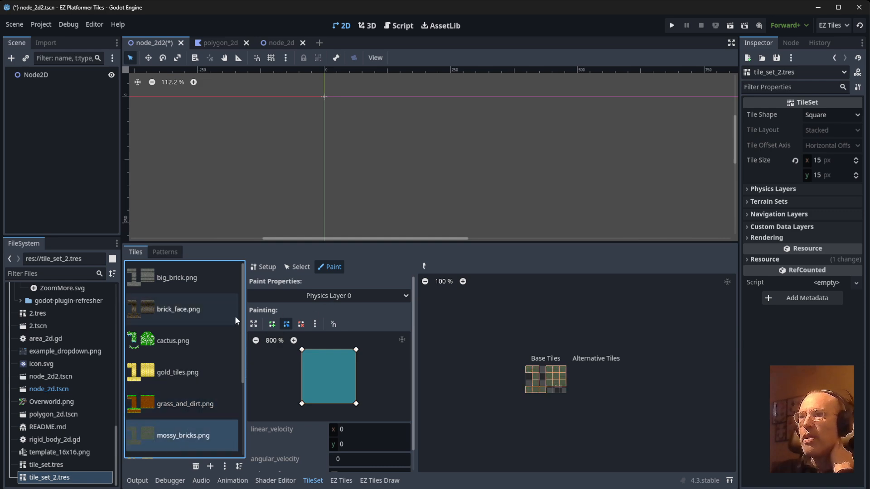
pyautogui.click(328, 295)
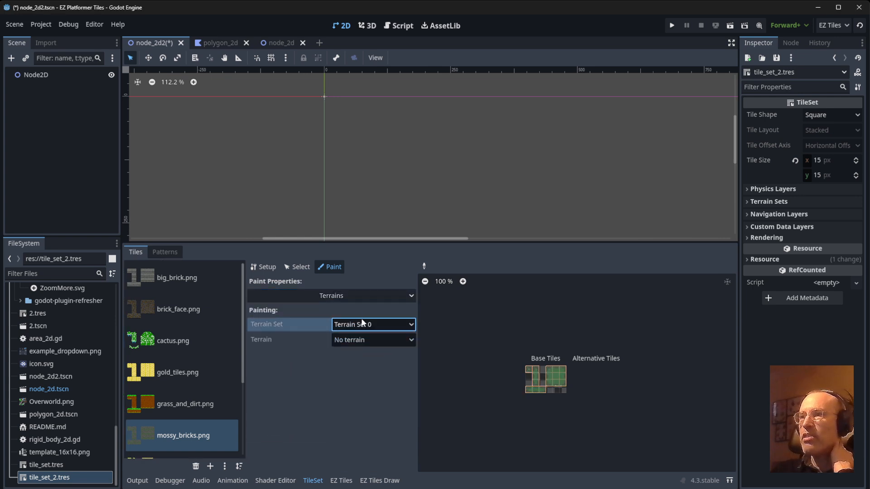
# Step: Select the big brick and then the grass and dirt terrains in Terrain Set 0
pyautogui.click(373, 339)
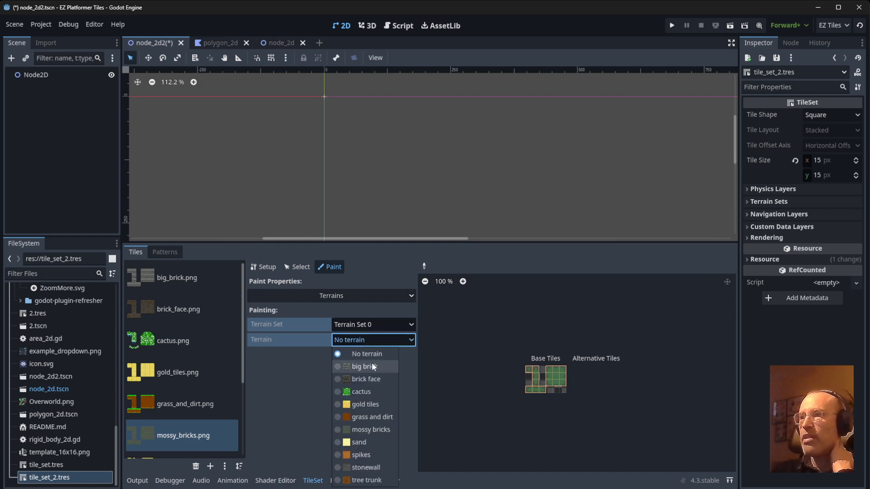
pyautogui.click(363, 366)
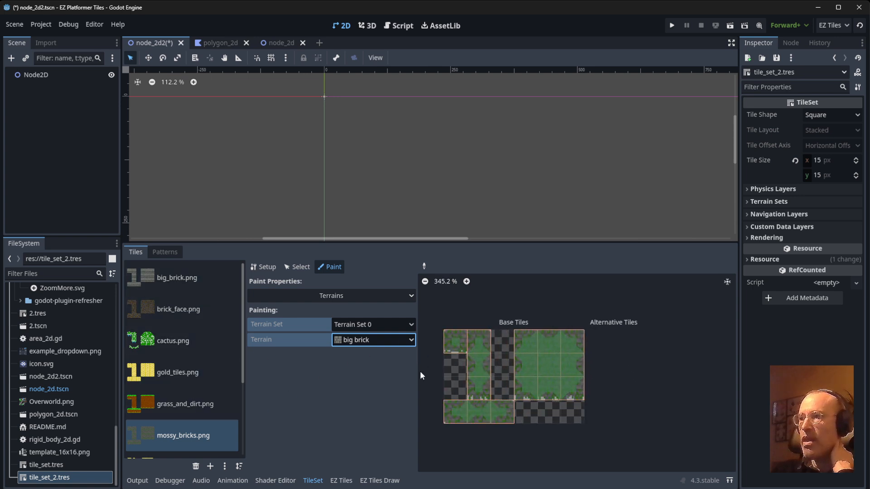
pyautogui.click(372, 340)
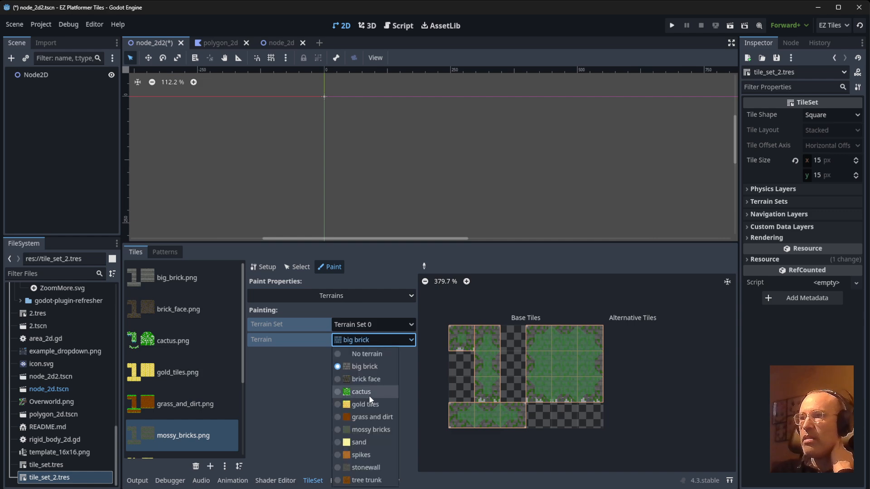
pyautogui.click(369, 417)
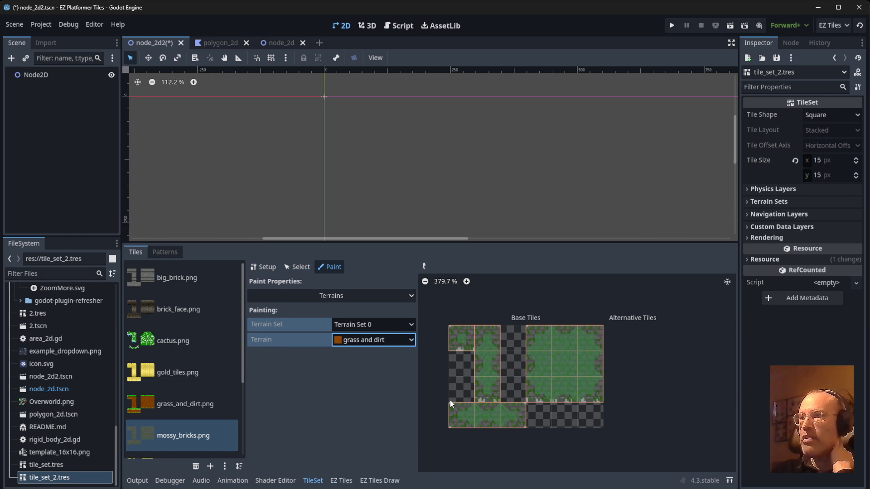
# Step: View the terrain bits on the gold_tiles, grass_and_dirt and spikes atlases
pyautogui.click(177, 372)
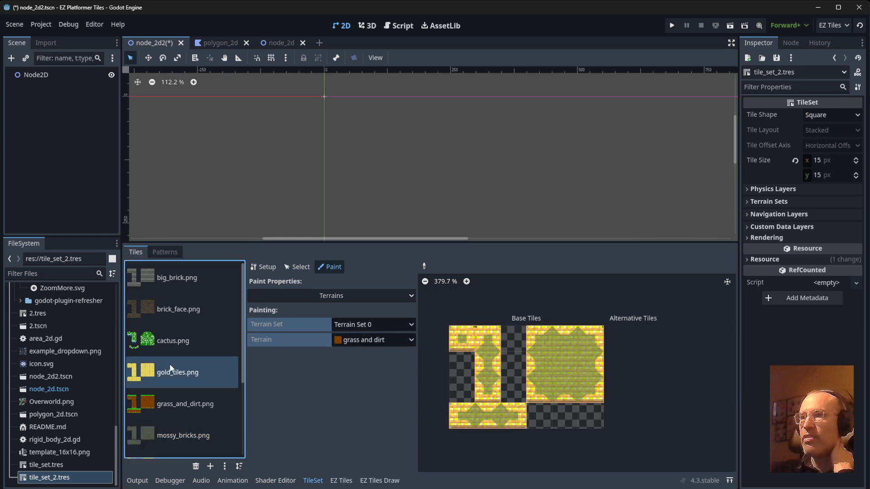
pyautogui.click(185, 404)
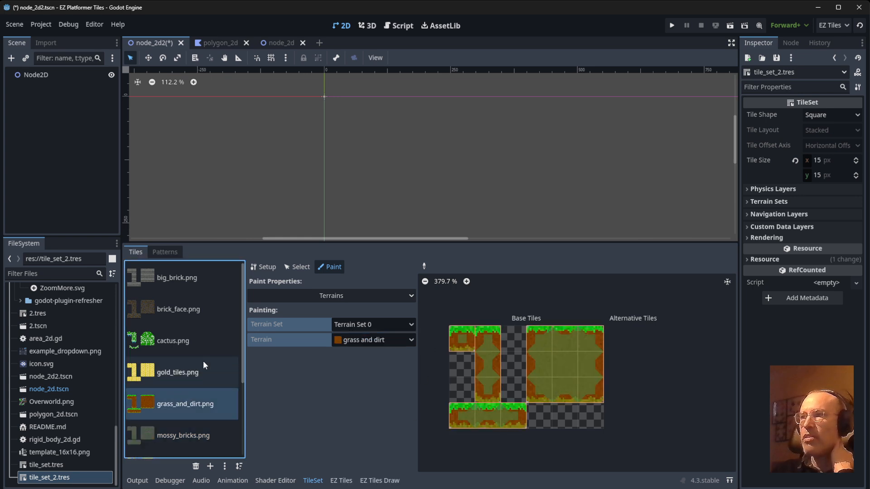
pyautogui.scroll(-3)
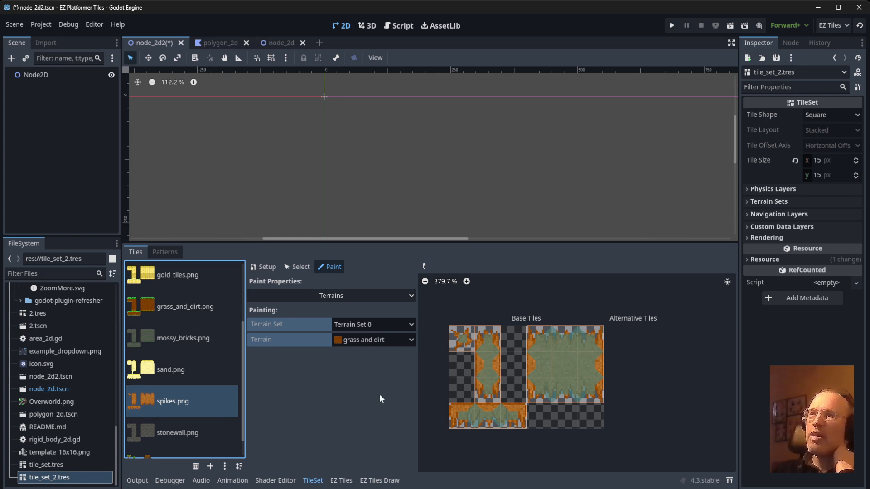
pyautogui.click(379, 481)
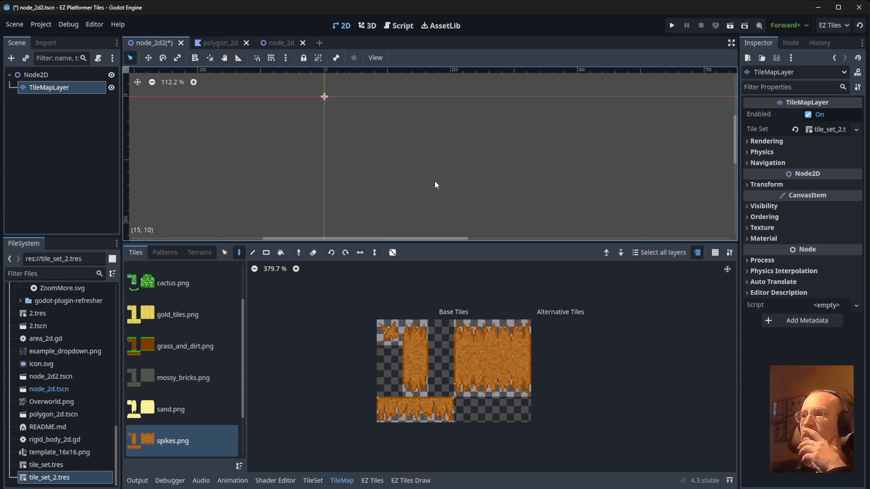
pyautogui.moveTo(65, 99)
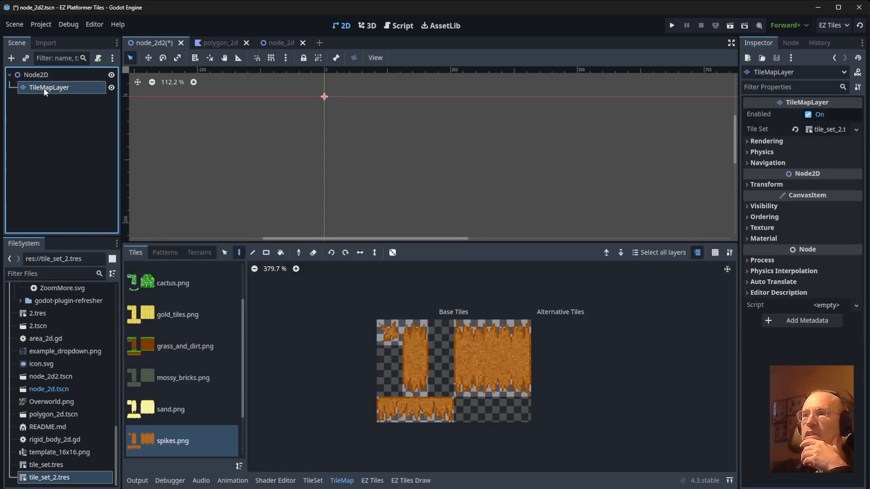
# Step: Add a TileMapLayer under Node2D using the tile_set_2.tres tileset
pyautogui.doubleClick(48, 87)
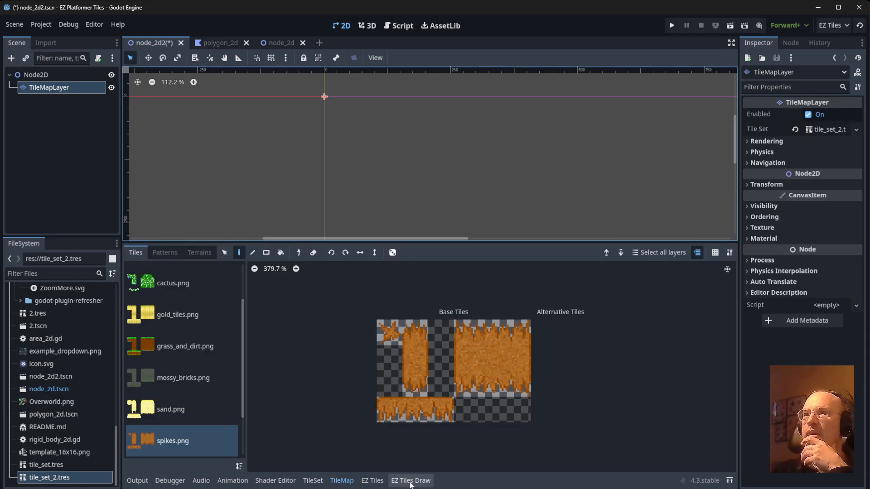
# Step: Show the EZ Tiles Draw panel for the TileMapLayer and paint a first mossy bricks tile
pyautogui.click(409, 481)
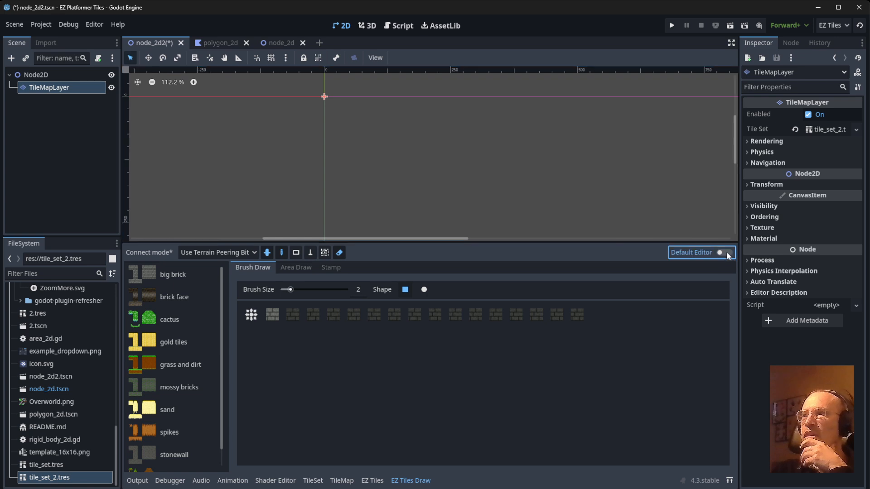
pyautogui.click(373, 480)
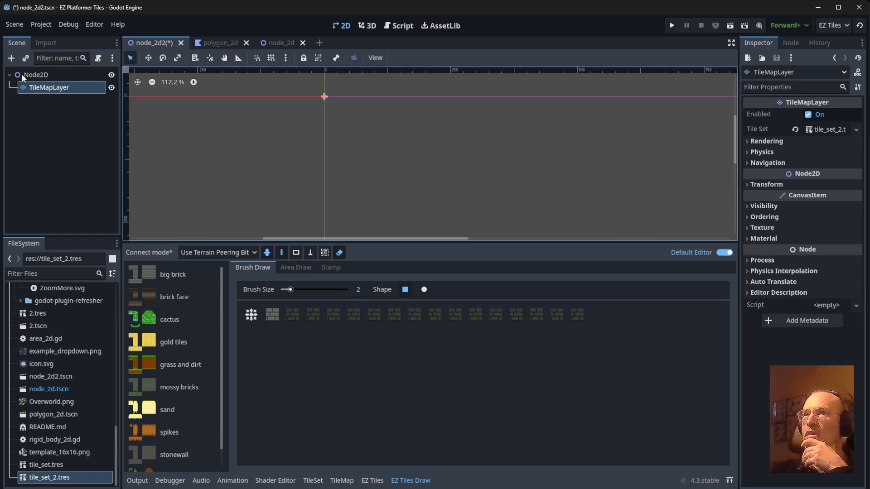
pyautogui.click(35, 74)
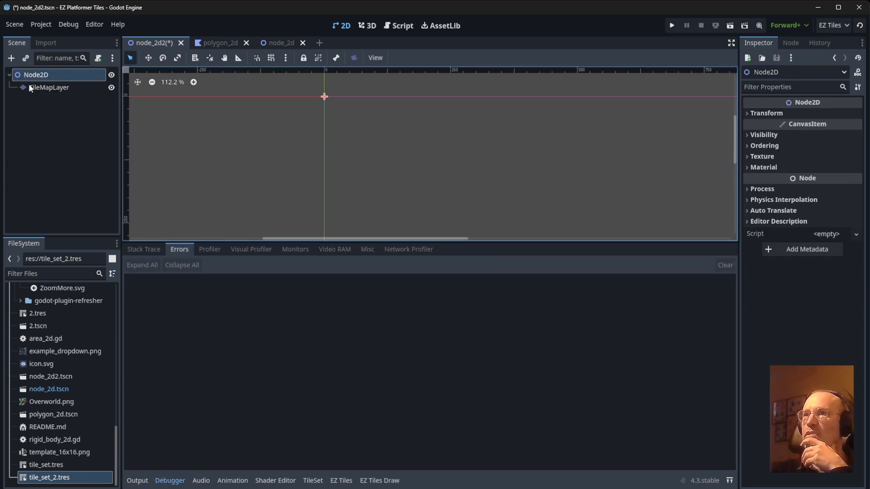
pyautogui.click(49, 87)
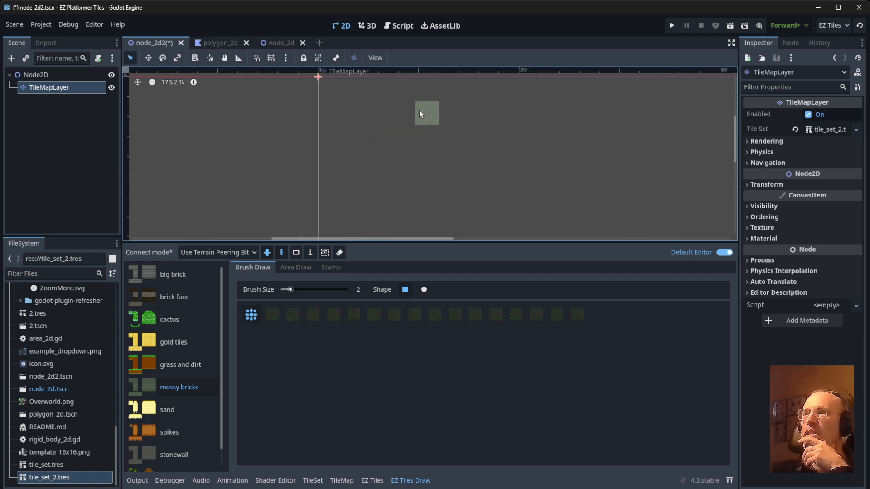
# Step: With Inclusive connect mode, brush a large grass-and-dirt block topped by tree trunk tiles
pyautogui.scroll(-3)
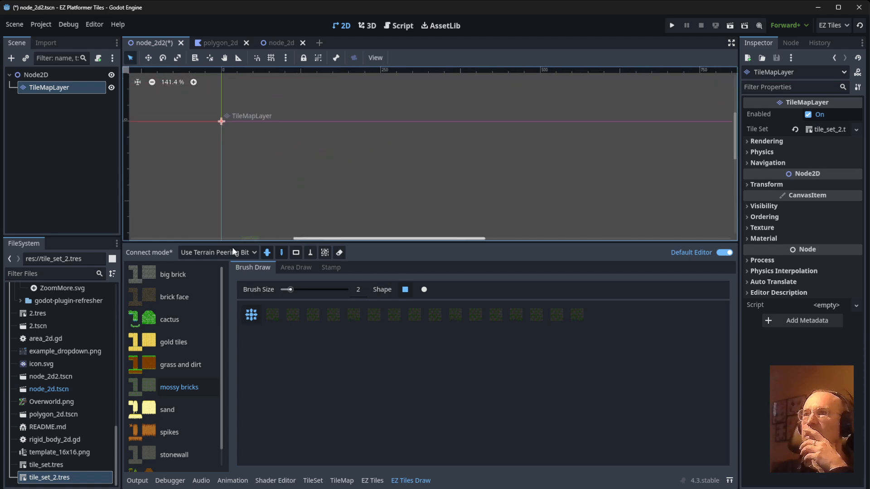
pyautogui.click(218, 253)
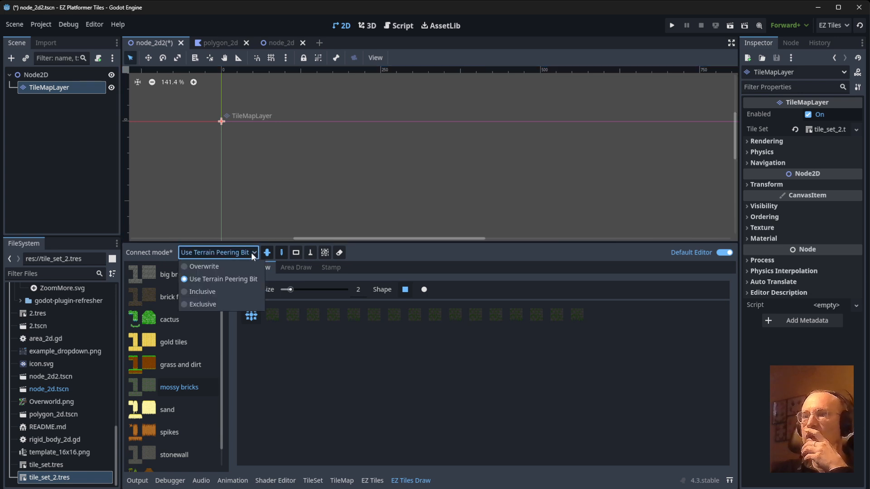
pyautogui.moveTo(202, 291)
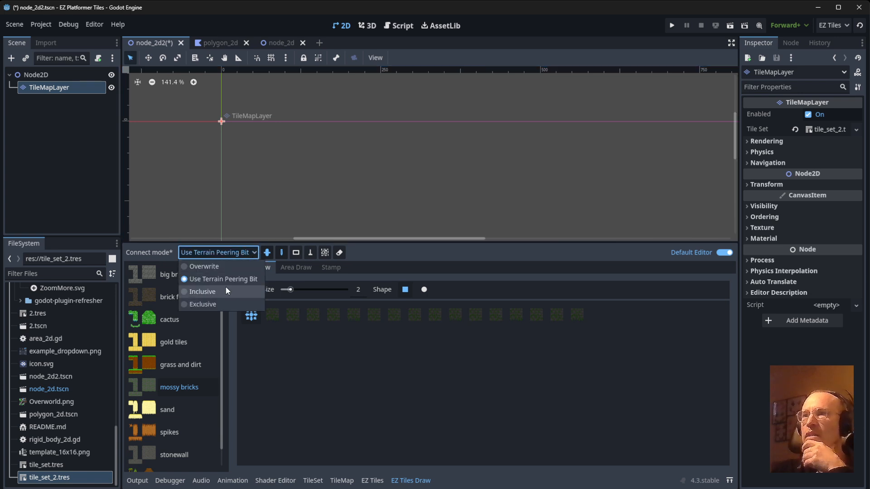
pyautogui.click(202, 291)
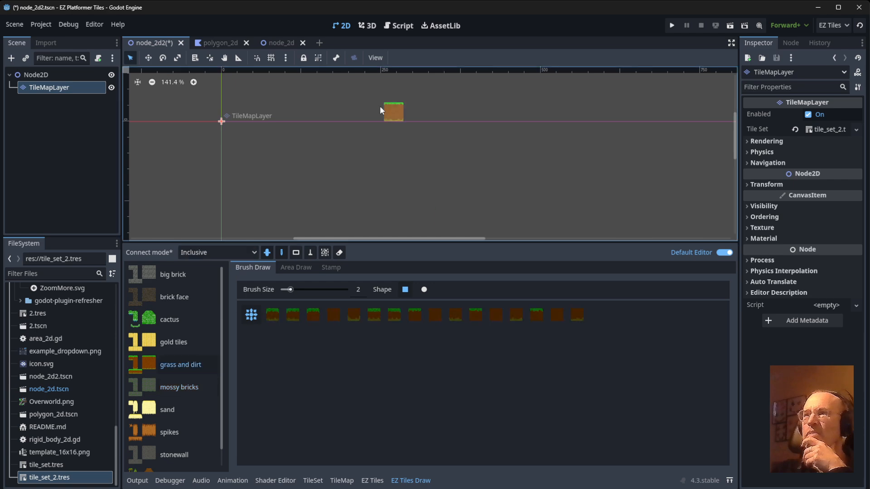
pyautogui.moveTo(392, 111); pyautogui.dragTo(294, 161)
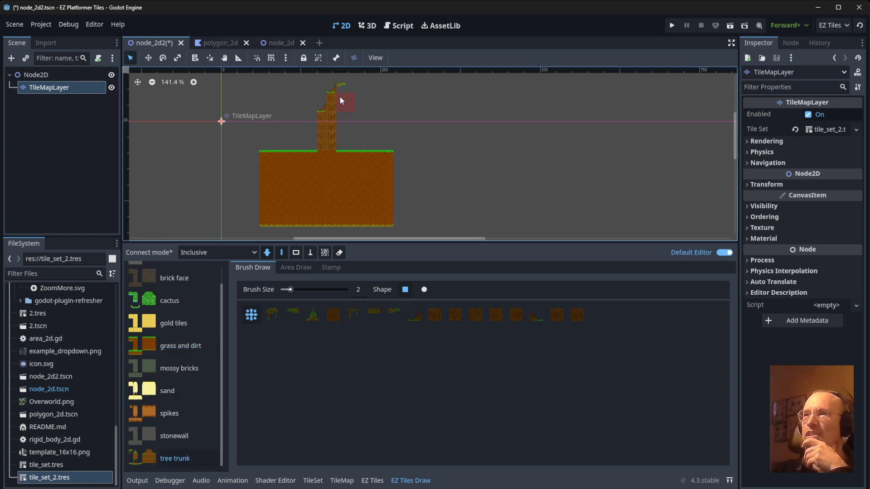
pyautogui.click(341, 132)
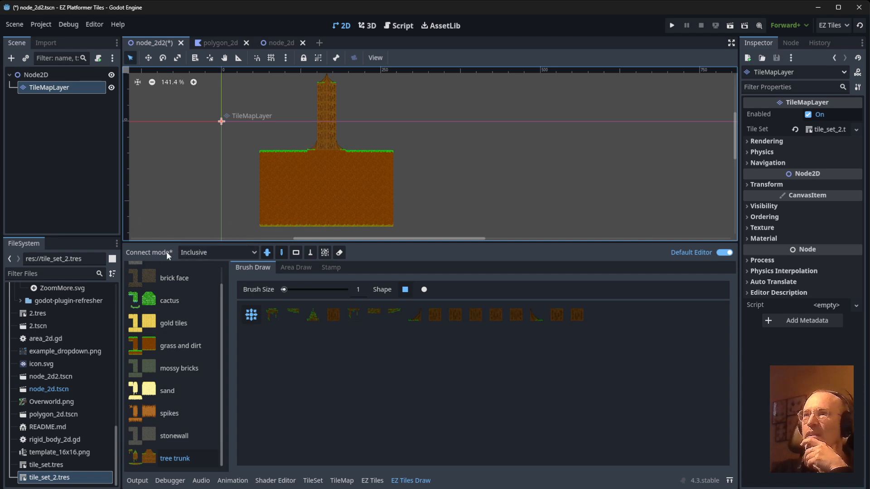
pyautogui.moveTo(149, 253)
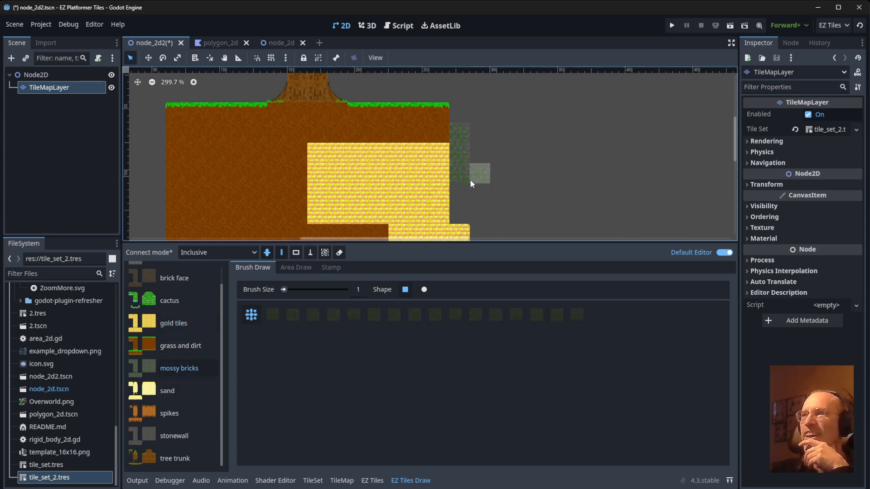
# Step: Fill mossy bricks beside the gold tiles and switch Area Draw to grass and dirt
pyautogui.click(471, 172)
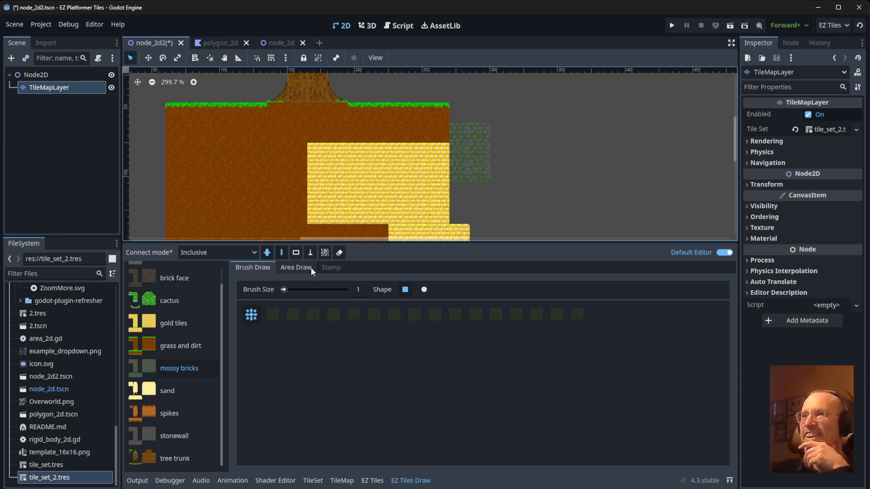
pyautogui.click(295, 267)
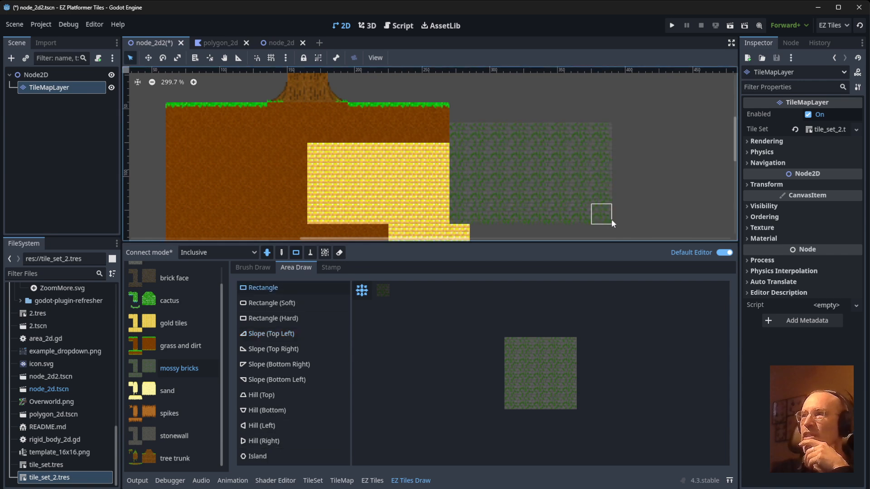
pyautogui.click(179, 345)
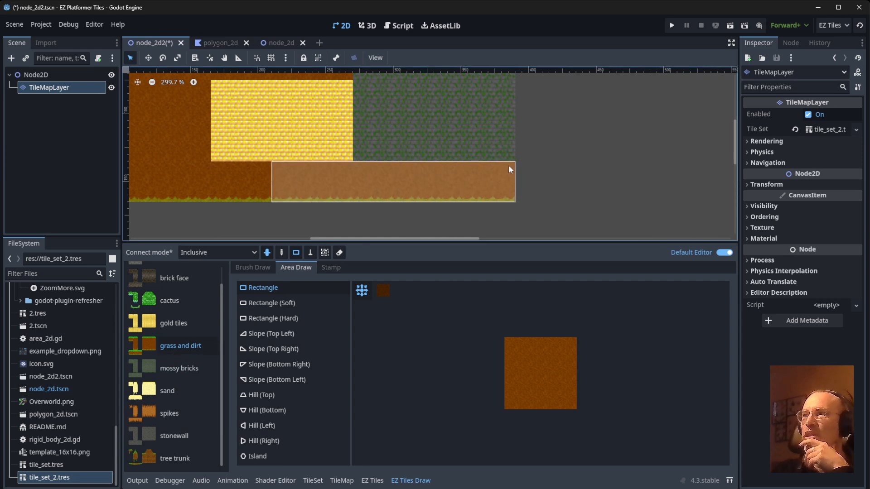
# Step: With Exclusive connect mode, drag rectangles to build stepped grass-and-dirt ground to the right
pyautogui.scroll(-3)
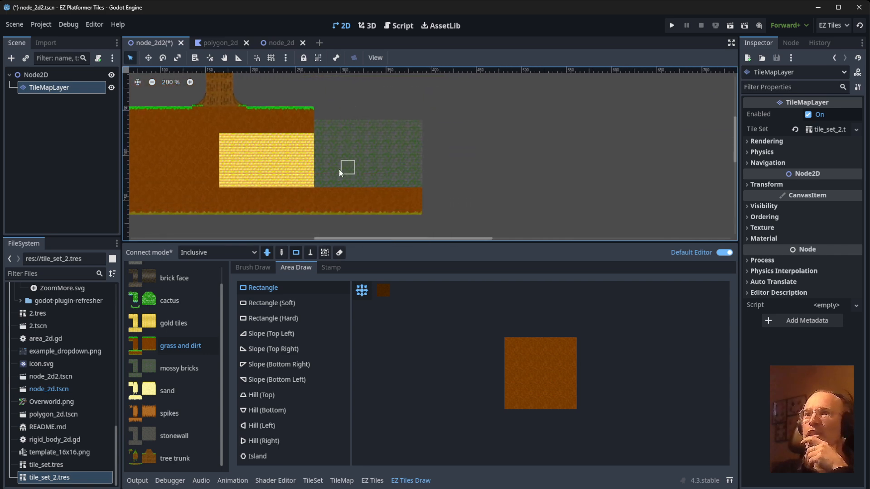
pyautogui.click(217, 253)
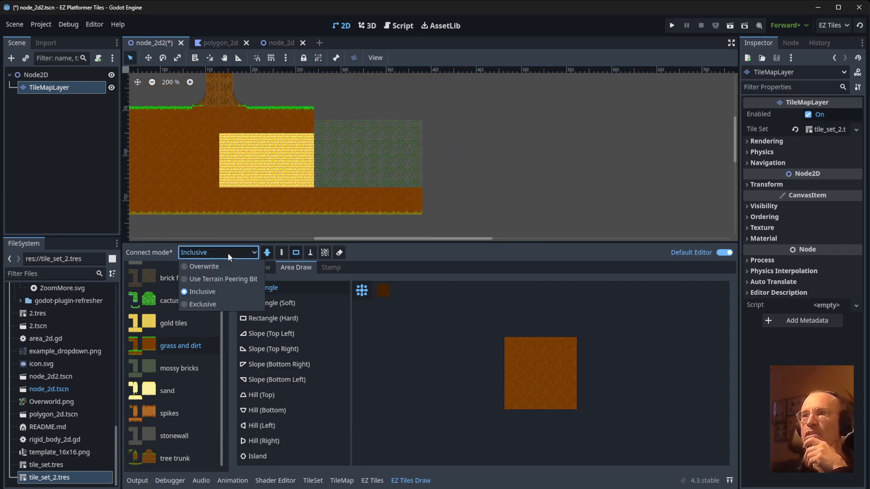
pyautogui.click(203, 305)
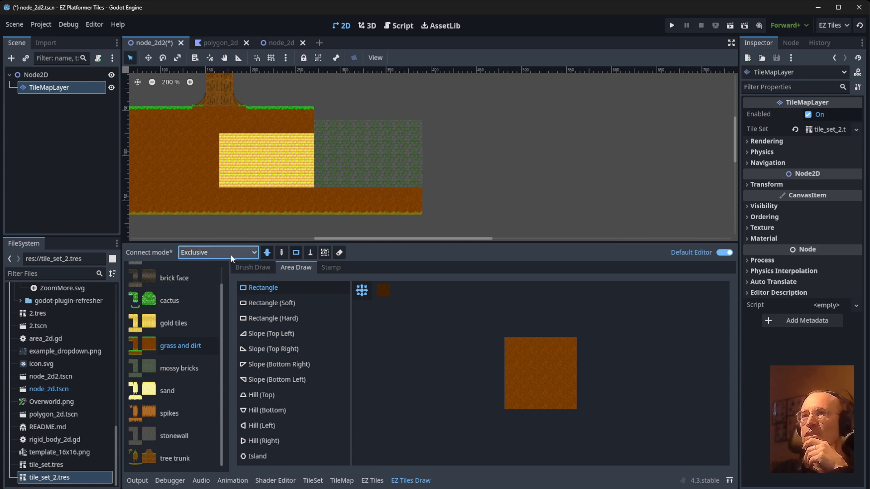
pyautogui.moveTo(217, 253)
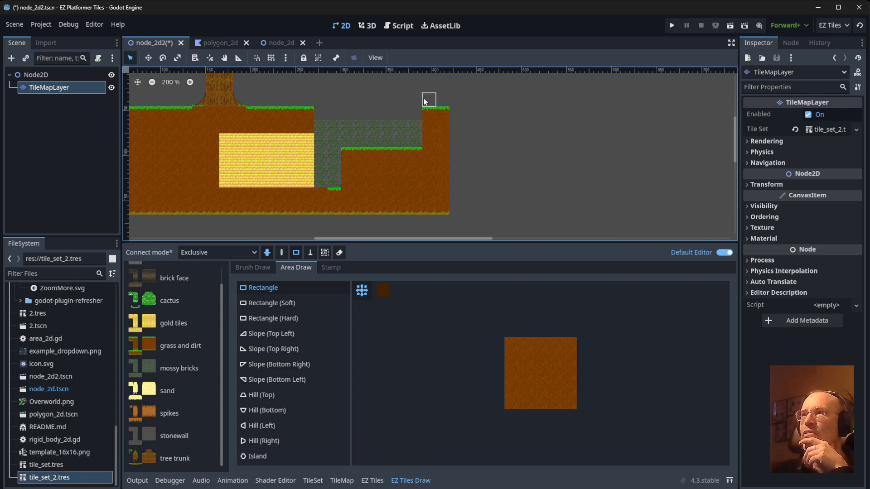
pyautogui.moveTo(429, 100); pyautogui.dragTo(456, 202)
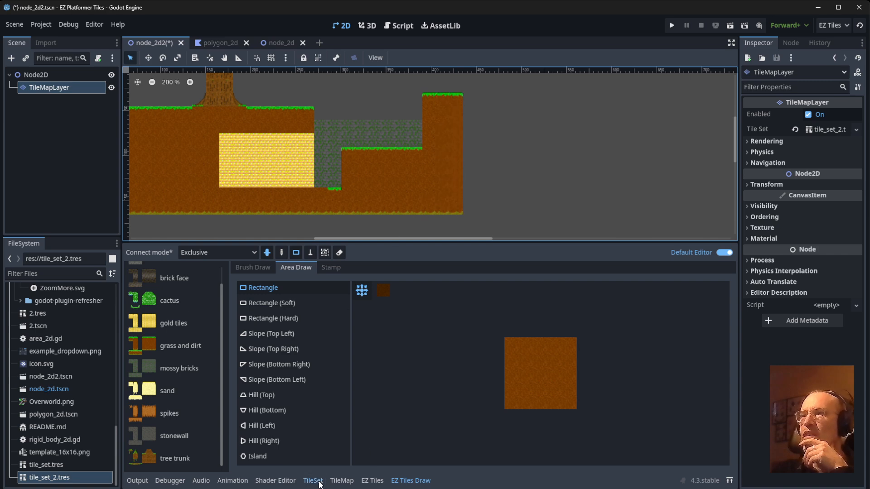
# Step: Inspect the TileSet terrains, then set Connect mode to Use Terrain Peering Bit in EZ Tiles Draw
pyautogui.click(313, 481)
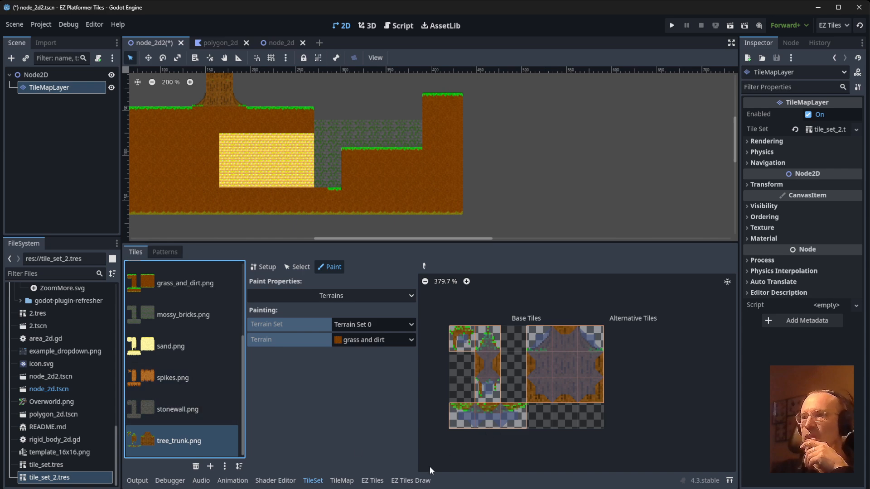
pyautogui.moveTo(417, 426)
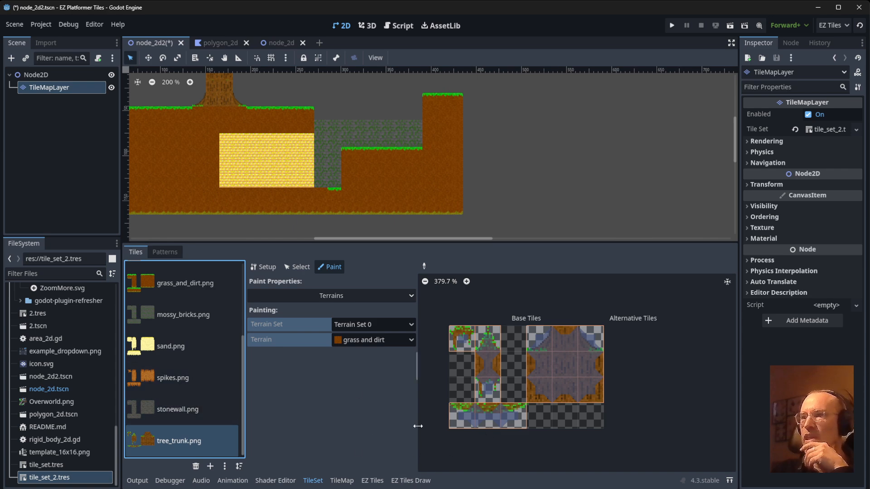
pyautogui.click(371, 480)
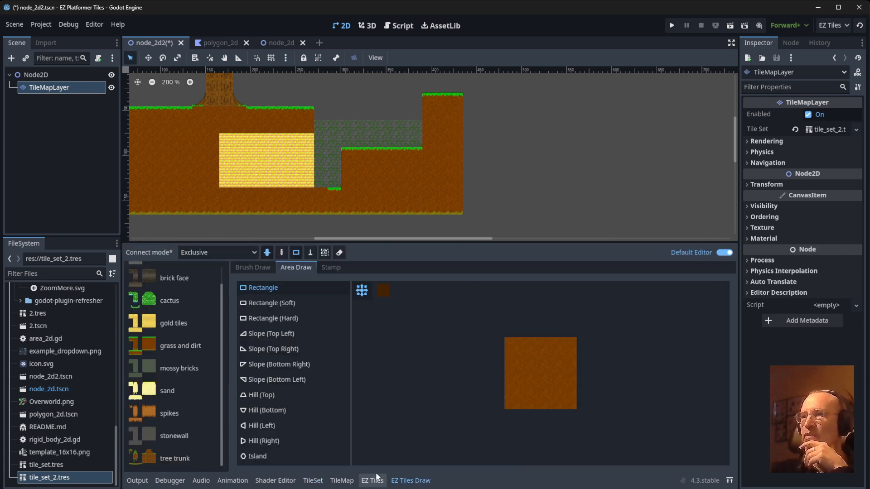
pyautogui.click(217, 253)
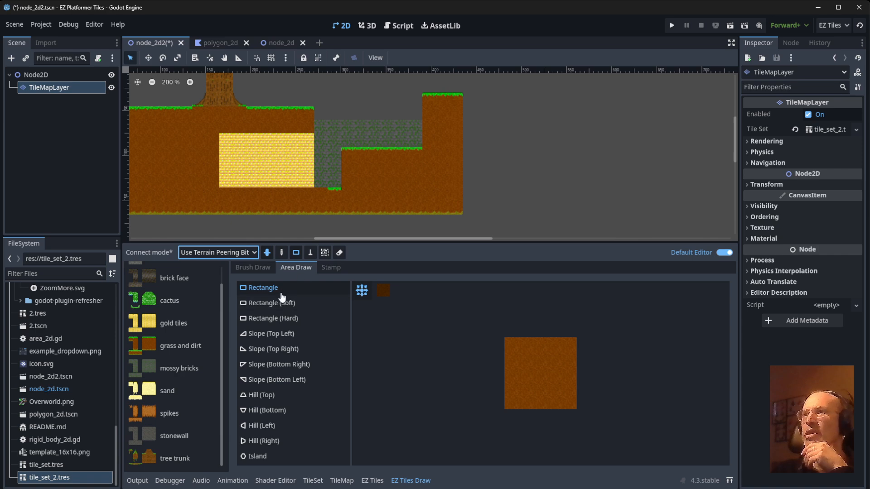
pyautogui.moveTo(315, 319)
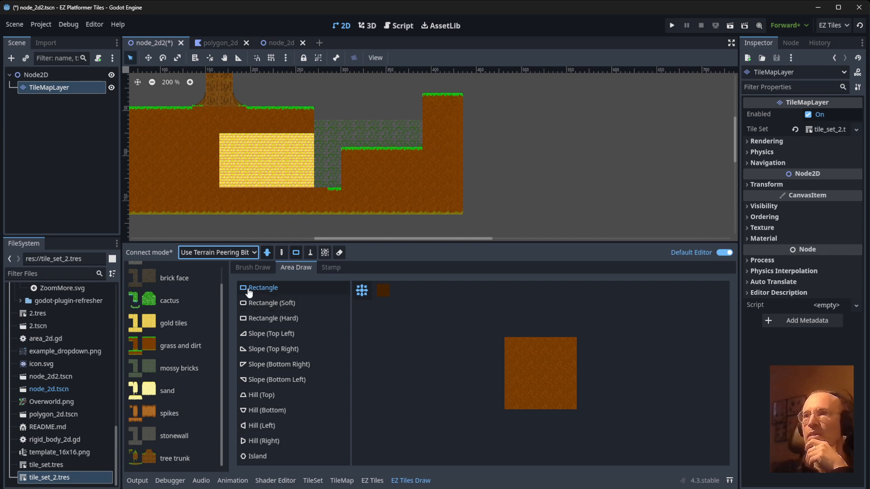
pyautogui.click(217, 253)
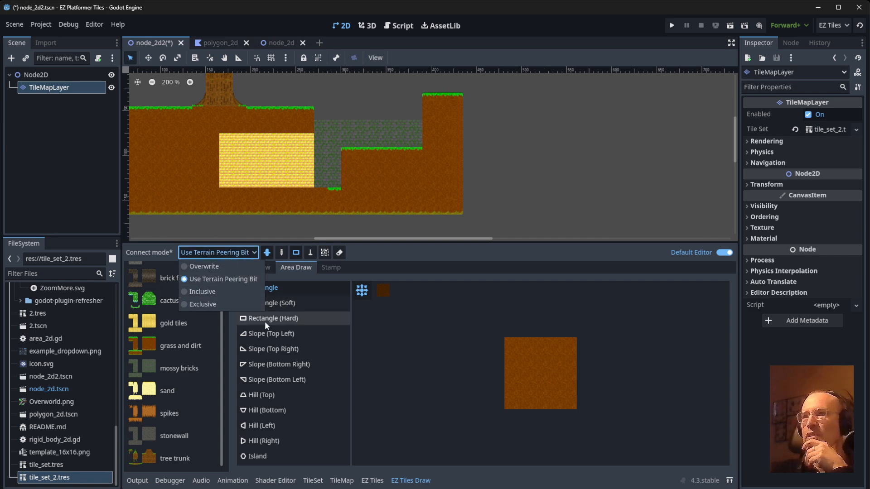
pyautogui.click(225, 279)
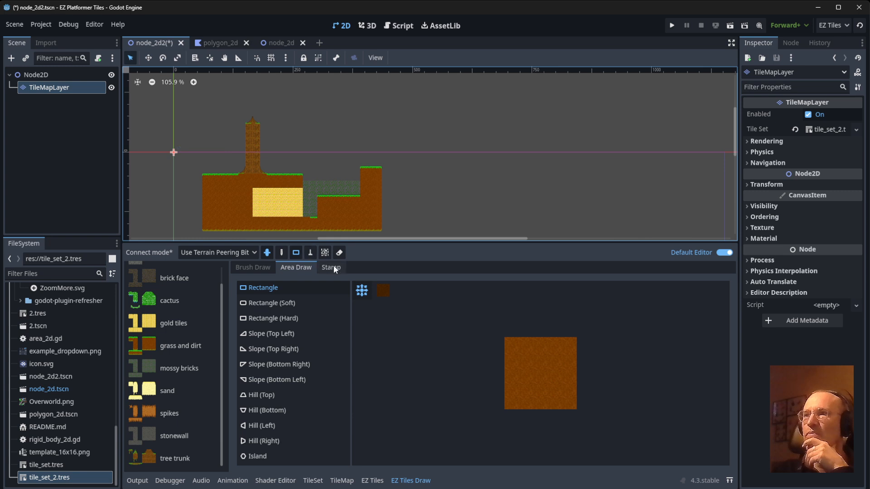
# Step: Capture the platform as a stamp and place copies of it in Overwrite connect mode
pyautogui.click(330, 267)
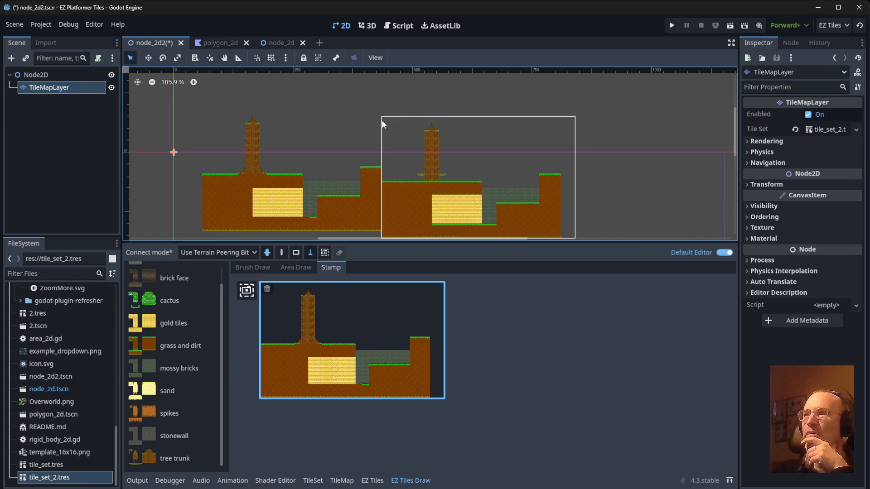
pyautogui.click(218, 253)
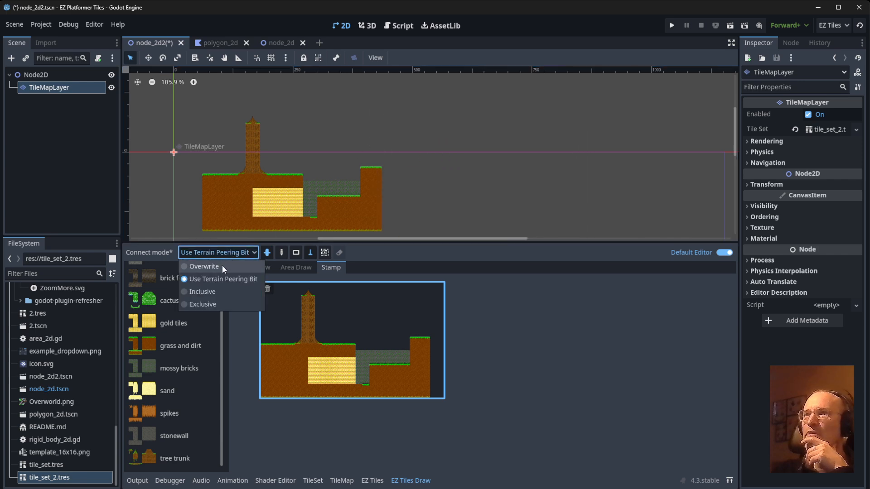
pyautogui.click(204, 267)
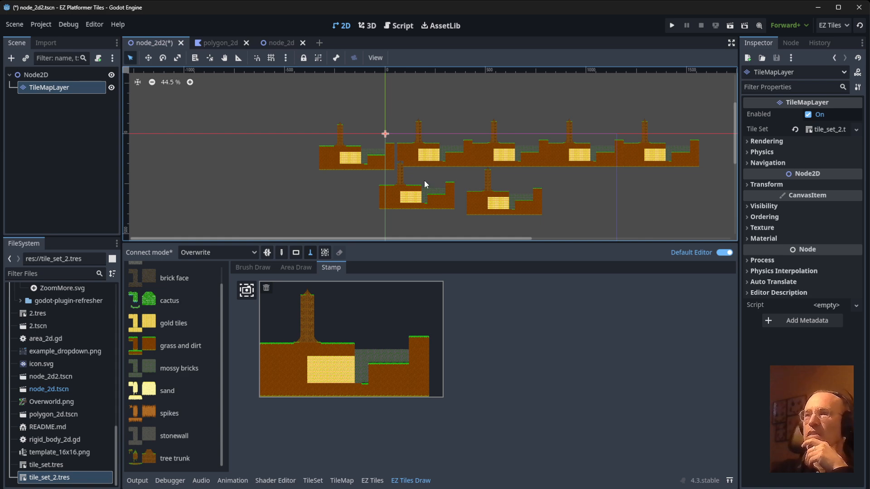
pyautogui.moveTo(369, 174)
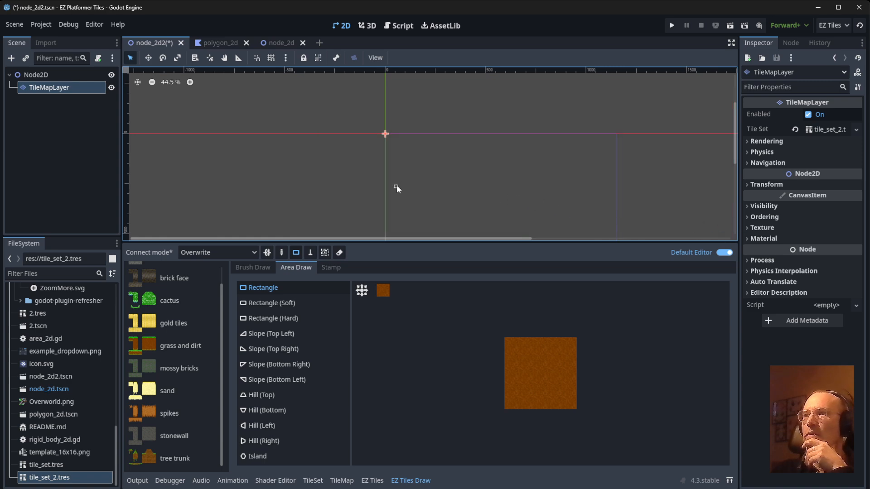
pyautogui.moveTo(346, 177)
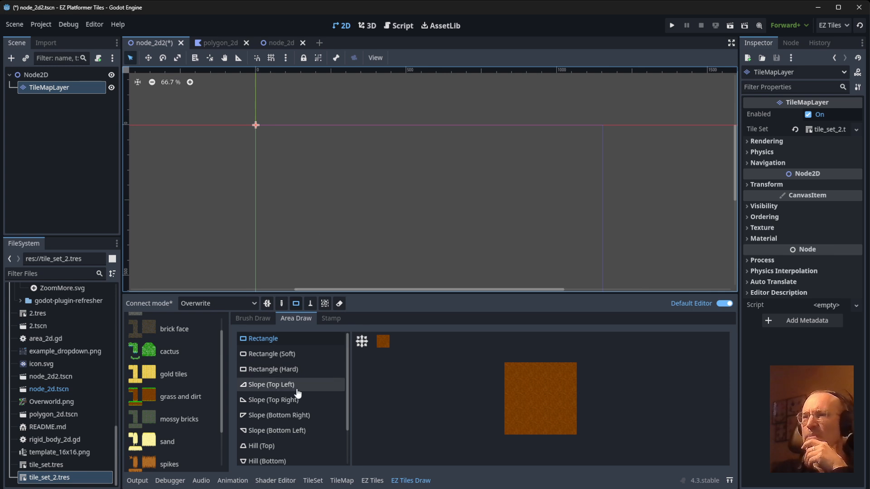
# Step: Return to the EZ Tiles dock with the stamped landscape copies cleared from the layer
pyautogui.click(372, 480)
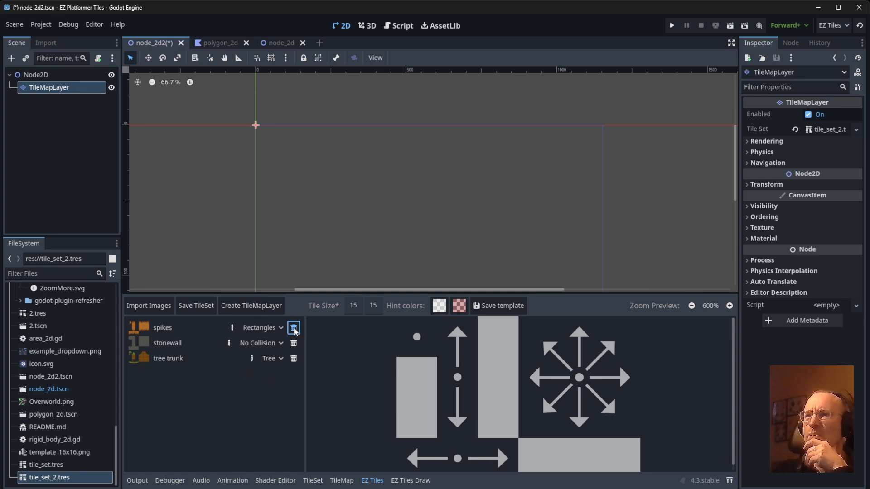
# Step: Remove the imported tile images, expand addons/ez_tiles/examples/15x15 and start Import Images
pyautogui.click(294, 327)
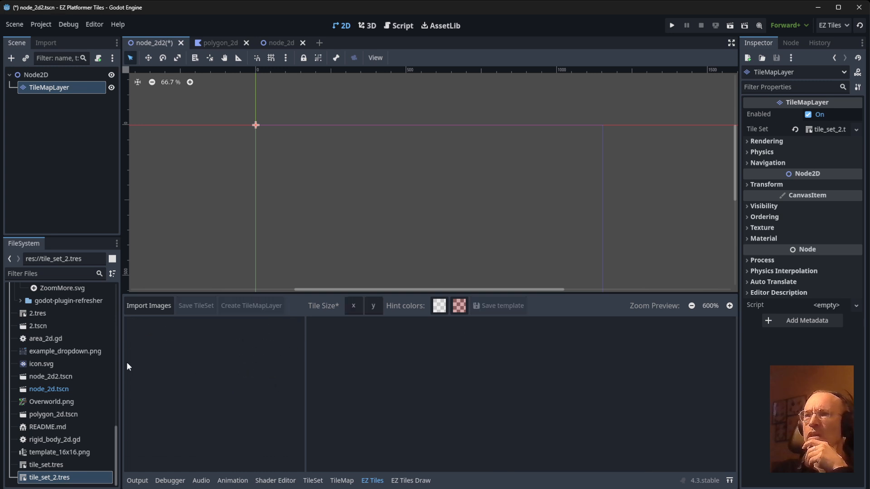
pyautogui.scroll(-3)
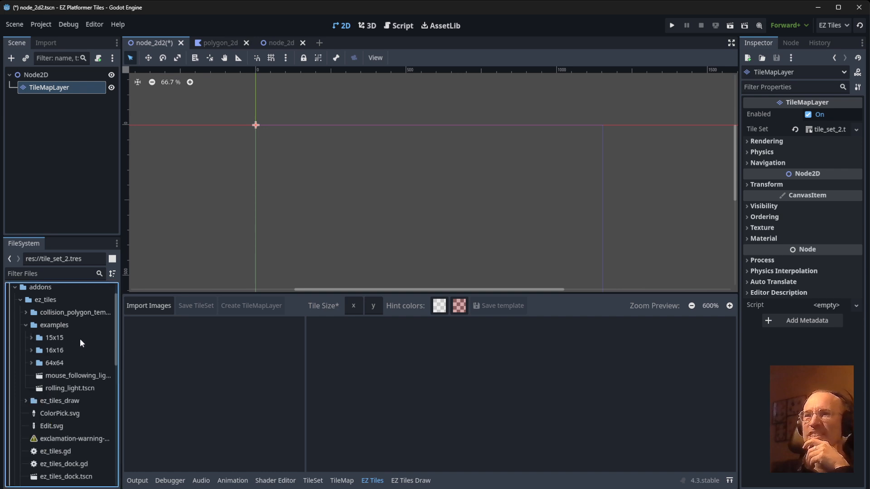
pyautogui.moveTo(34, 341)
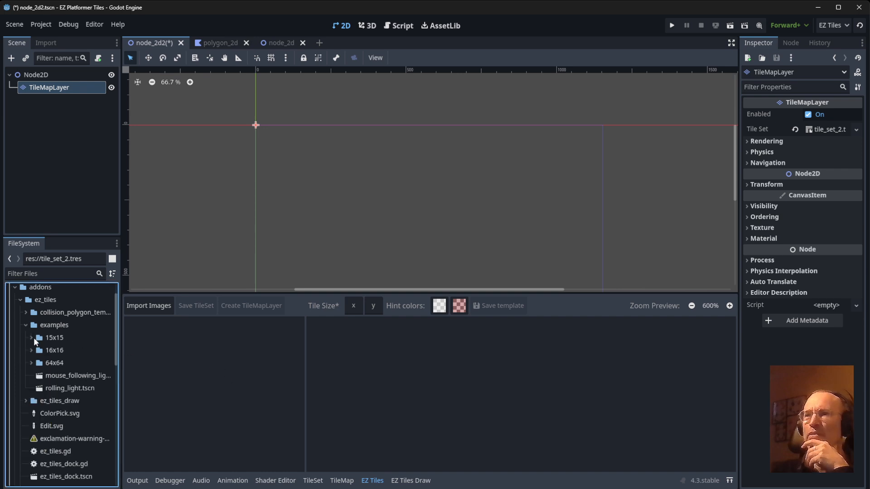
pyautogui.click(31, 339)
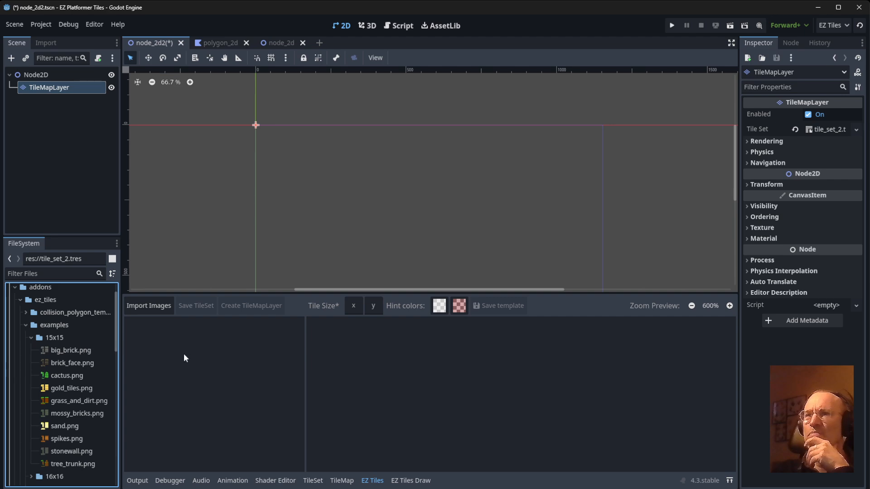
pyautogui.click(148, 305)
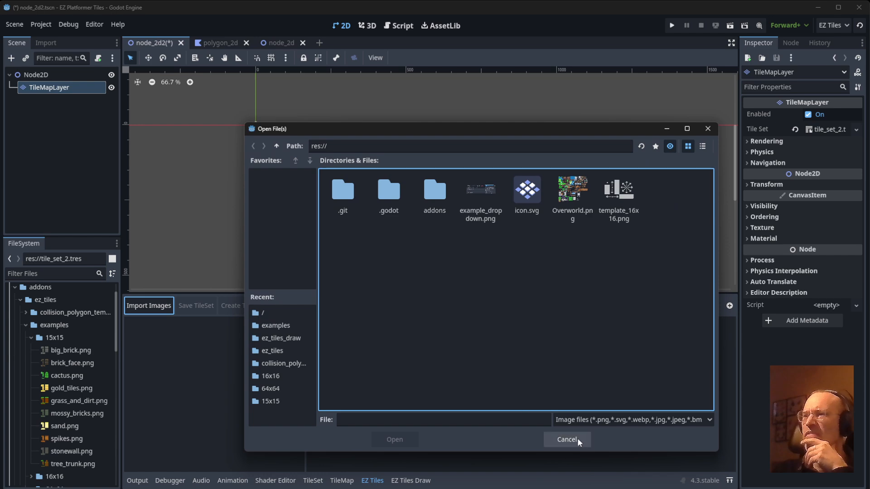
# Step: Add big_brick and brick_face, giving brick face Rectangles collision and making big brick Navigable
pyautogui.click(566, 439)
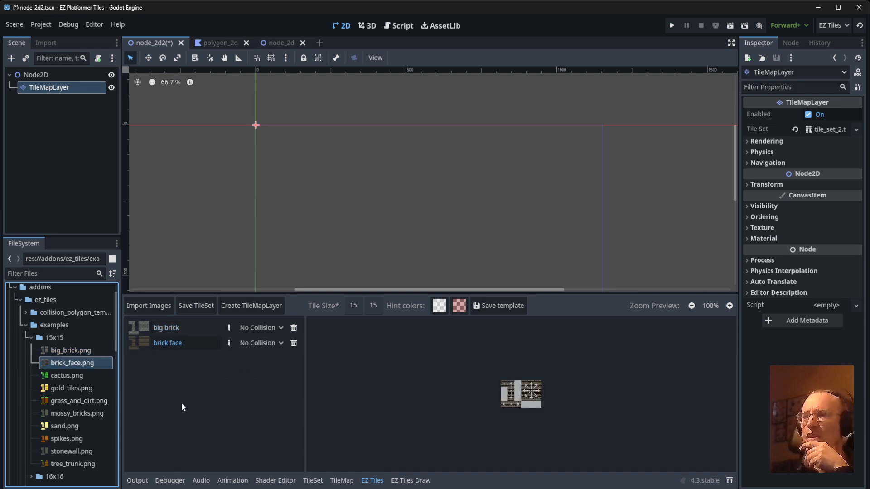
pyautogui.moveTo(509, 404)
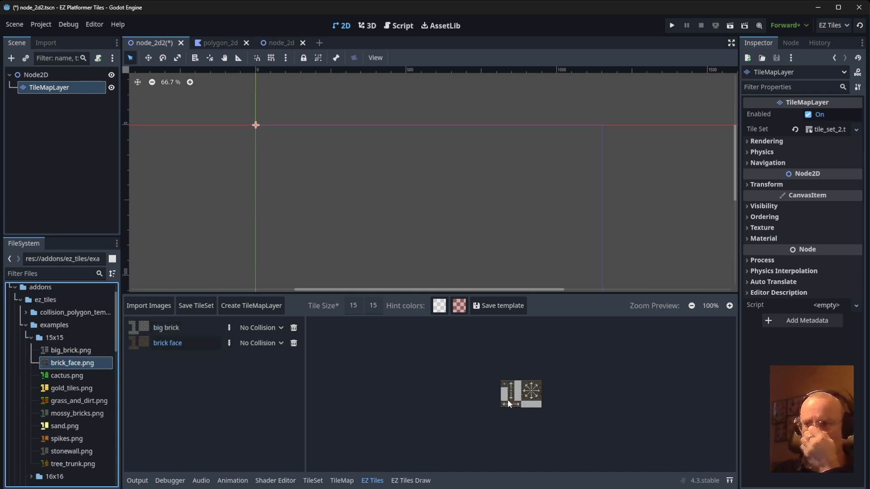
pyautogui.click(730, 305)
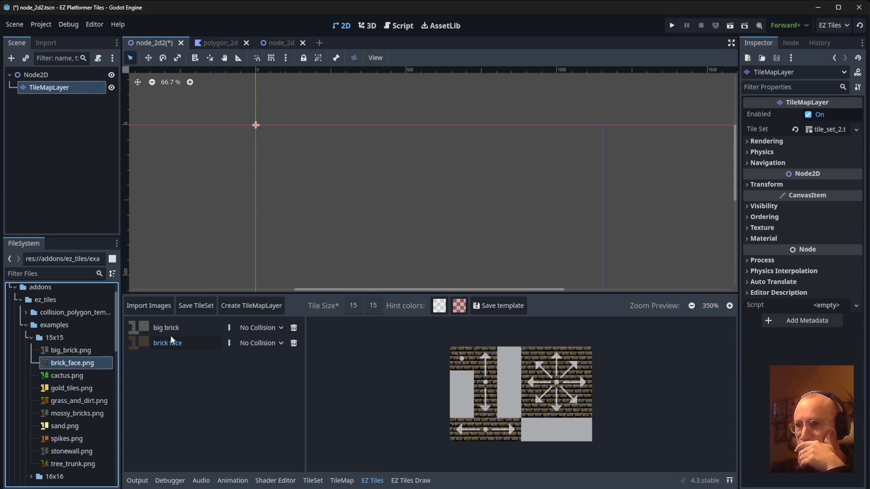
pyautogui.click(260, 342)
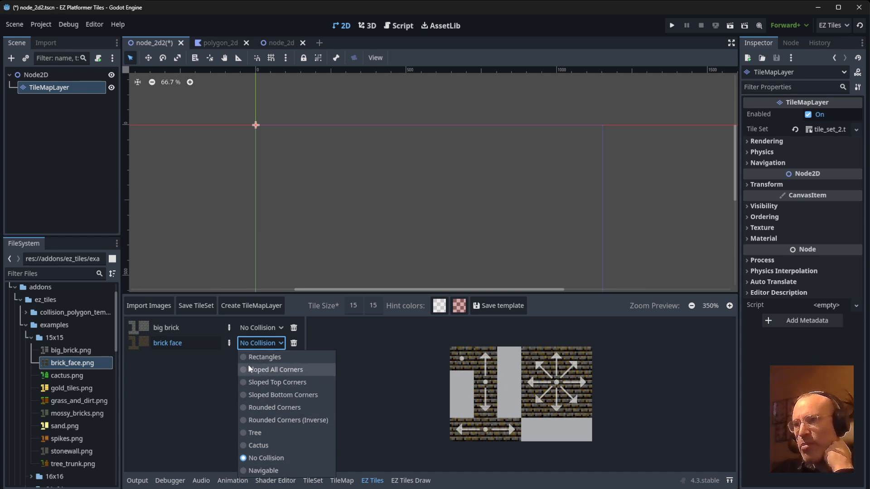
pyautogui.click(264, 357)
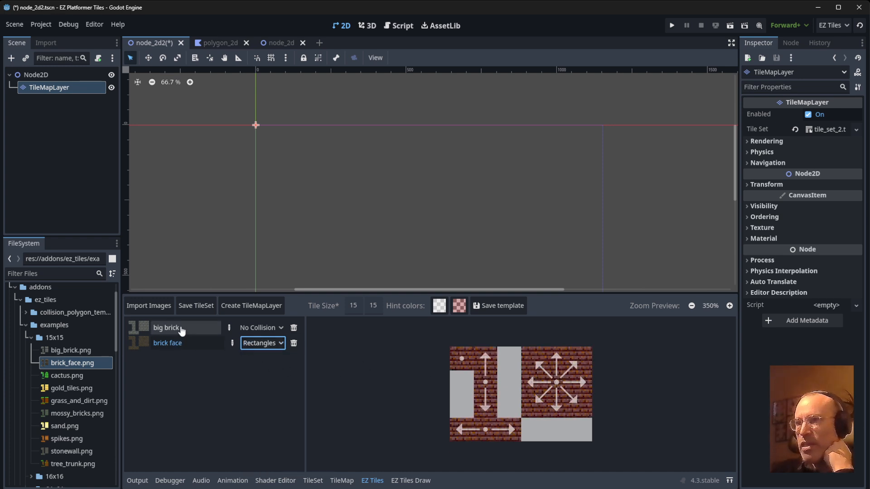
pyautogui.click(261, 327)
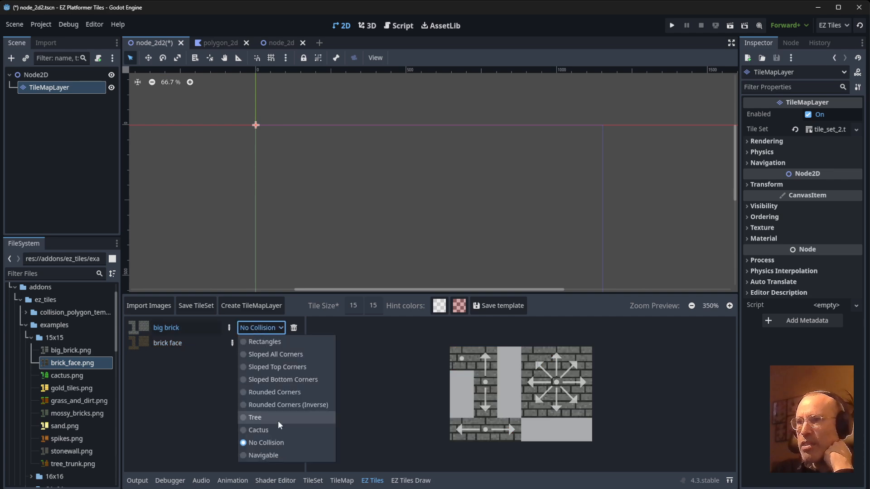
pyautogui.moveTo(263, 455)
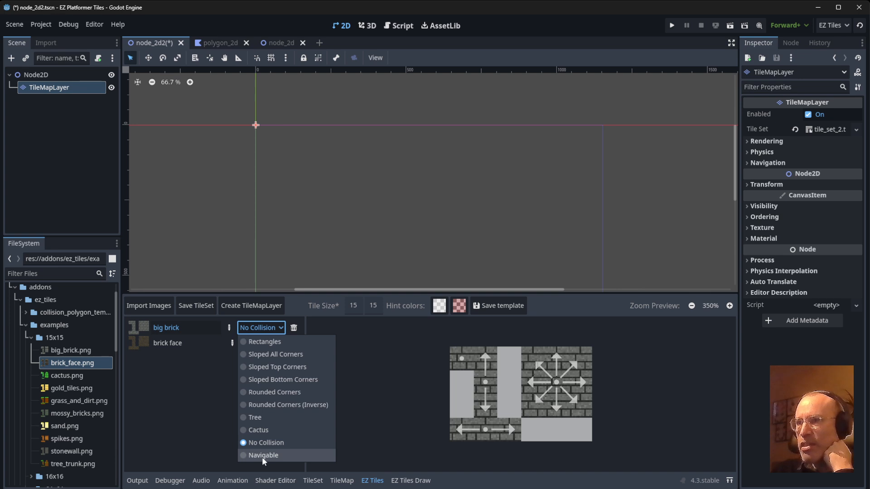
pyautogui.click(262, 455)
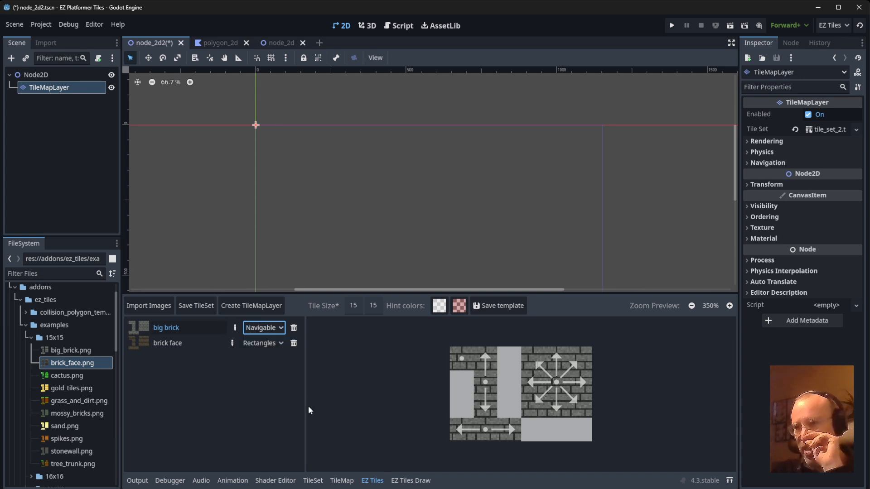
pyautogui.moveTo(397, 420)
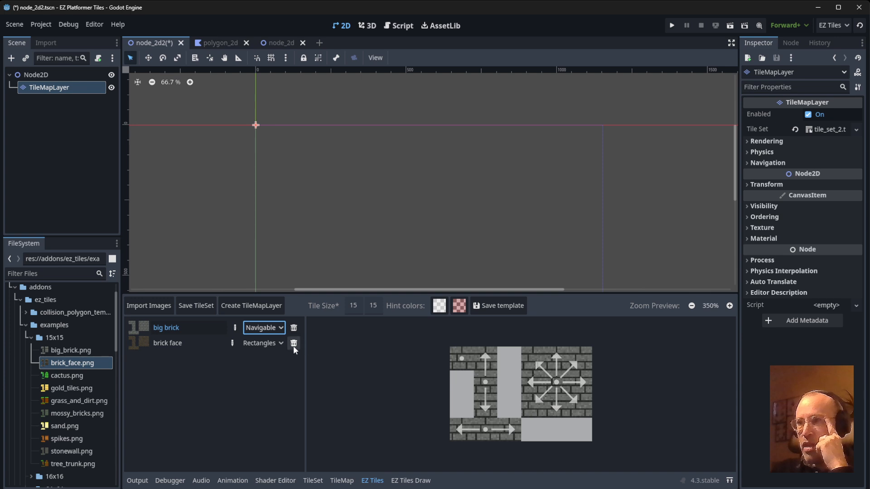
# Step: Create an EZTilesTileMapLayer from the brick tiles and delete the old TileMapLayer node
pyautogui.click(251, 306)
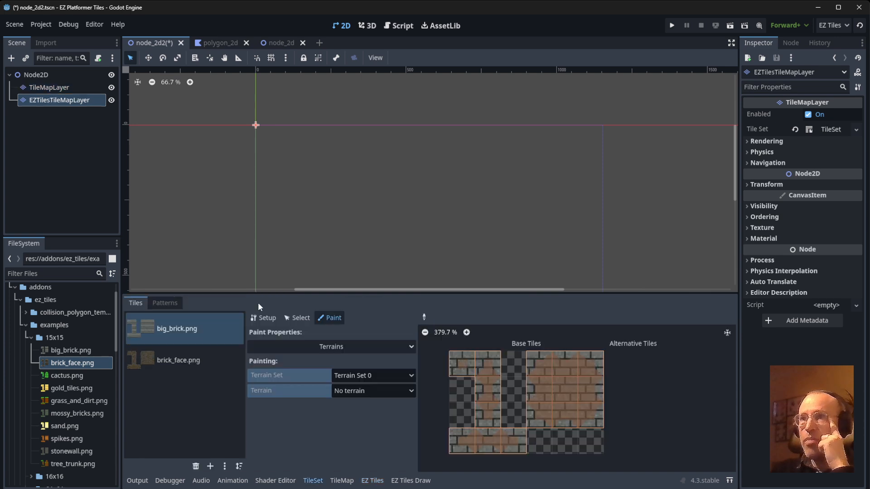
pyautogui.click(49, 87)
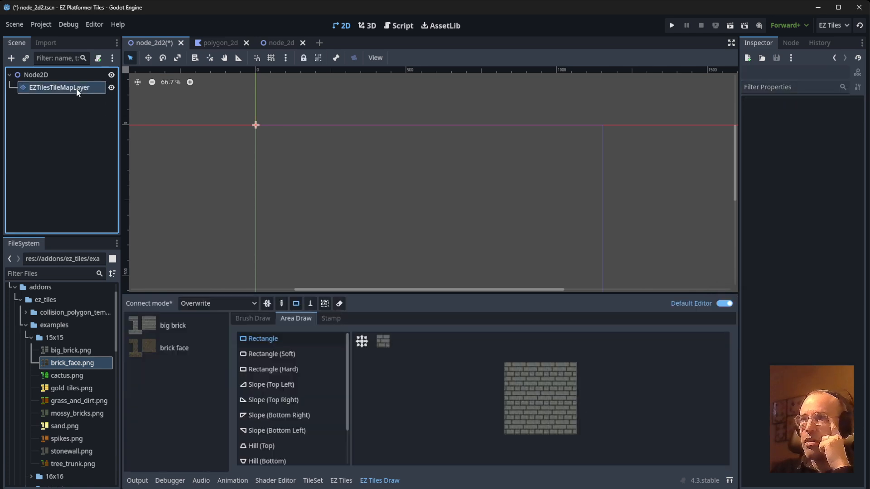
pyautogui.click(57, 87)
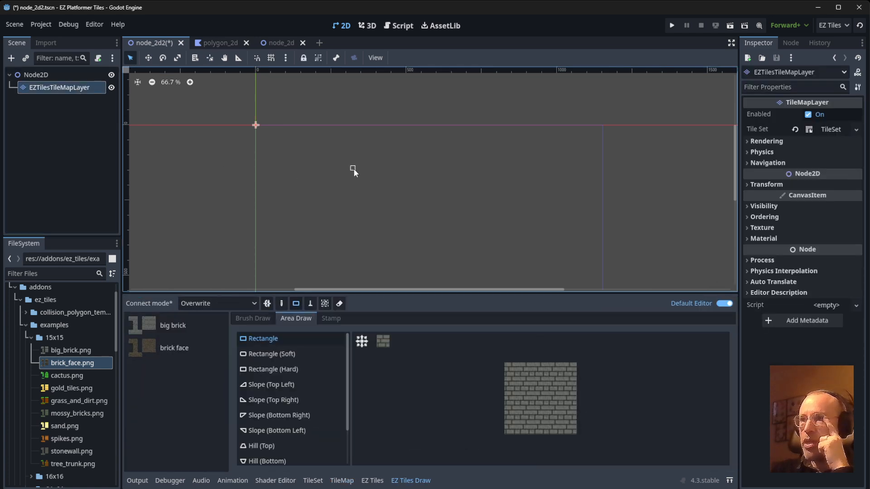
pyautogui.moveTo(253, 318)
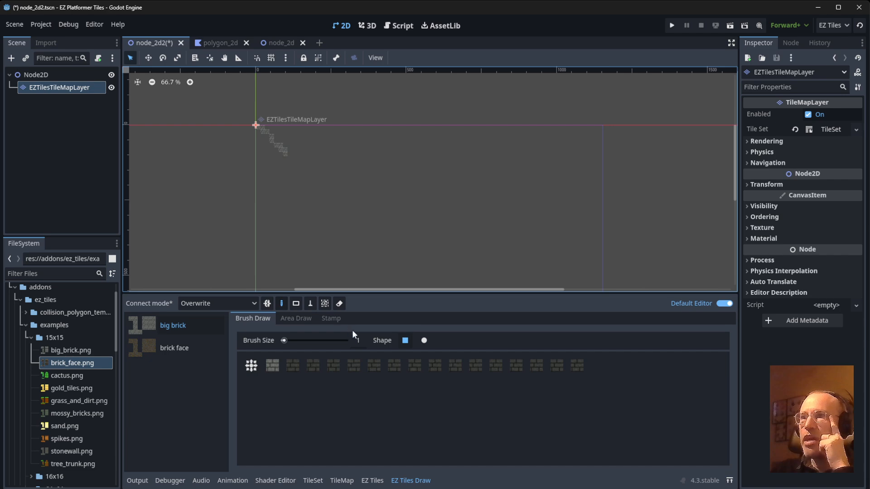
# Step: Paint a big brick floor and draw brick face maze walls over it with brush size 2
pyautogui.click(296, 318)
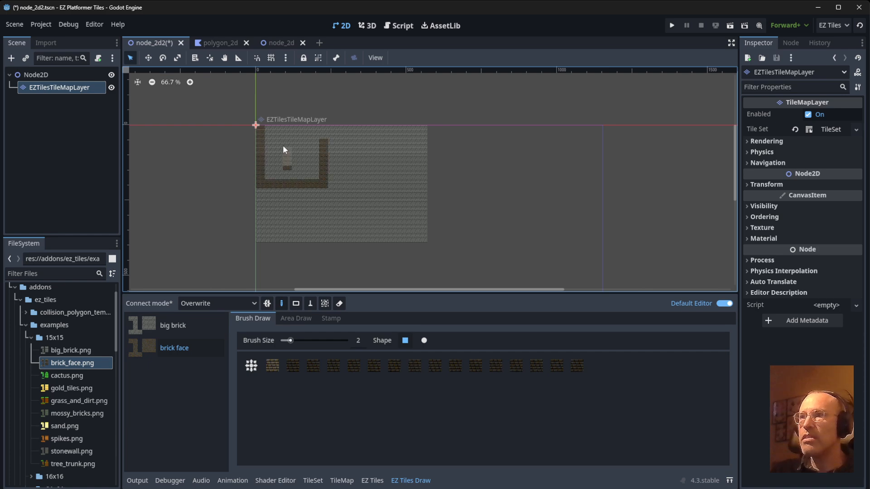
pyautogui.moveTo(282, 149); pyautogui.dragTo(358, 197)
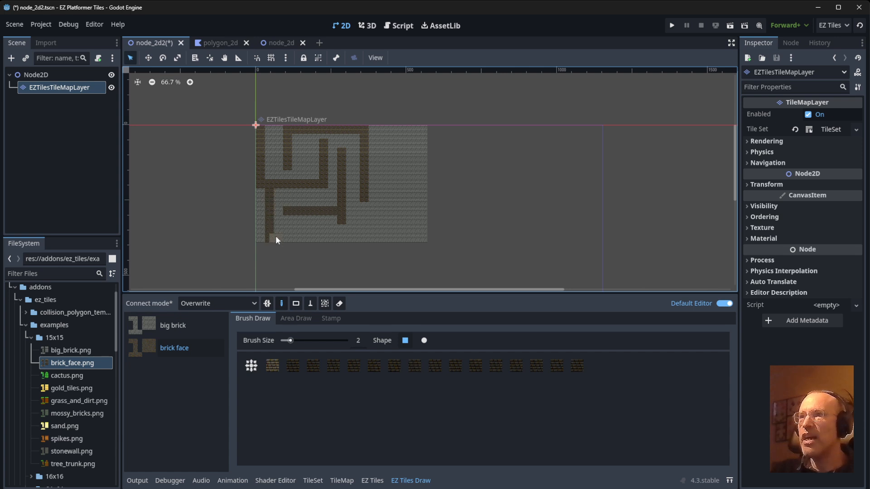
pyautogui.doubleClick(174, 348)
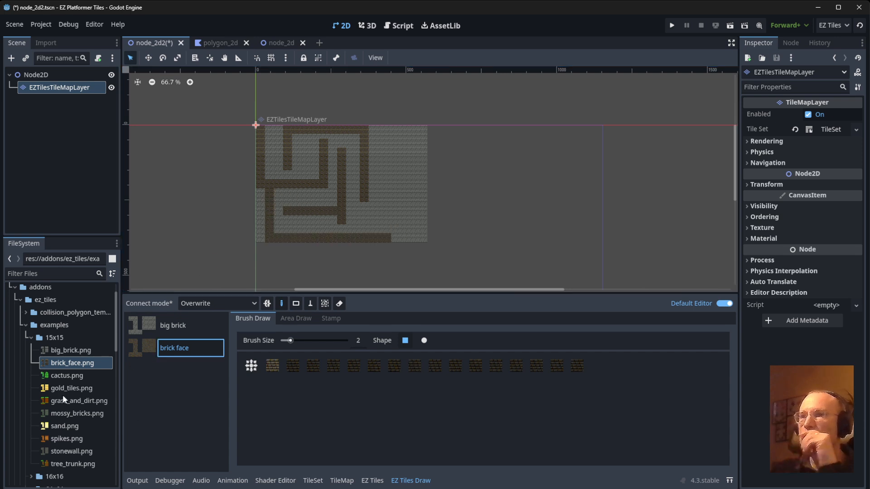
# Step: Instance mouse_following_light.tscn in the maze, enable Editable Children and Debug on its NavigationAgent2D, and save
pyautogui.scroll(-3)
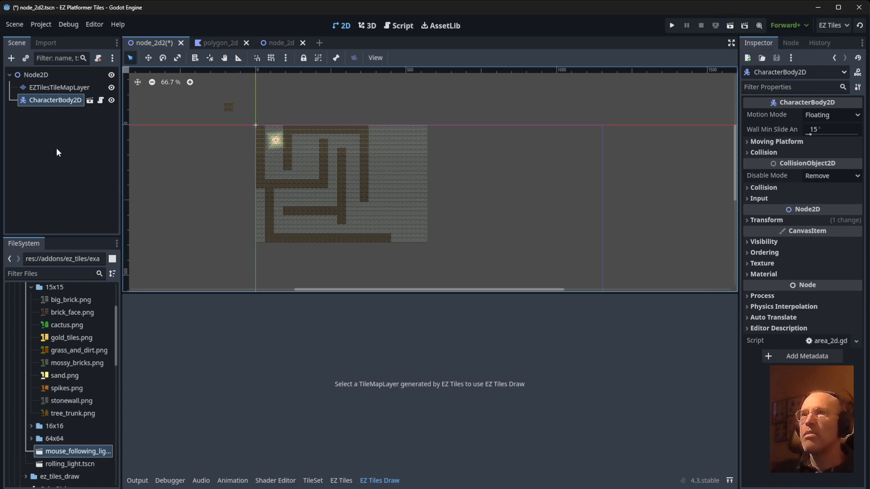
pyautogui.click(68, 25)
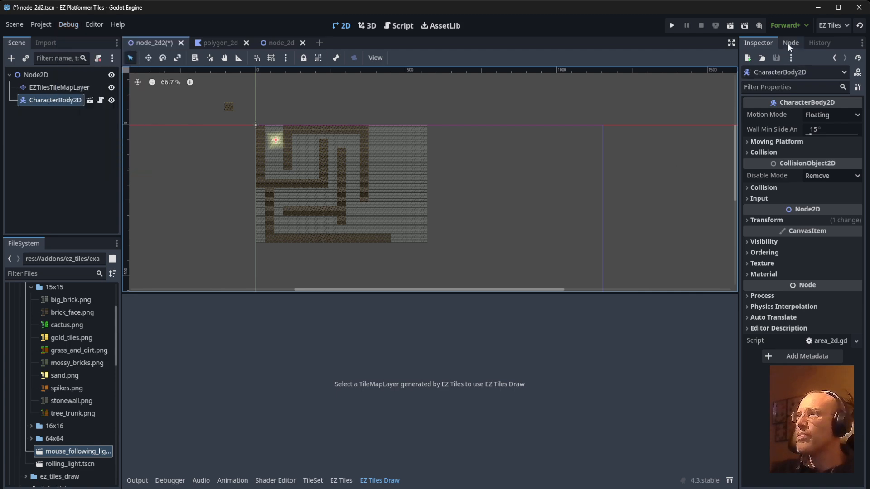
pyautogui.moveTo(344, 167)
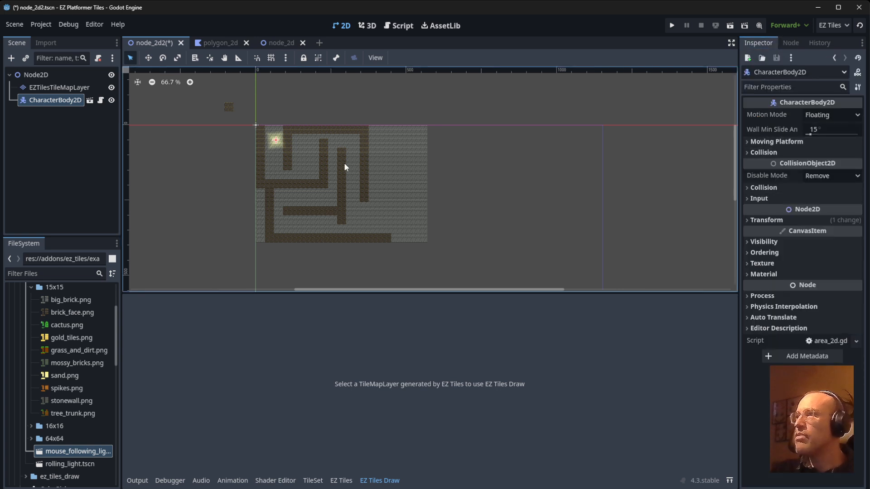
pyautogui.rightClick(54, 100)
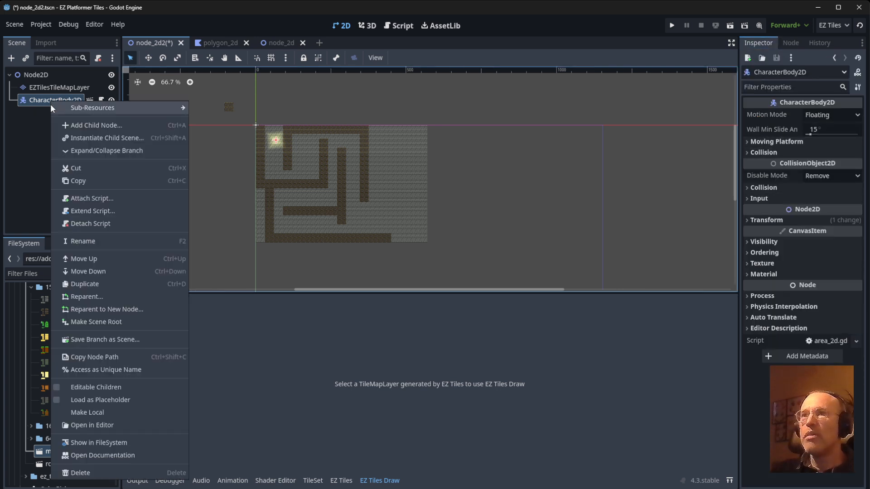
pyautogui.moveTo(102, 334)
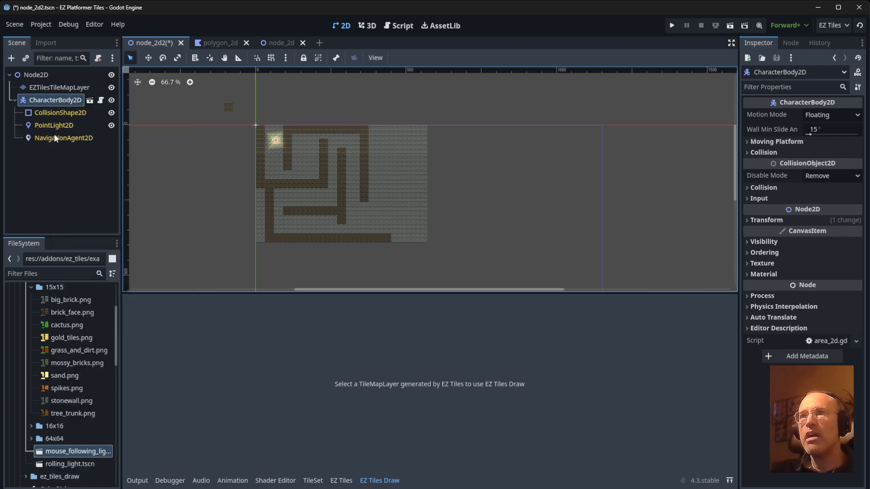
pyautogui.click(63, 138)
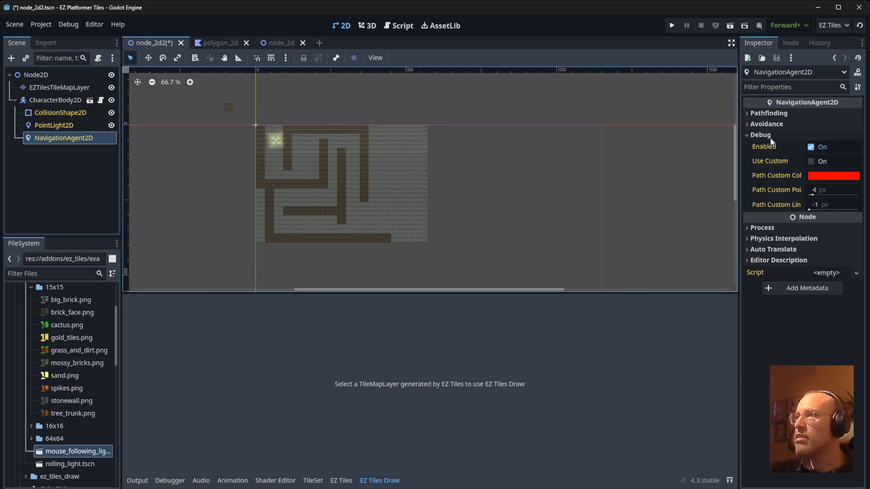
pyautogui.moveTo(231, 116)
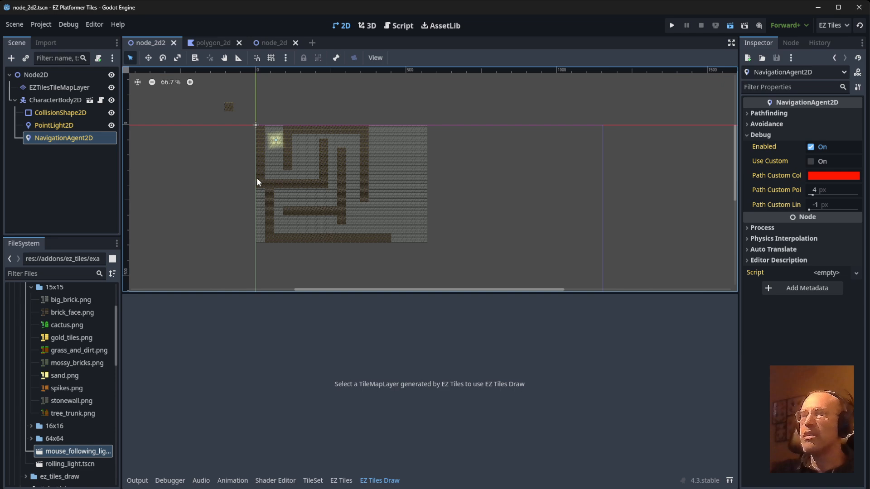
# Step: Run the maze scene so the light follows the debug navigation path through the bricks
pyautogui.click(672, 25)
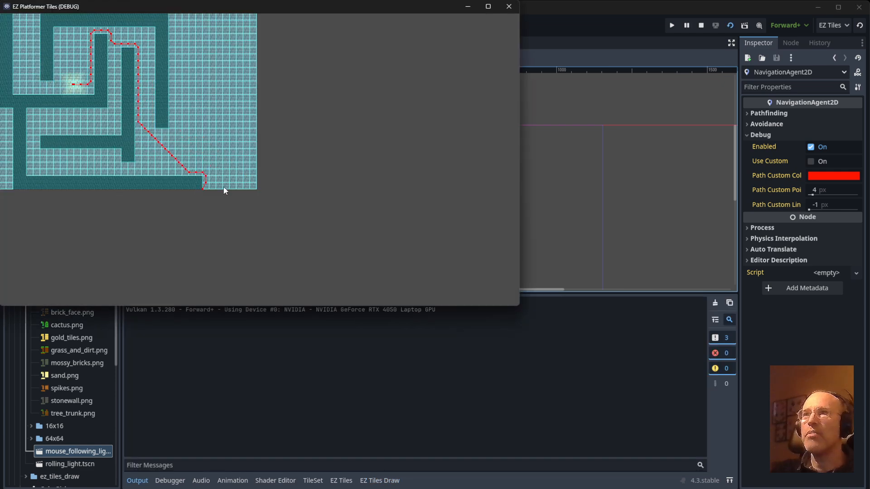
pyautogui.moveTo(279, 232)
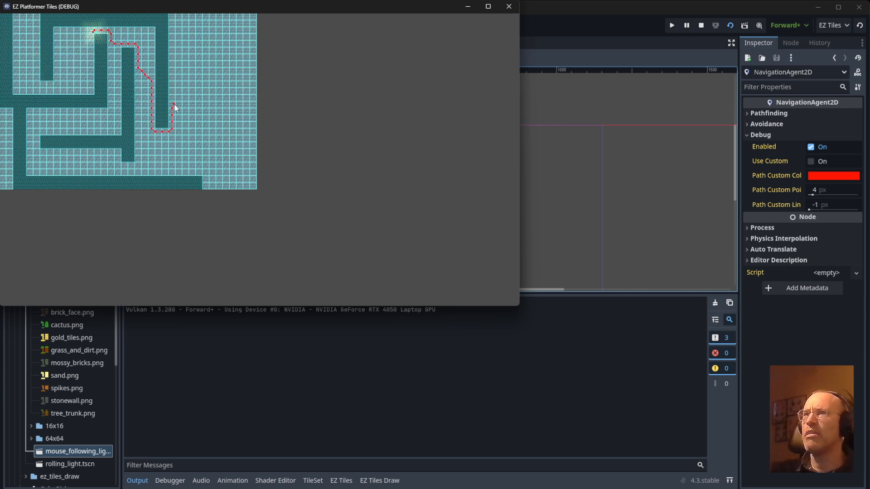
pyautogui.moveTo(121, 138)
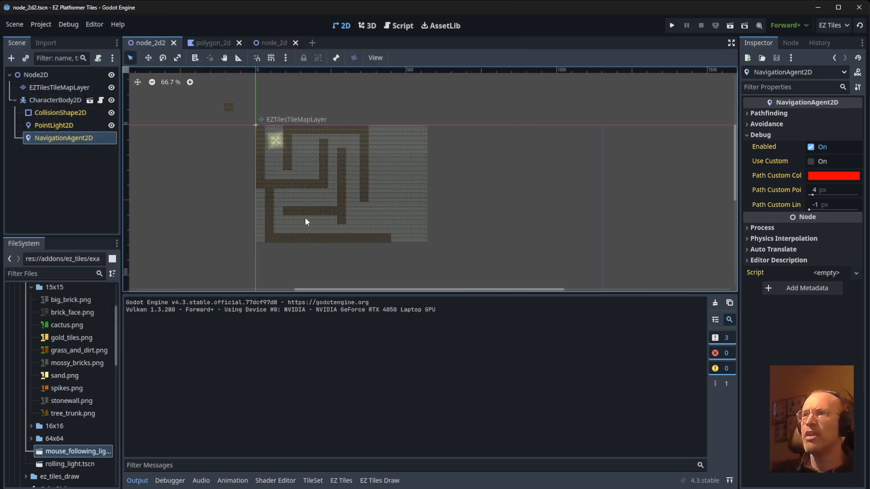
pyautogui.moveTo(334, 198)
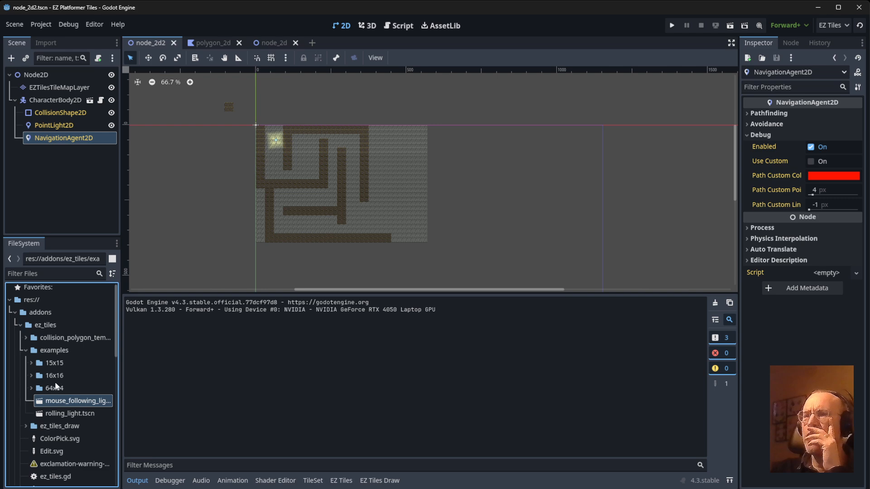
# Step: Load 2.tscn, the grass-and-hedge island scene, from the project root
pyautogui.scroll(-3)
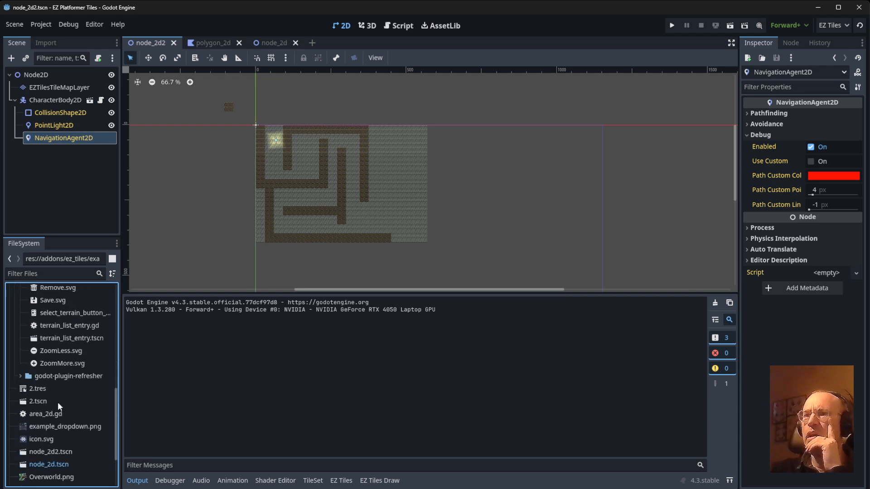
pyautogui.scroll(-3)
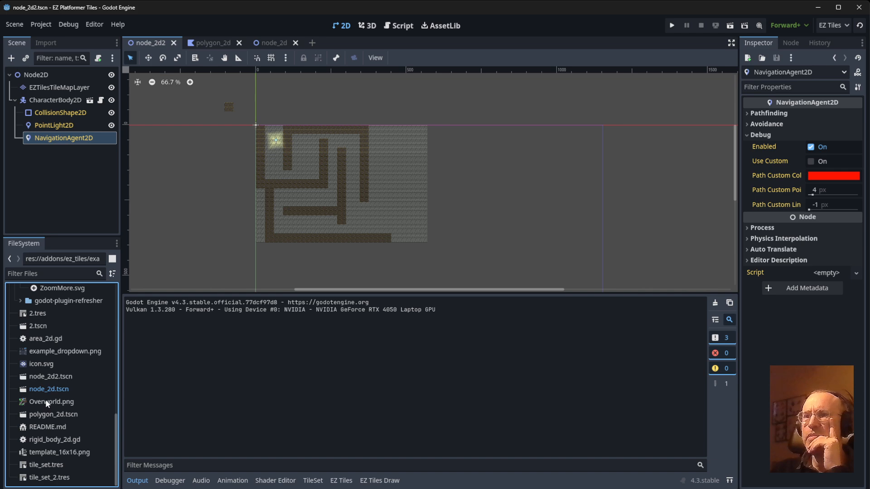
pyautogui.click(37, 325)
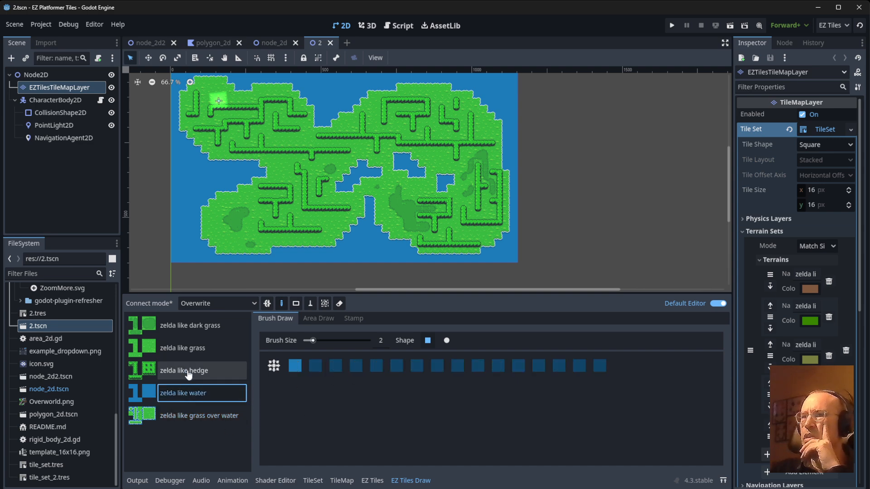
# Step: Preview the grass-over-water terrain, then drop Overworld.png into the TileSet as a new atlas
pyautogui.click(200, 416)
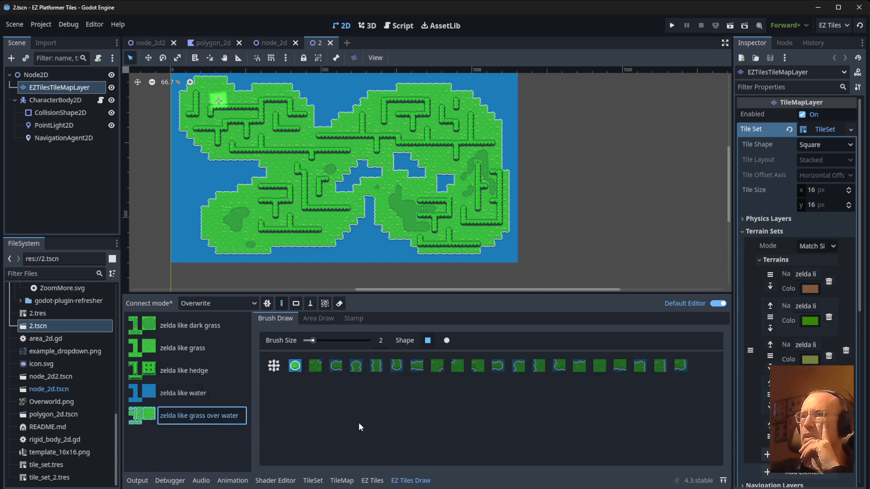
pyautogui.moveTo(329, 451)
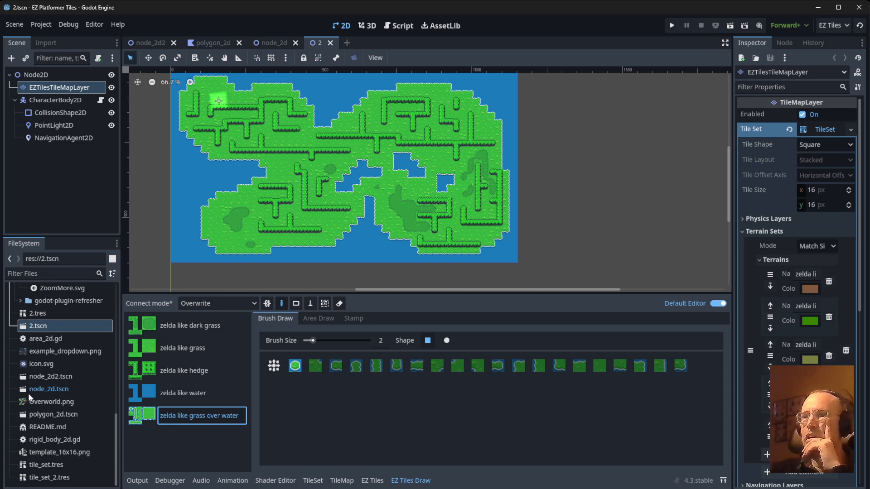
pyautogui.click(51, 401)
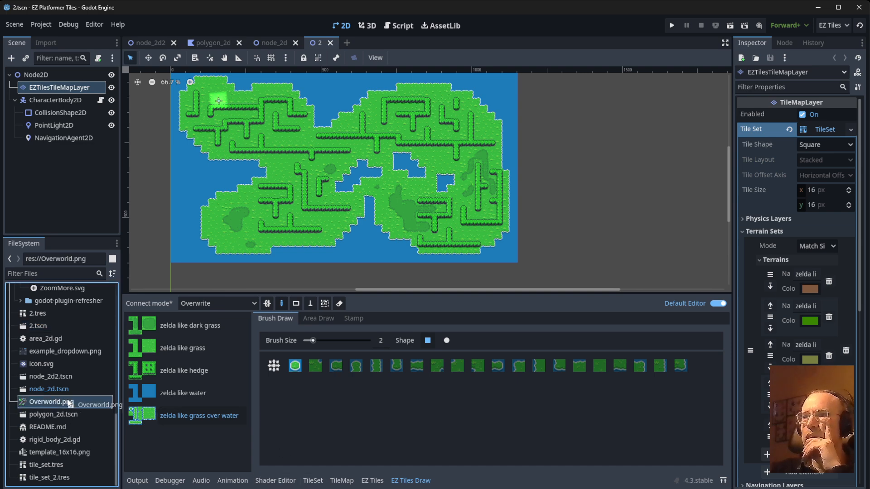
pyautogui.click(312, 480)
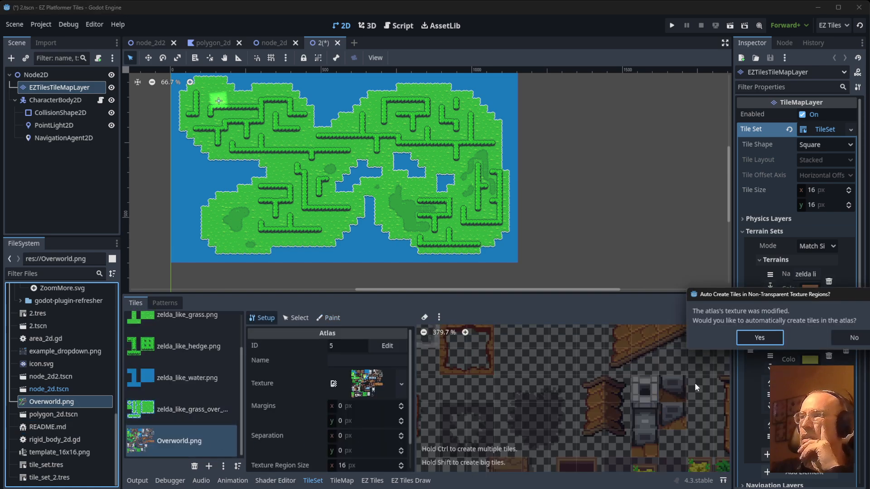
# Step: Auto-create the Overworld atlas tiles and select one tile in the TileSet editor
pyautogui.click(759, 337)
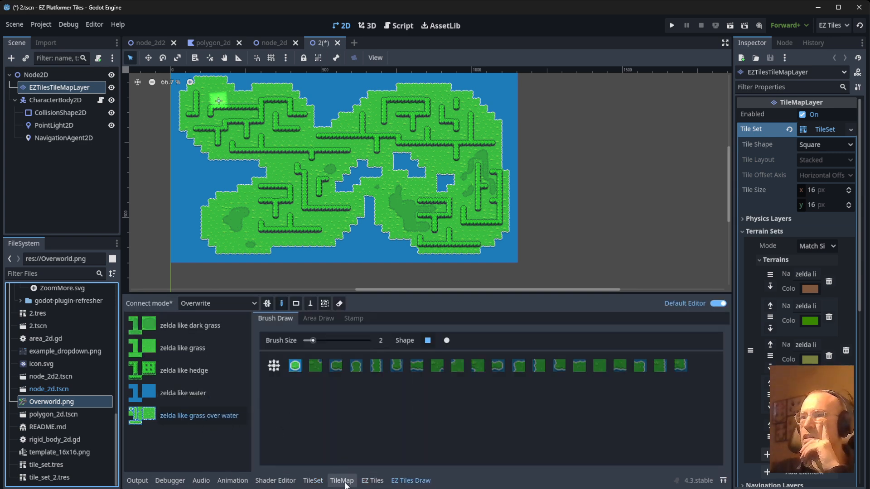
pyautogui.click(313, 481)
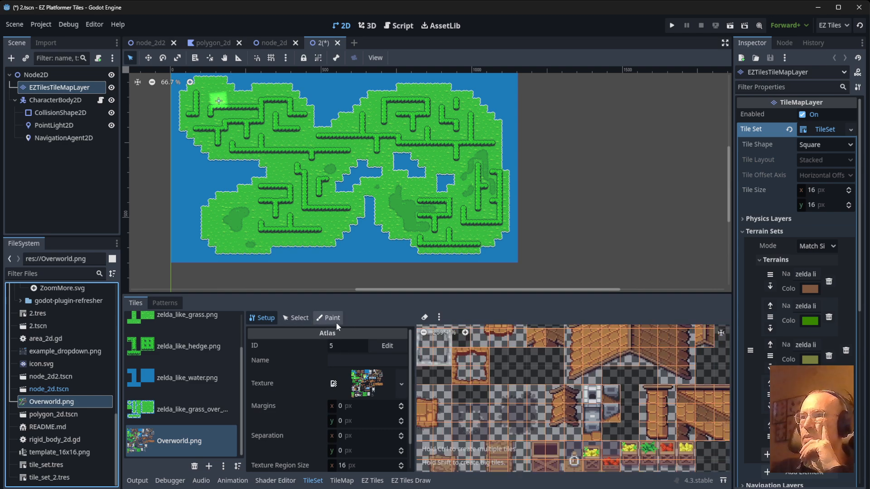
pyautogui.click(298, 317)
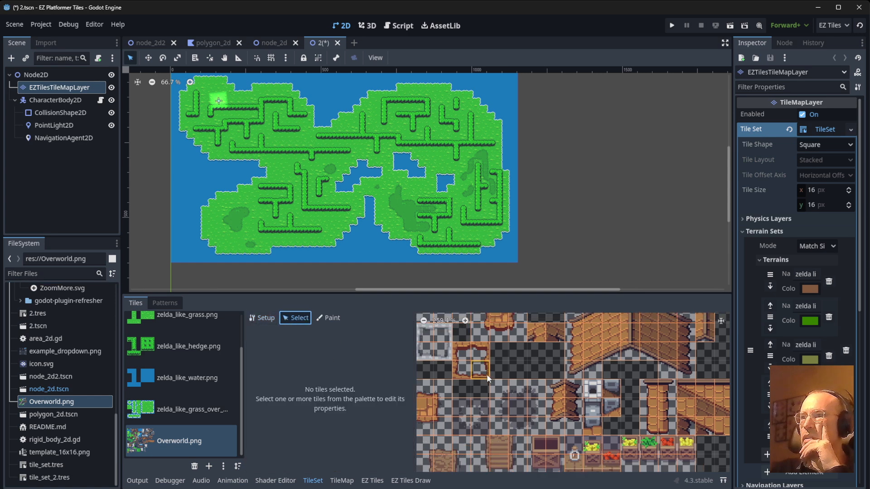
pyautogui.click(481, 357)
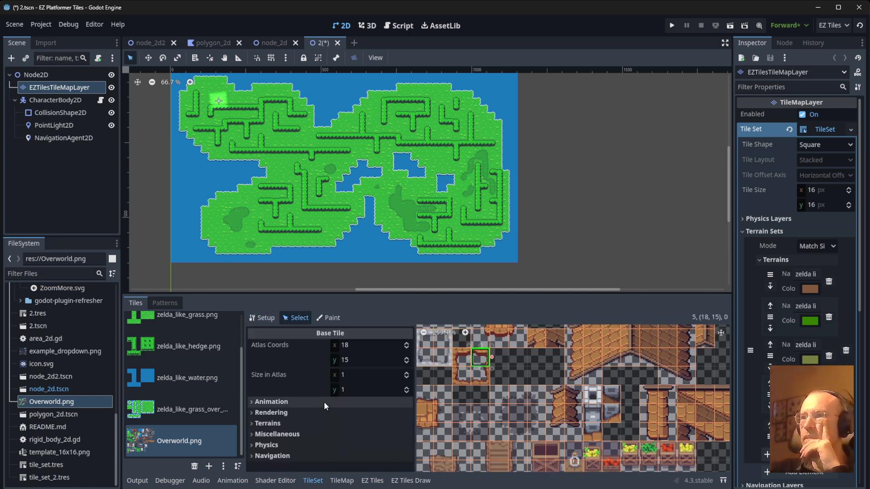
# Step: Paint Terrain 5 onto the Overworld tile and return to EZ Tiles Draw
pyautogui.click(328, 319)
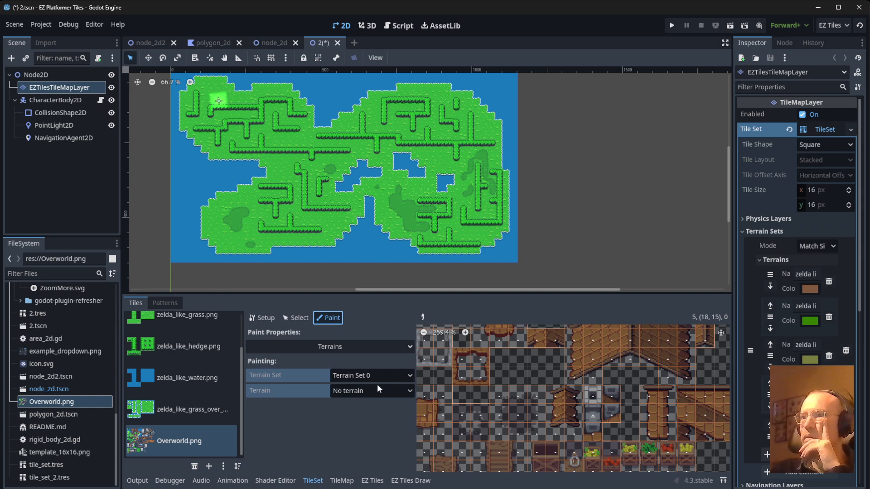
pyautogui.click(371, 390)
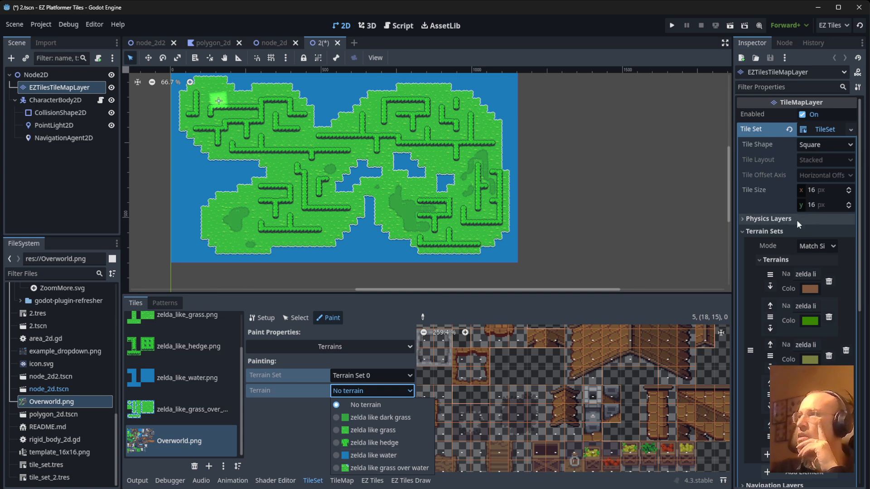
pyautogui.scroll(-3)
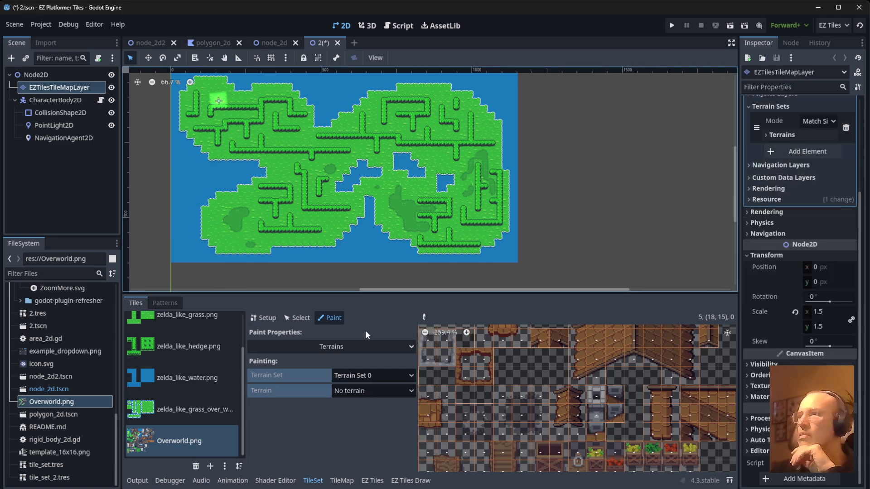
pyautogui.click(373, 391)
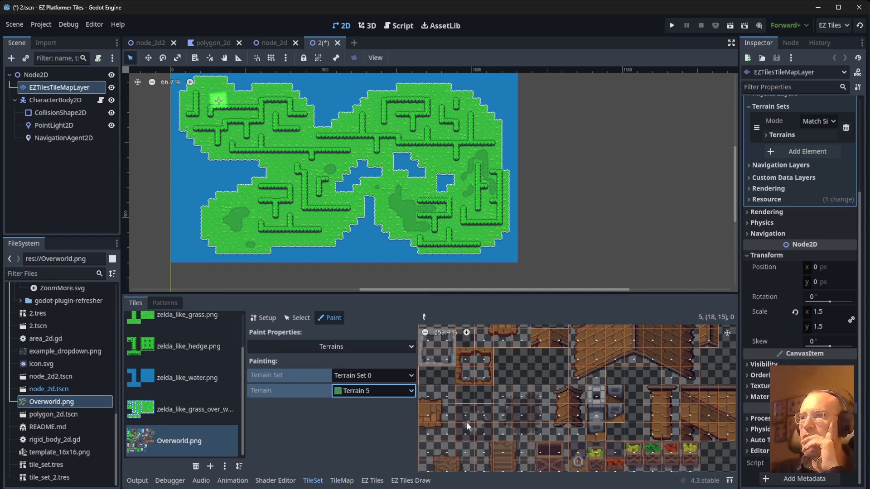
pyautogui.click(446, 450)
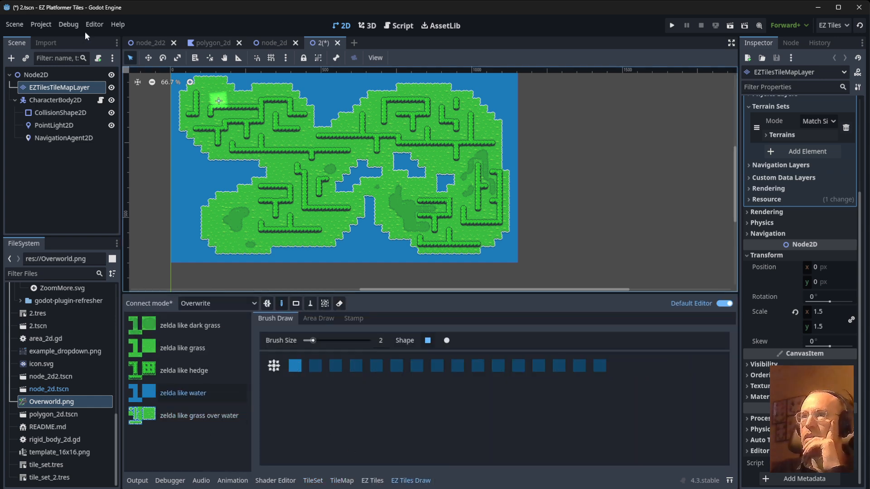
# Step: Select Terrain 5 and pick a single brown Overworld tile to paint on the grass
pyautogui.click(36, 74)
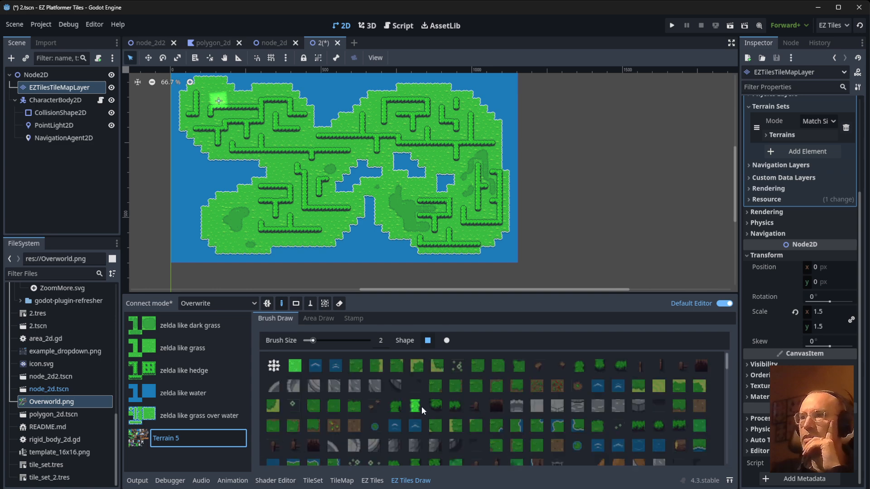
pyautogui.scroll(-3)
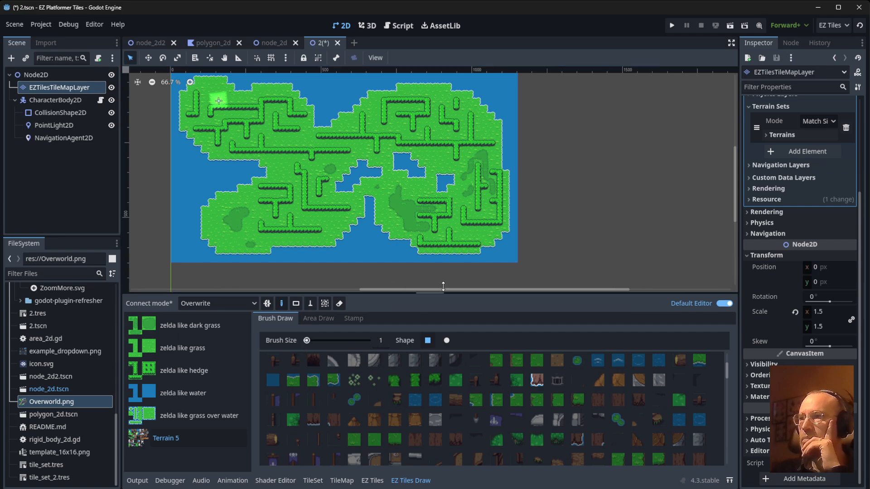
pyautogui.click(383, 215)
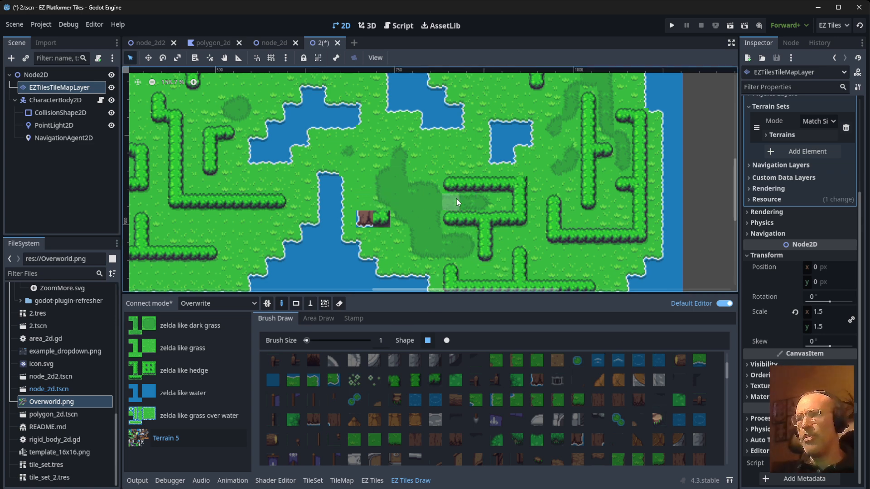
# Step: Save the island scene with Ctrl+S
pyautogui.scroll(-3)
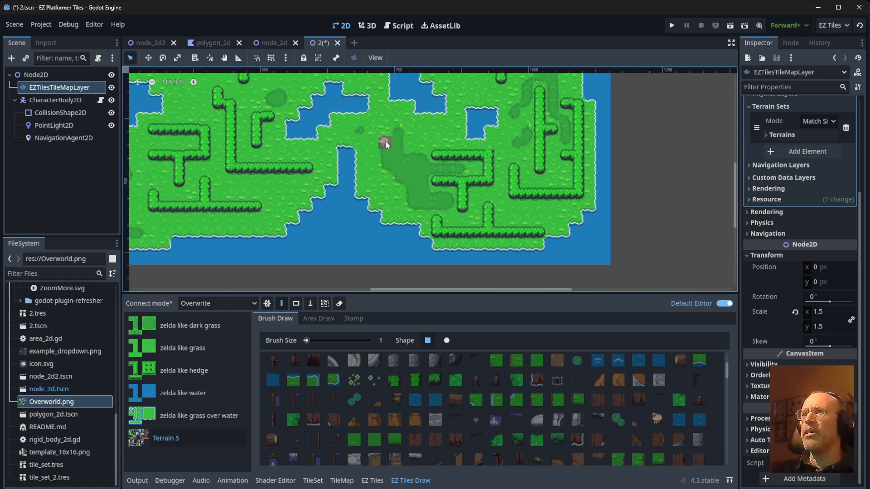
pyautogui.scroll(-3)
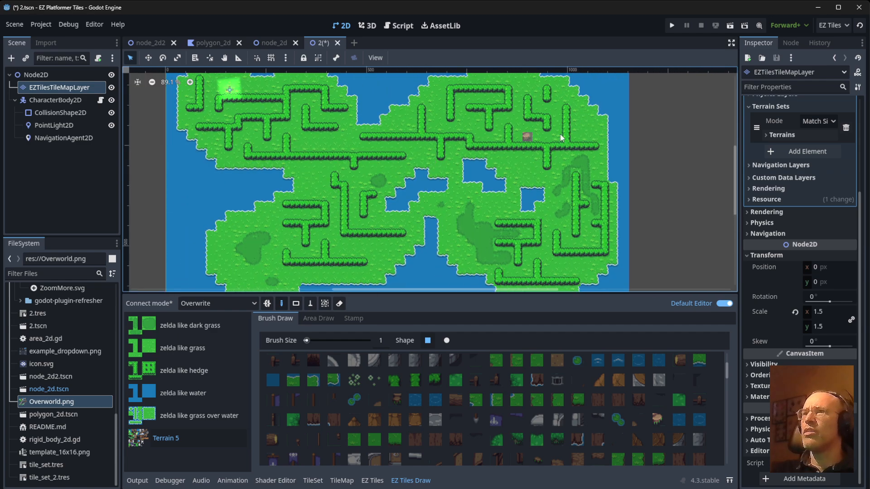
pyautogui.press('ctrl+s')
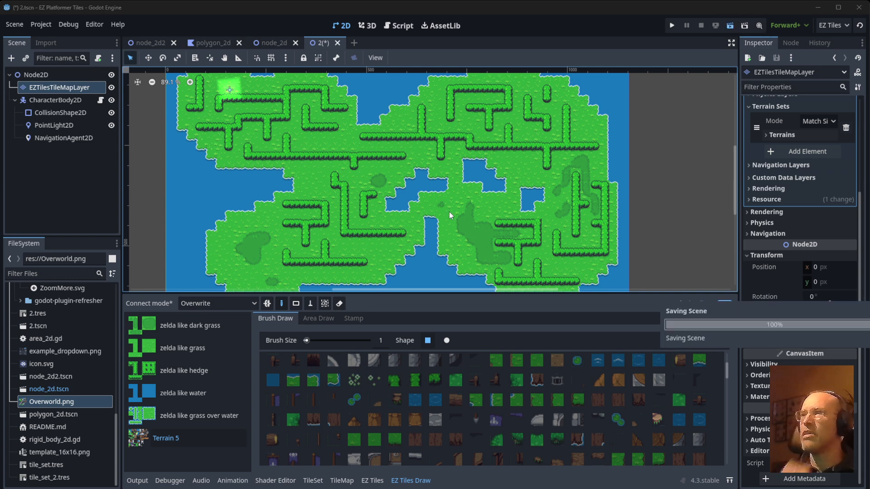